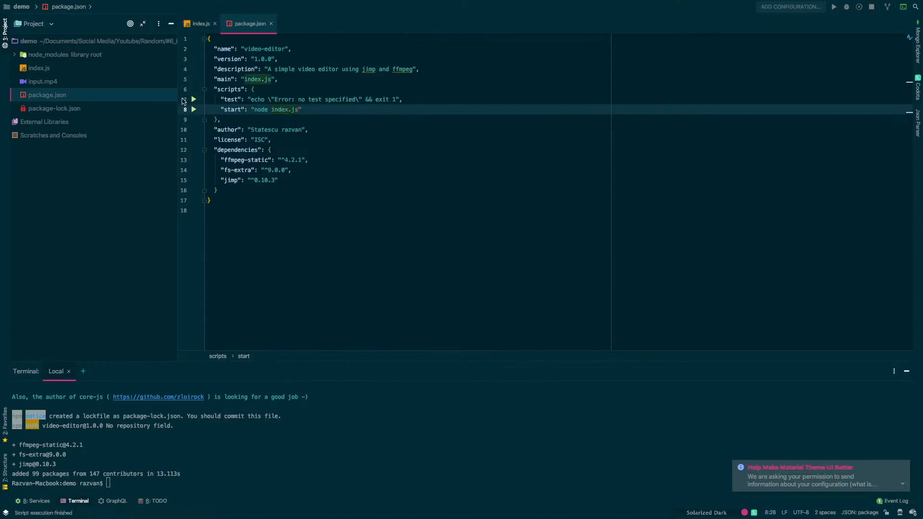
# Switch focus to the WebStorm window for the empty demo project.
pyautogui.click(833, 7)
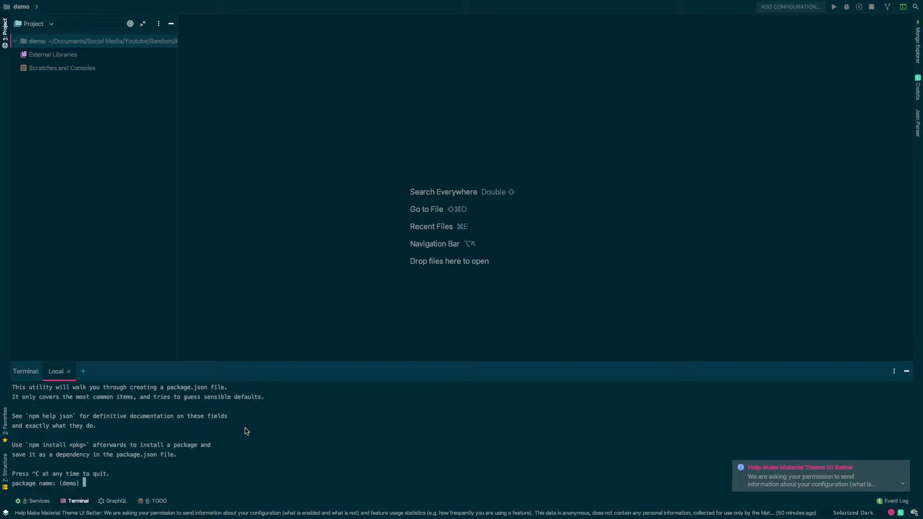
# Name the package video-editor with a jimp description, then run npm i jimp fs-extra ffmpeg-static.
pyautogui.write('video-editor')
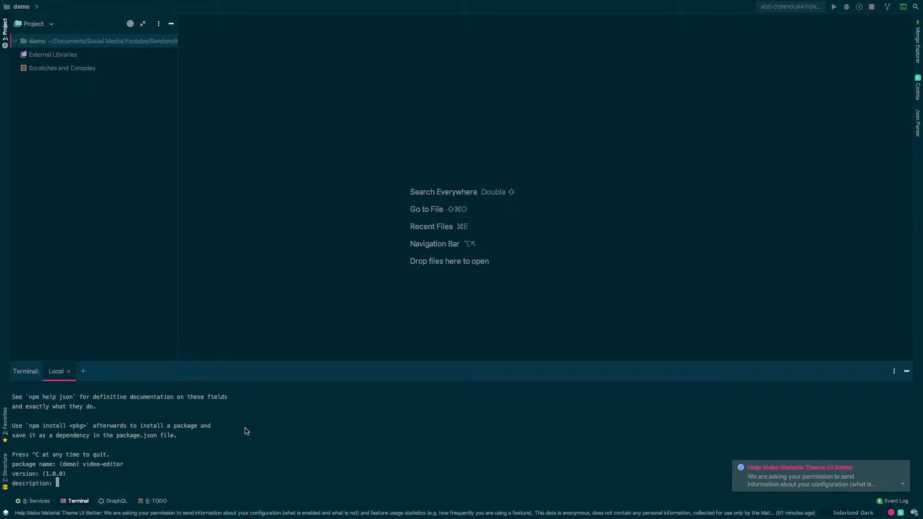
pyautogui.write('A simple video editor using jimp a')
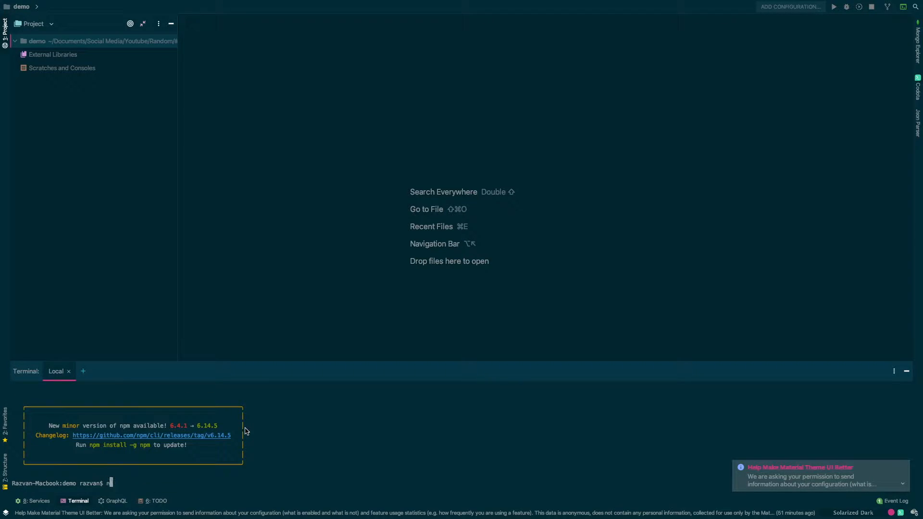
pyautogui.write('pm i j')
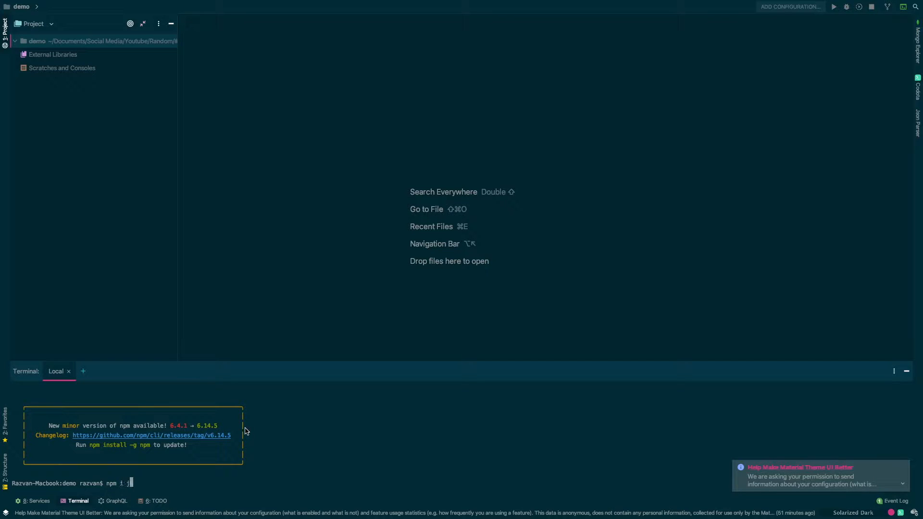
pyautogui.write('imp fs-extra ffmpeg-static')
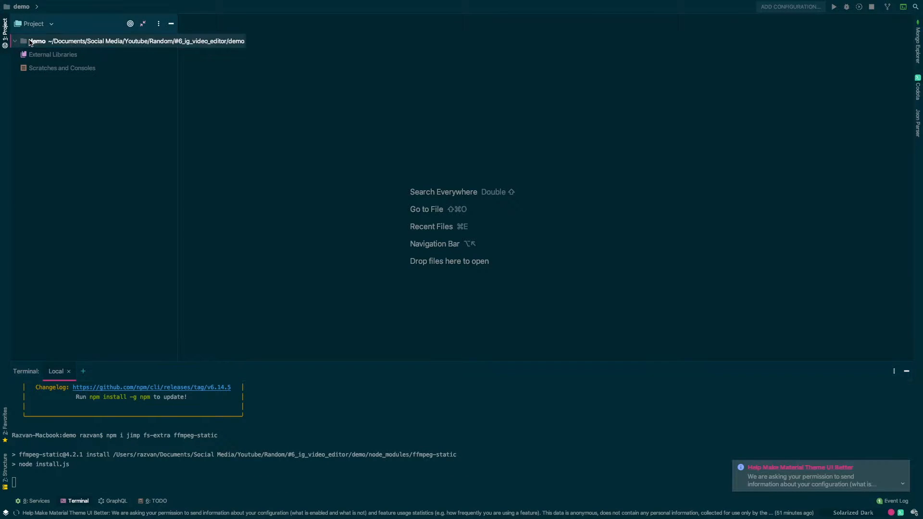
pyautogui.click(14, 41)
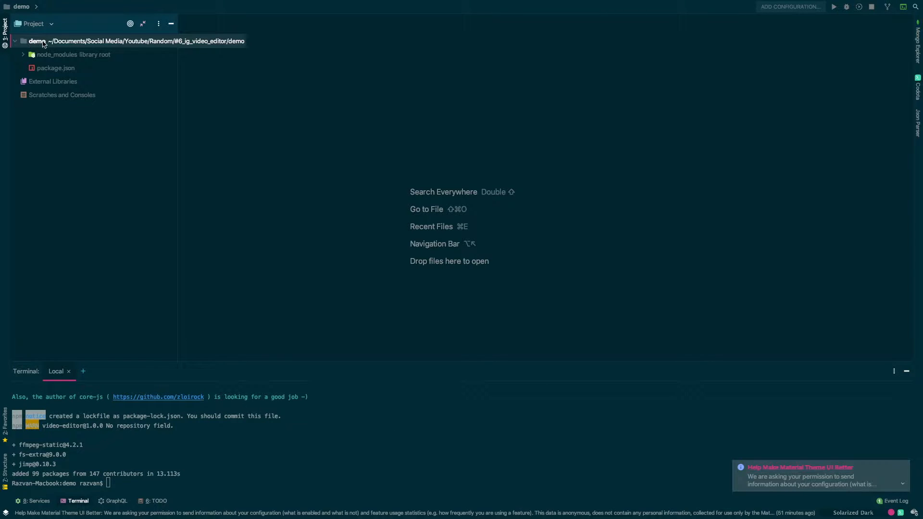
# Create index.js in demo requiring jimp, fs and ffmpeg-static as pathToFfmpeg.
pyautogui.rightClick(38, 41)
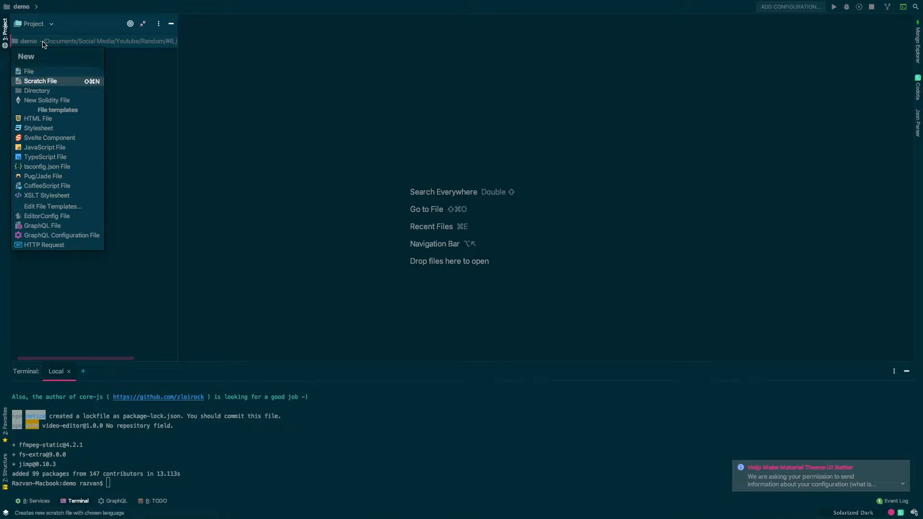
pyautogui.click(44, 147)
pyautogui.write('const ')
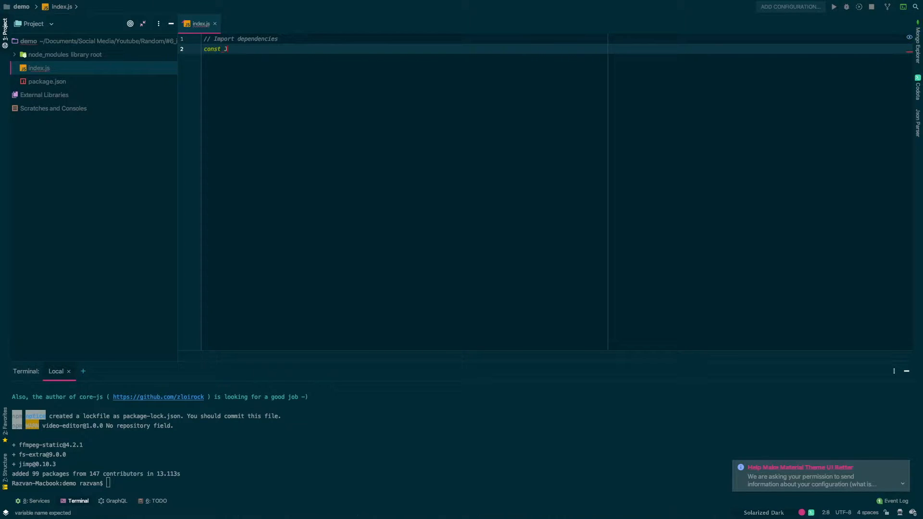
pyautogui.write('Jimp = require')
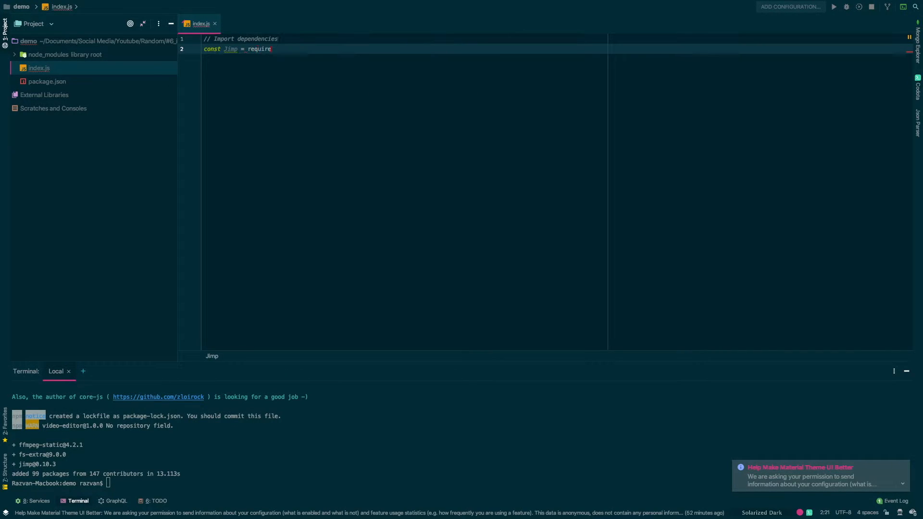
pyautogui.write('("")')
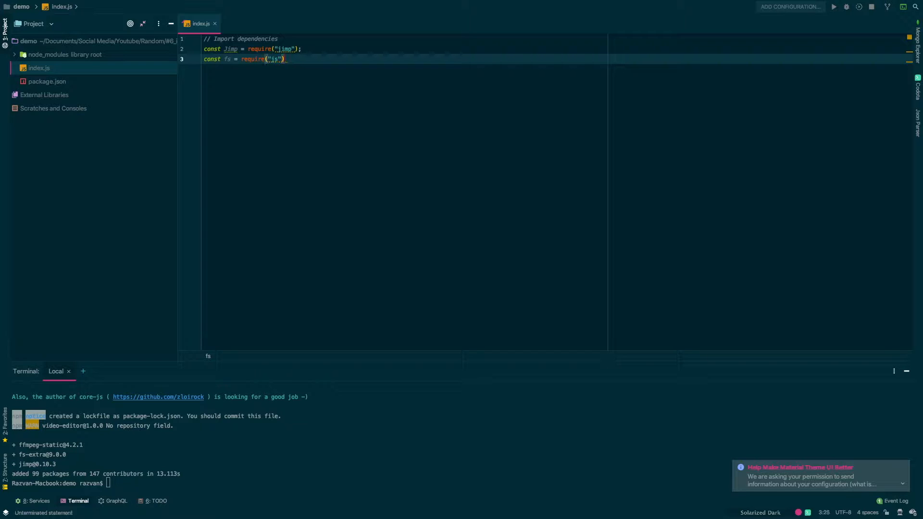
pyautogui.write('fs')
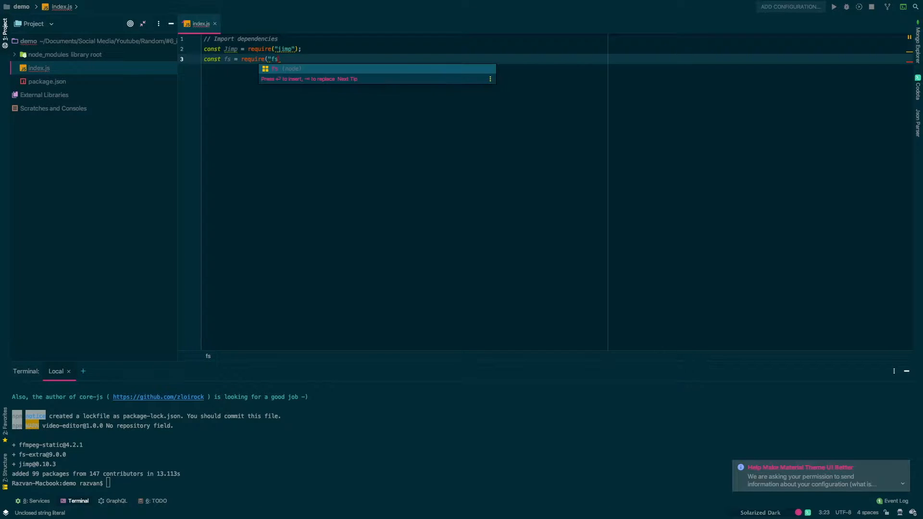
pyautogui.write('const pathToFfmpeg = require("ffm")')
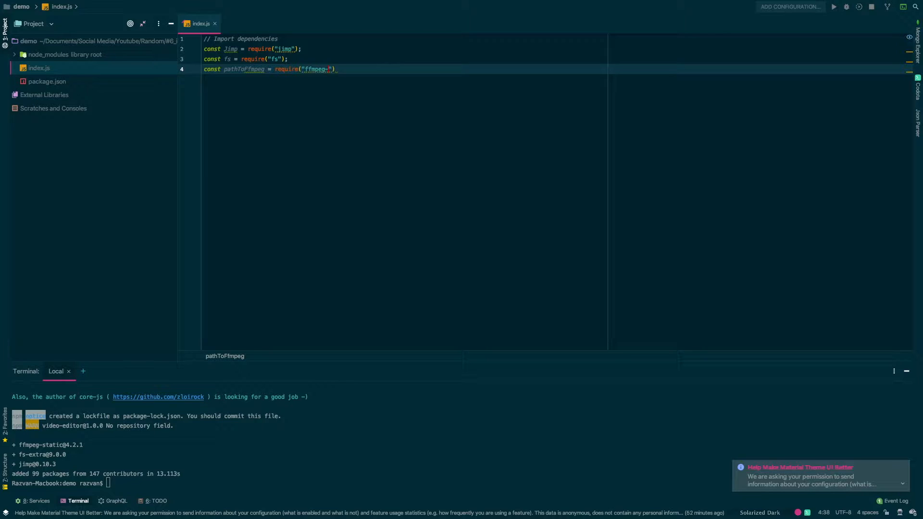
pyautogui.write('static')
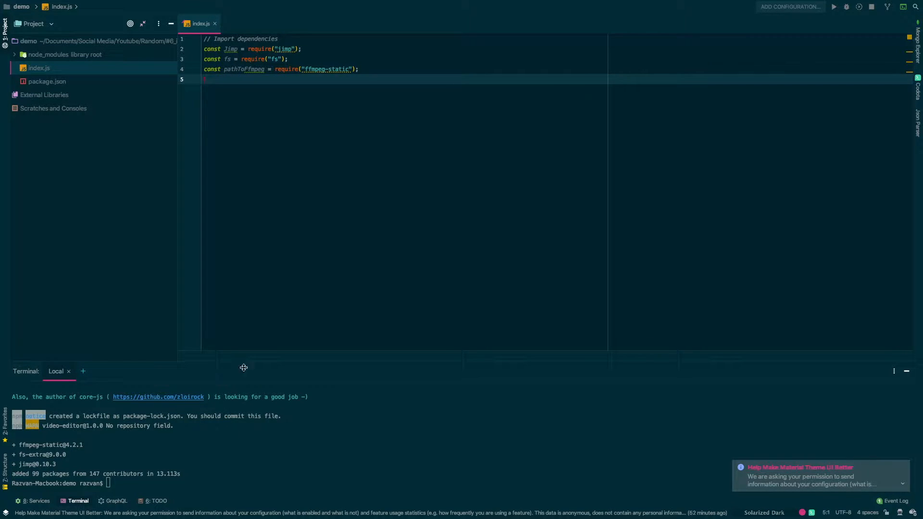
# Require util, define exec as util.promisify(require('child_process').exec), and start a settings comment.
pyautogui.write('const util')
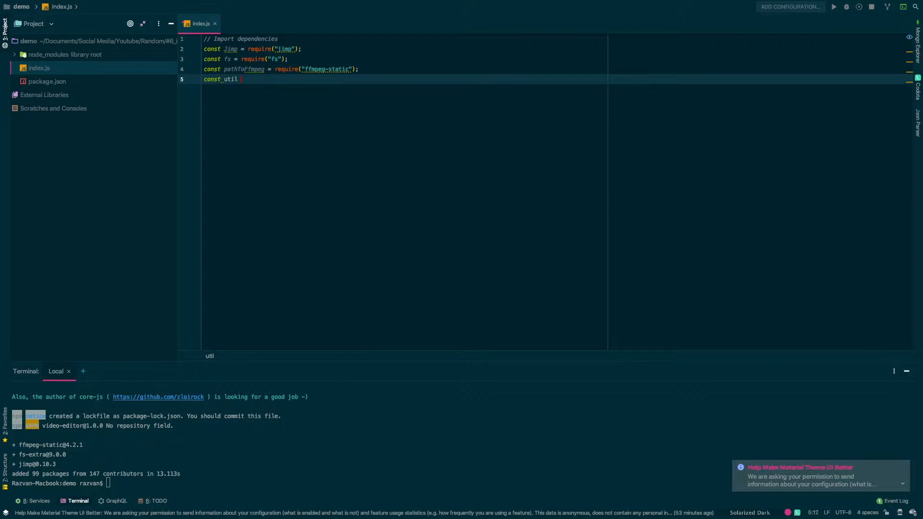
pyautogui.write('= require()')
pyautogui.write('const exec = uti')
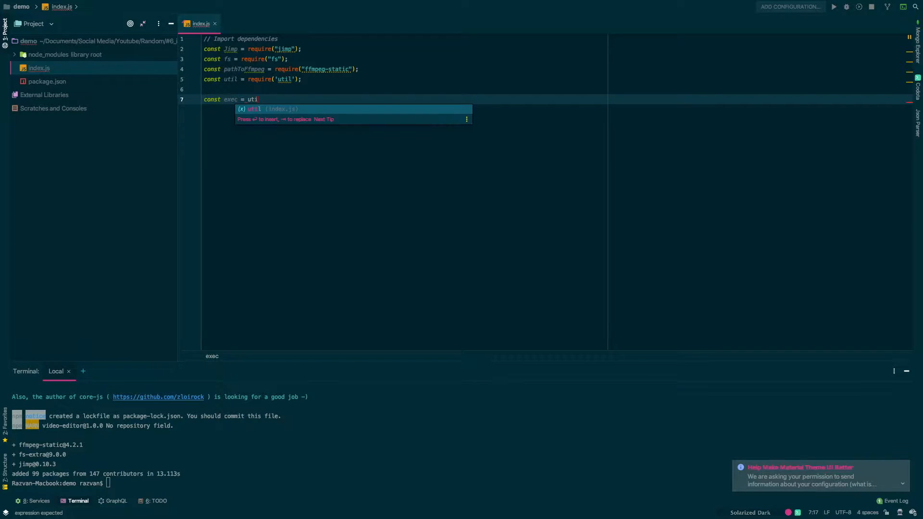
pyautogui.write('.promisify.')
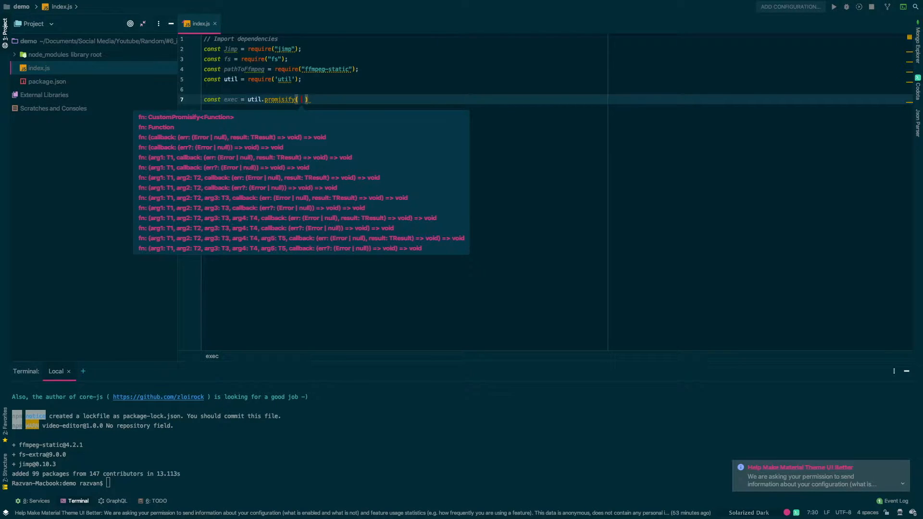
pyautogui.write('require()')
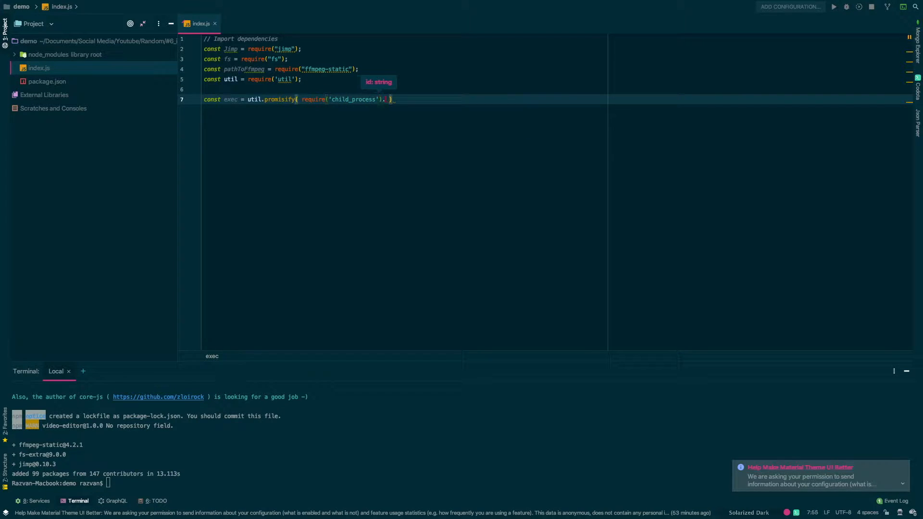
pyautogui.write('exec')
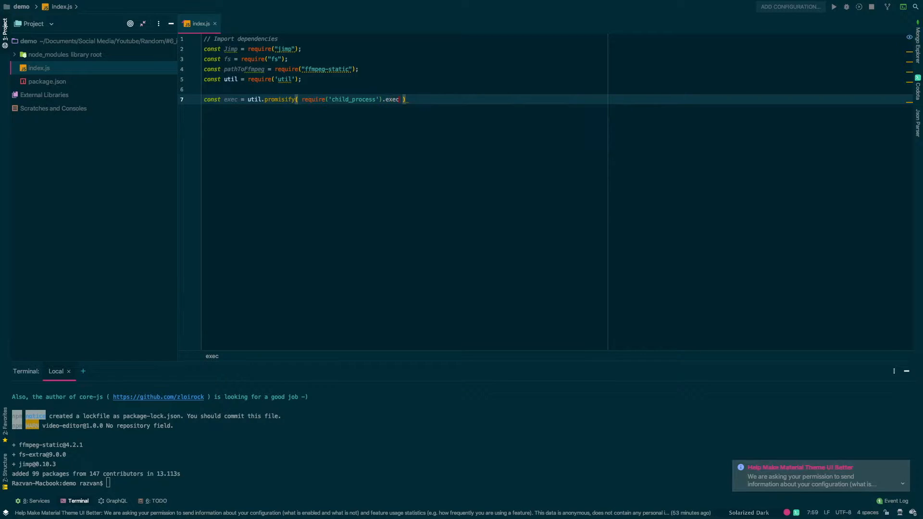
pyautogui.write('// Video editor settings')
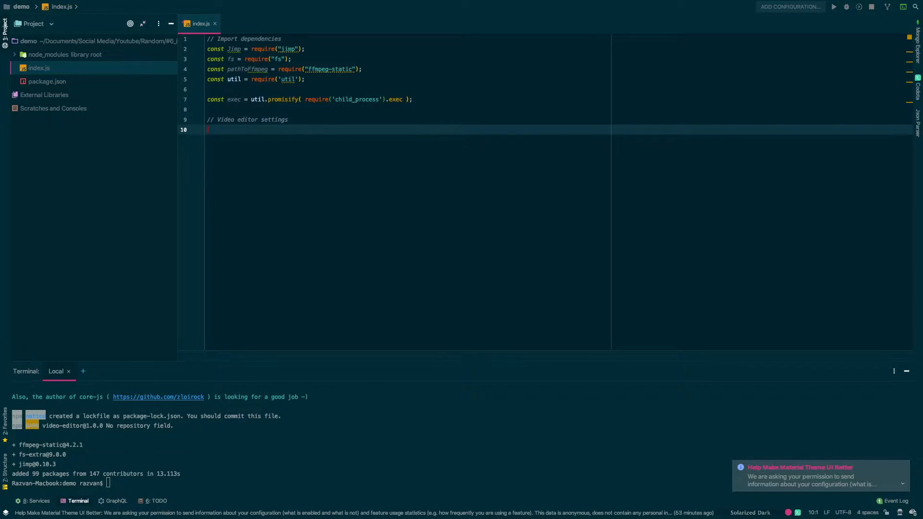
# Declare videoEncoder 'h264', inputFile 'input.mp4' and outputFile 'output.mp4' constants.
pyautogui.write('const')
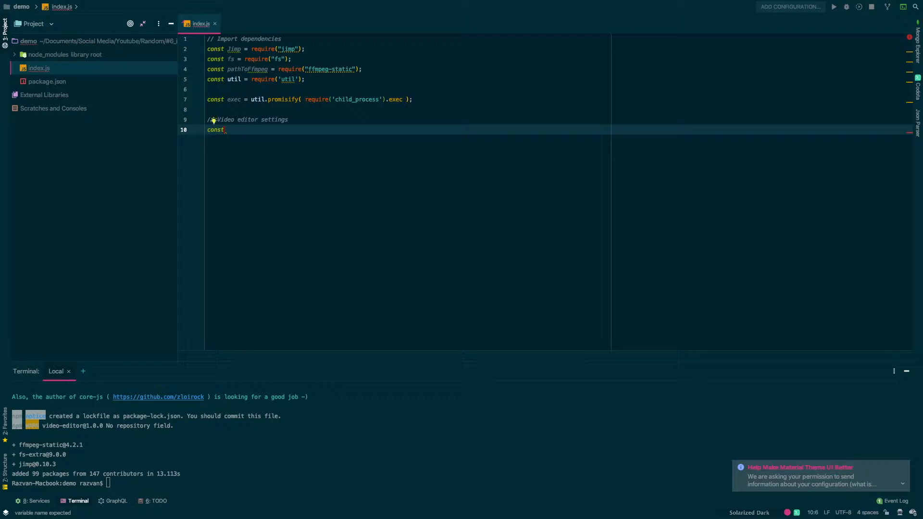
pyautogui.write("videoEncoder = 'h2'")
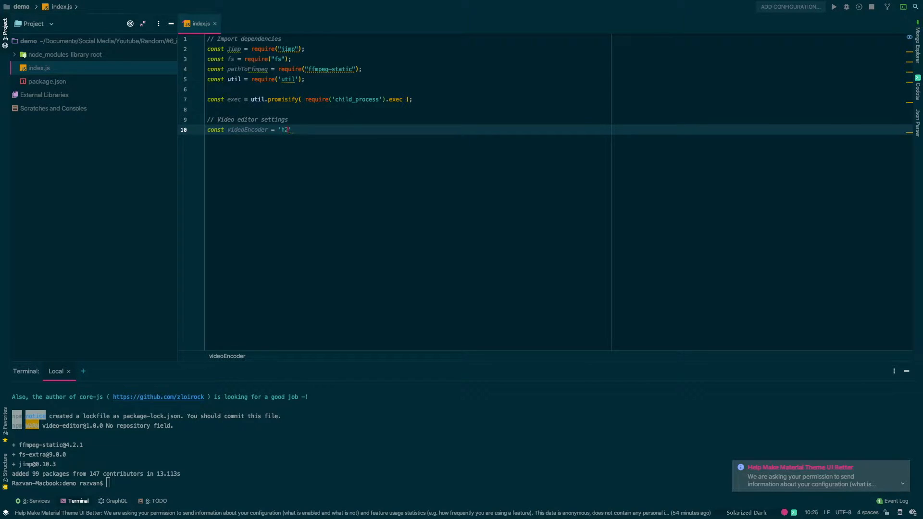
pyautogui.write("64';")
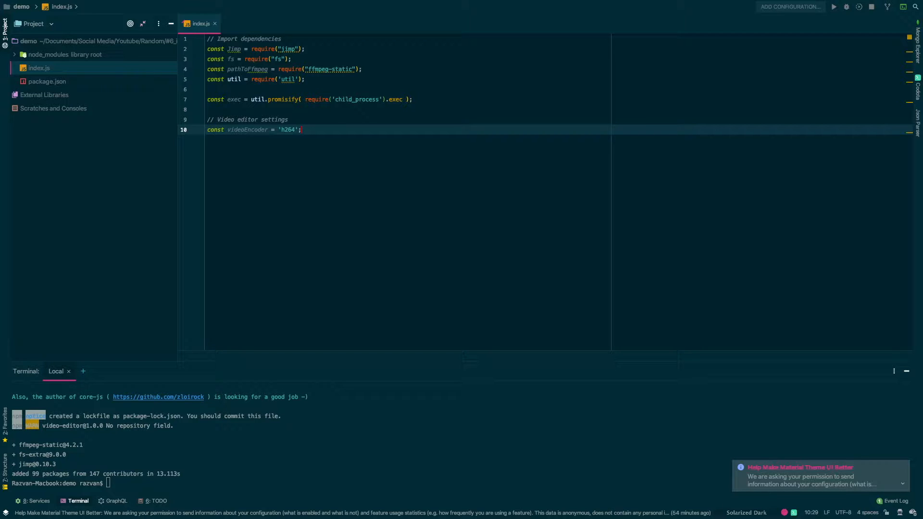
pyautogui.write('const i')
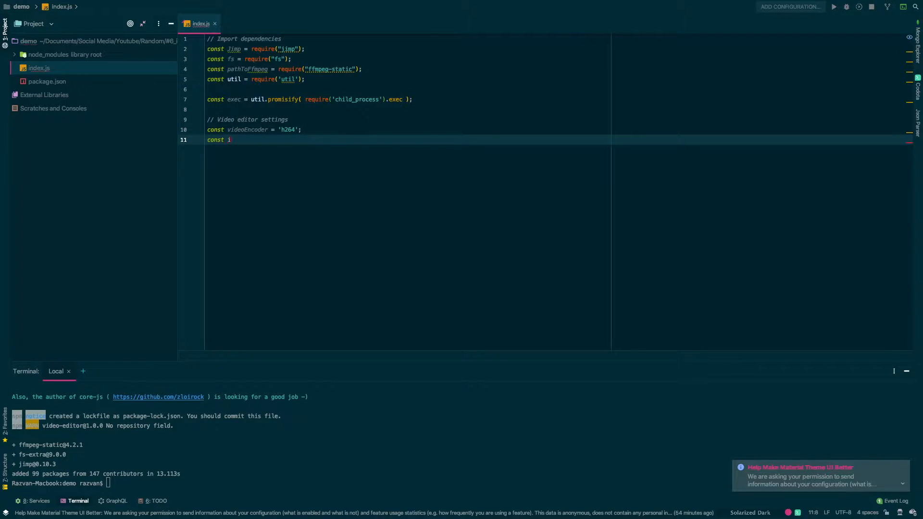
pyautogui.write('nputFile =')
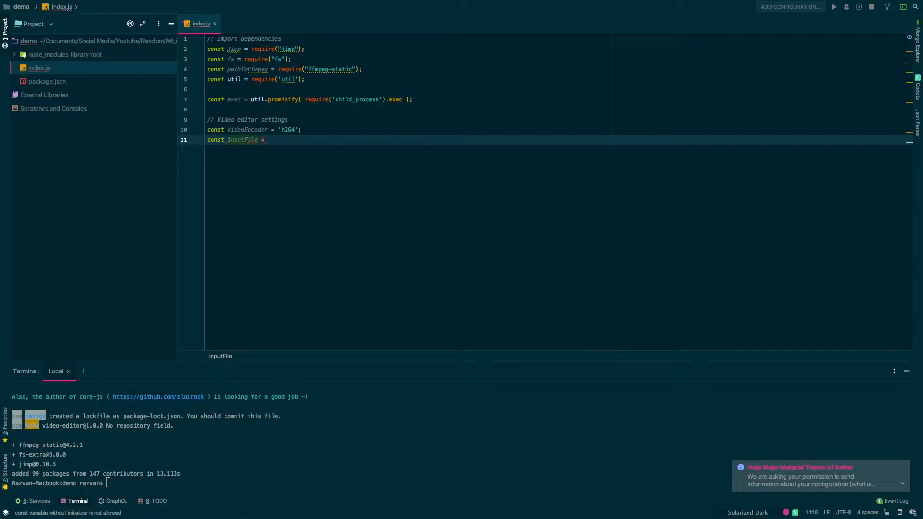
pyautogui.write("'input.'")
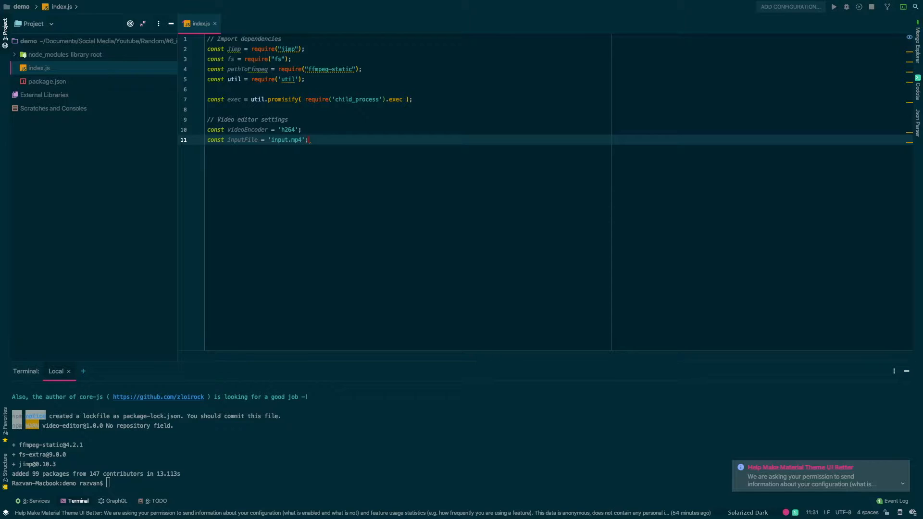
pyautogui.write("const outputFile = 'ou'")
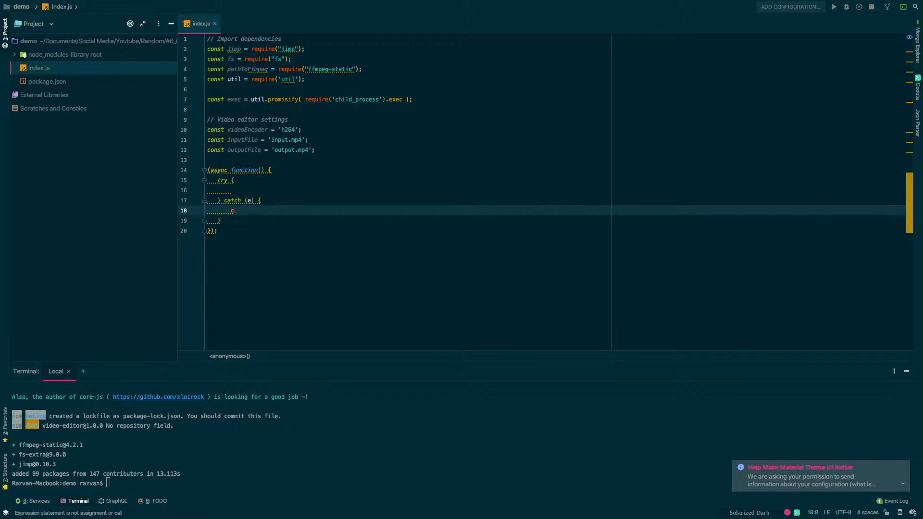
# Log 'An error occurred' in the catch block and 'Initialize temp files' in the try block.
pyautogui.write('console.log()')
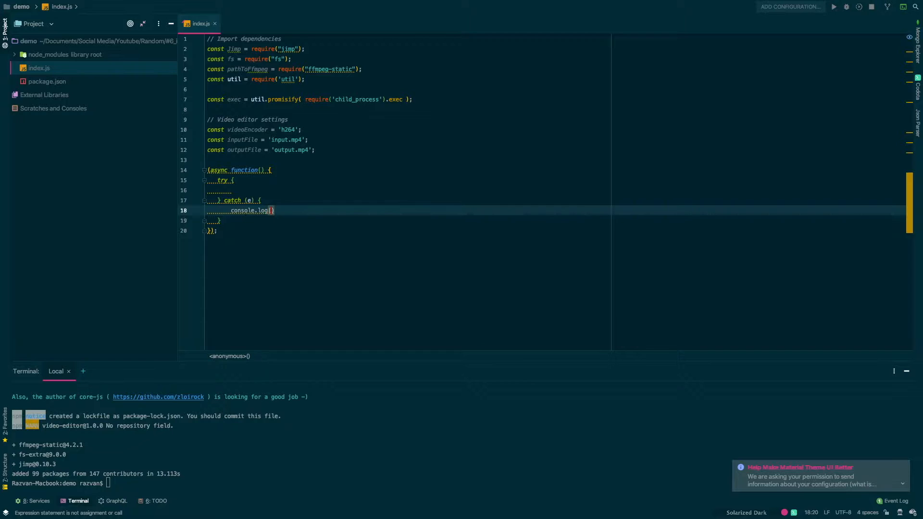
pyautogui.write('""')
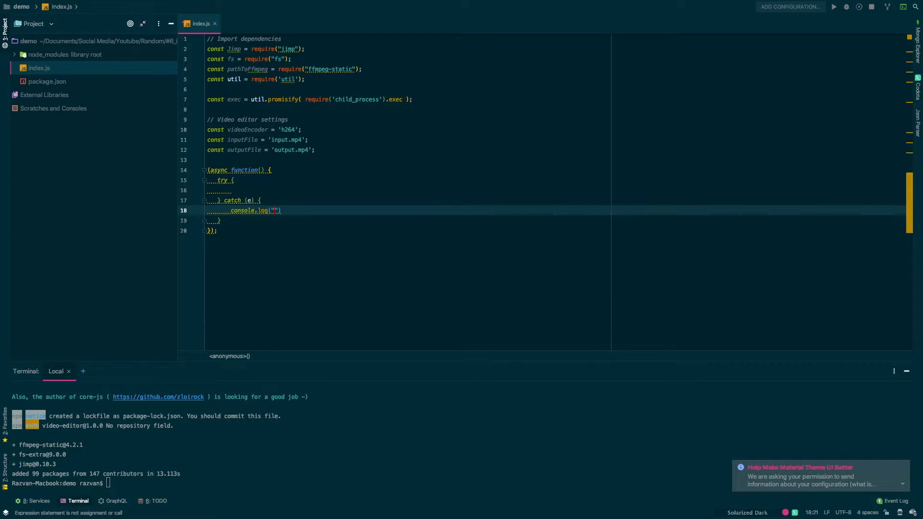
pyautogui.write('An error occured:')
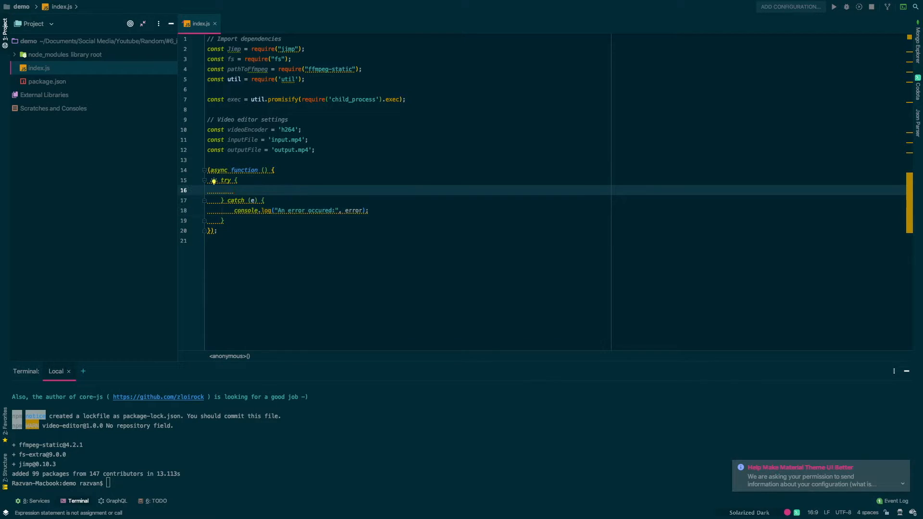
pyautogui.write("console.log('Initialize temp files');")
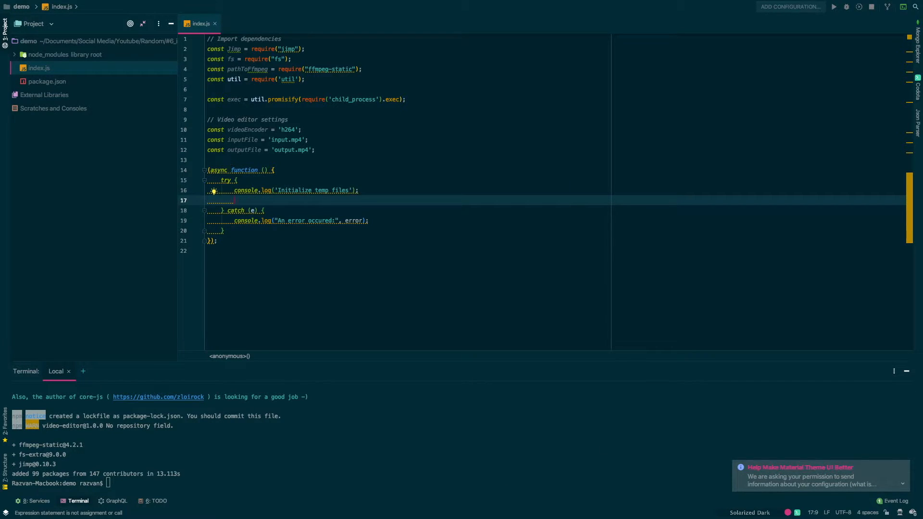
# Await fs.mkdir for temp, temp/raw-frames and temp/edited-frames.
pyautogui.write('await fs')
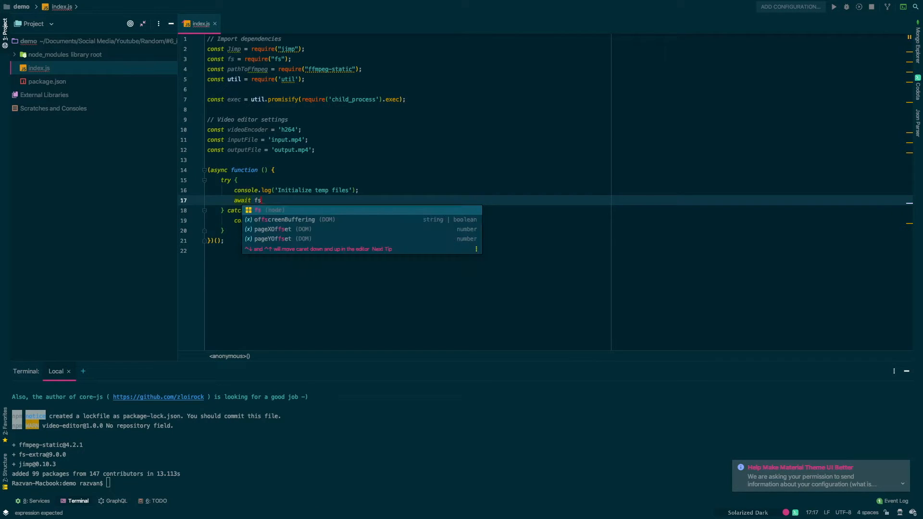
pyautogui.write(".mkdir('temp');")
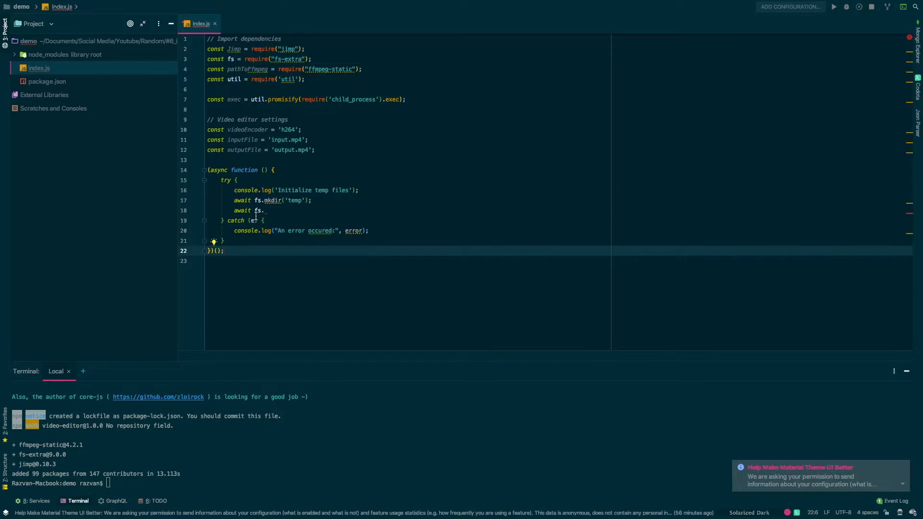
pyautogui.write('mkdir(`$`)')
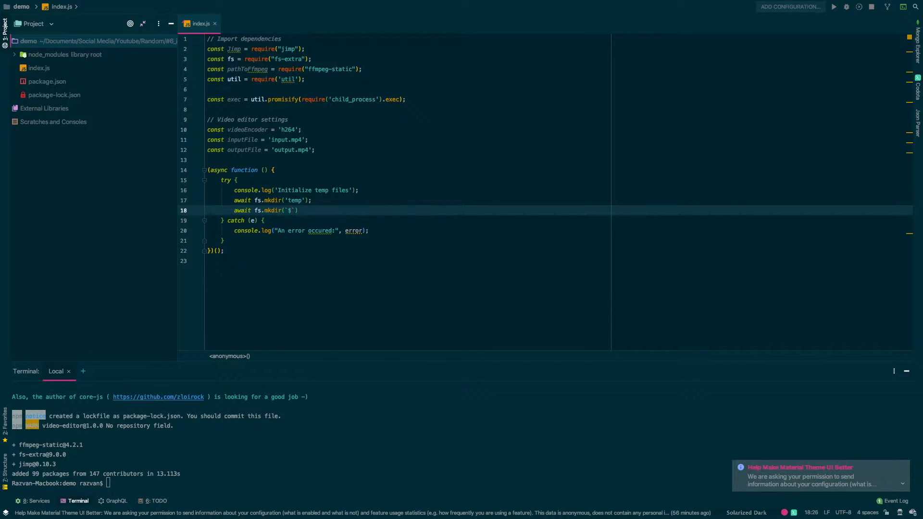
pyautogui.write('temp/raw-frames')
pyautogui.write("await fs.mkdir('temp/edited-frames")
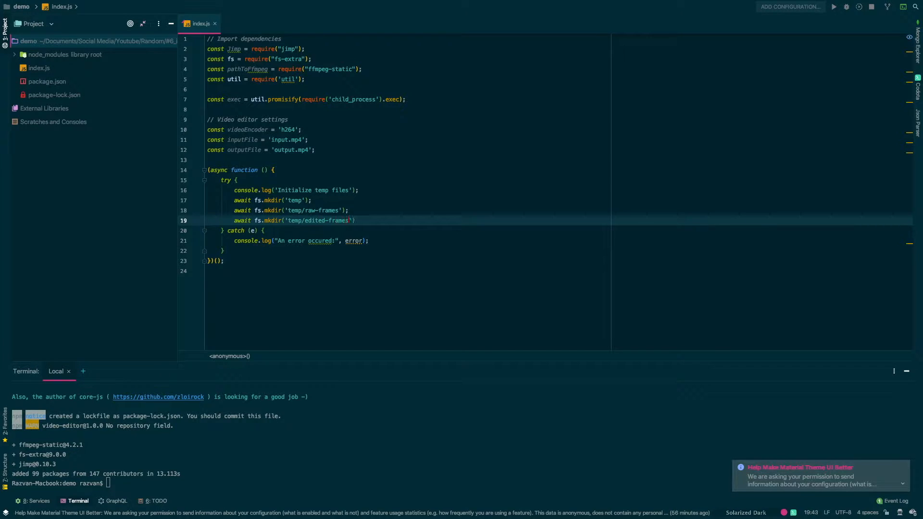
pyautogui.write(';')
pyautogui.write("console.log('Decoding');")
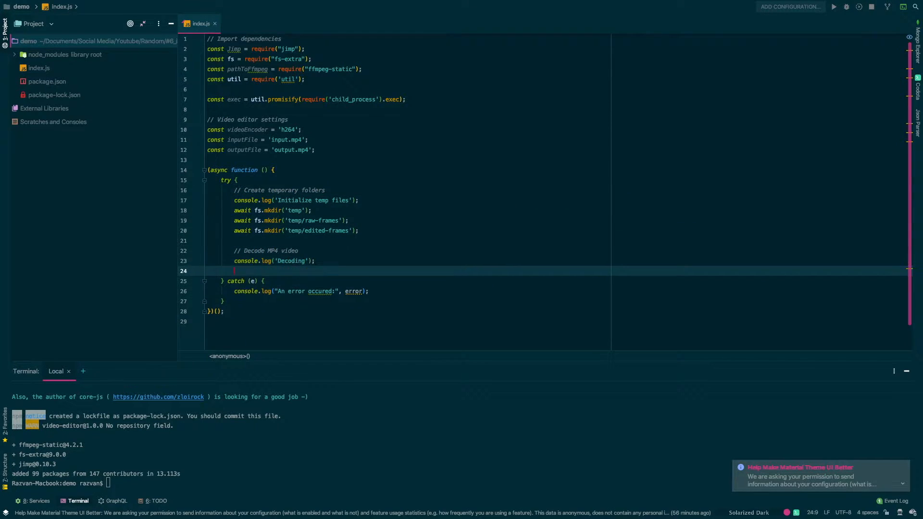
# Await exec of ffmpeg -i input with scale=1080:-1 into temp/raw-frames/%d.png, commenting width 1080, height auto.
pyautogui.write('await exec(`"${}`);')
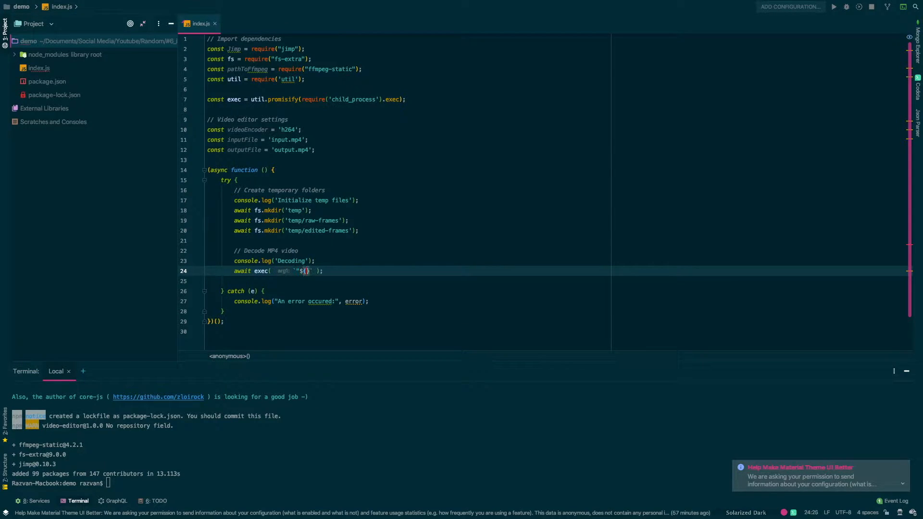
pyautogui.write('pathToFfmpeg')
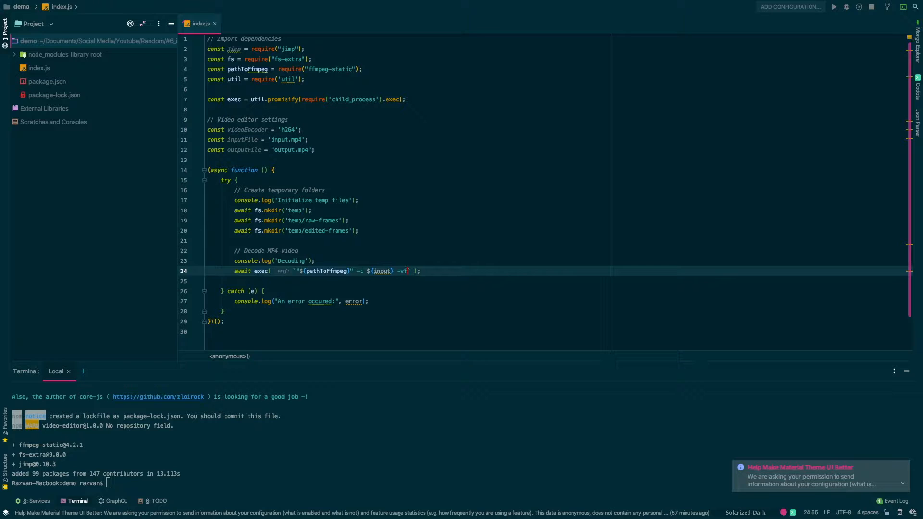
pyautogui.write('scale=1080:-1 temp/raw-frames/')
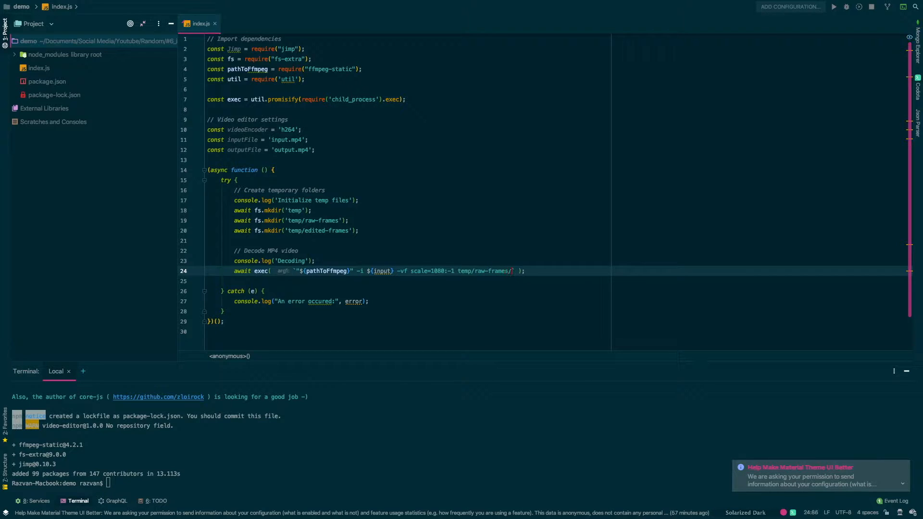
pyautogui.write('%d.png')
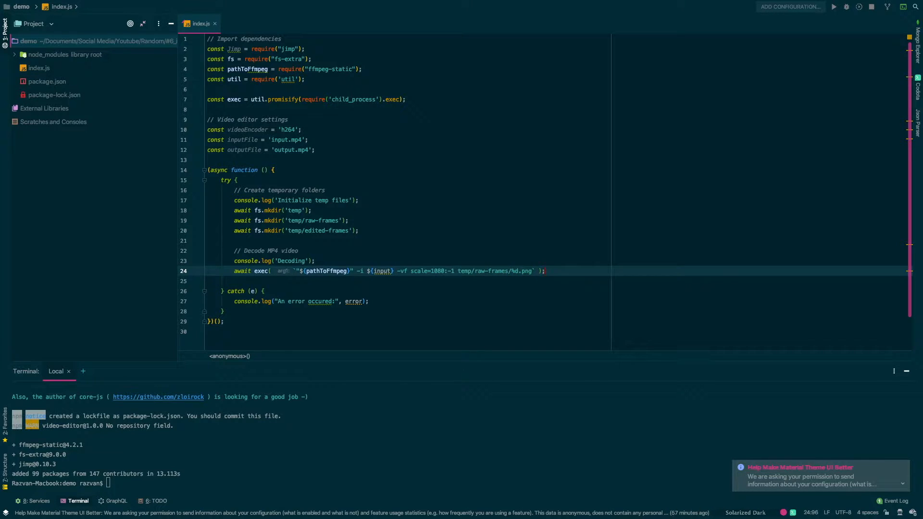
pyautogui.write('&&')
pyautogui.click(377, 251)
pyautogui.write(' and resize it')
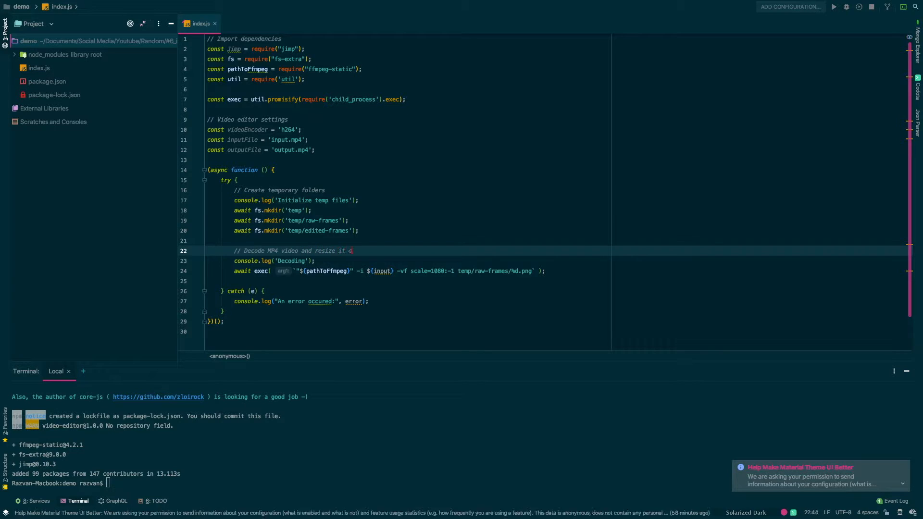
pyautogui.write('o width 1080')
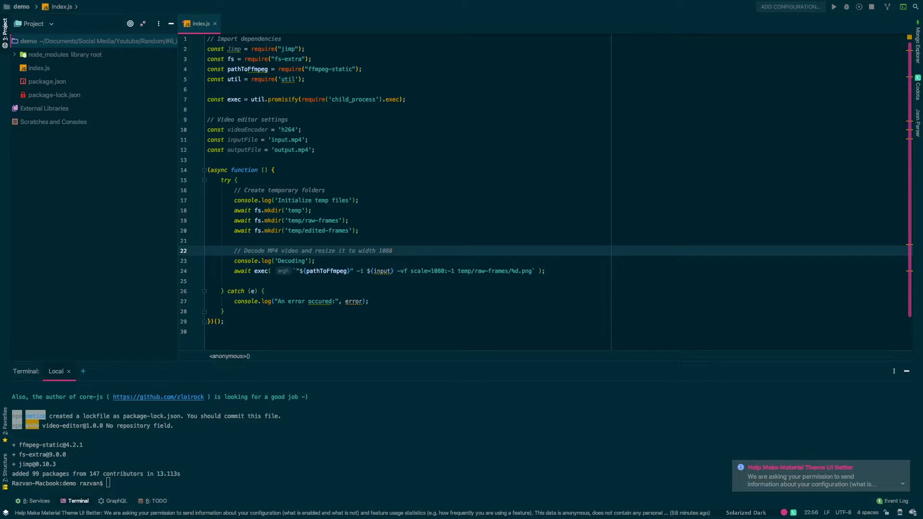
pyautogui.write('and height auto (to keep the aspect ratio')
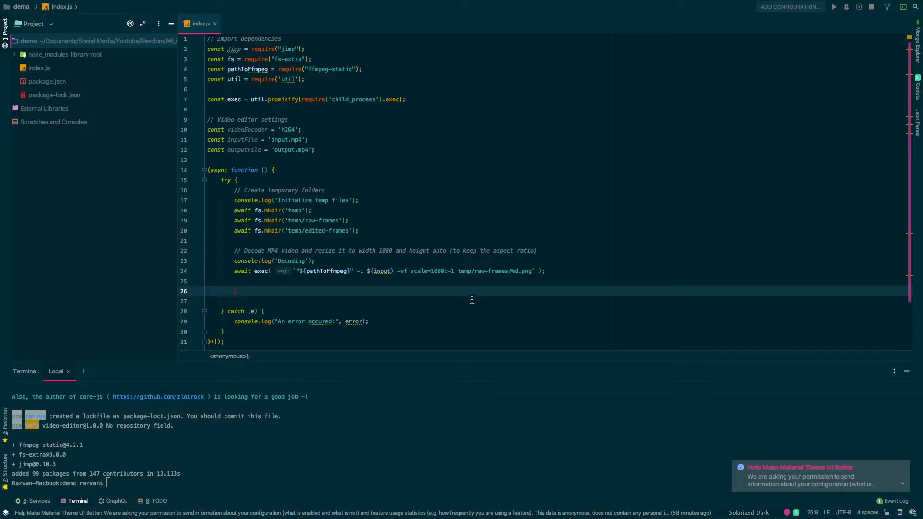
# Log 'Rendering' under an Edit each frame comment and read temp/raw-frames with fs.readdirSync into frames.
pyautogui.write('console.')
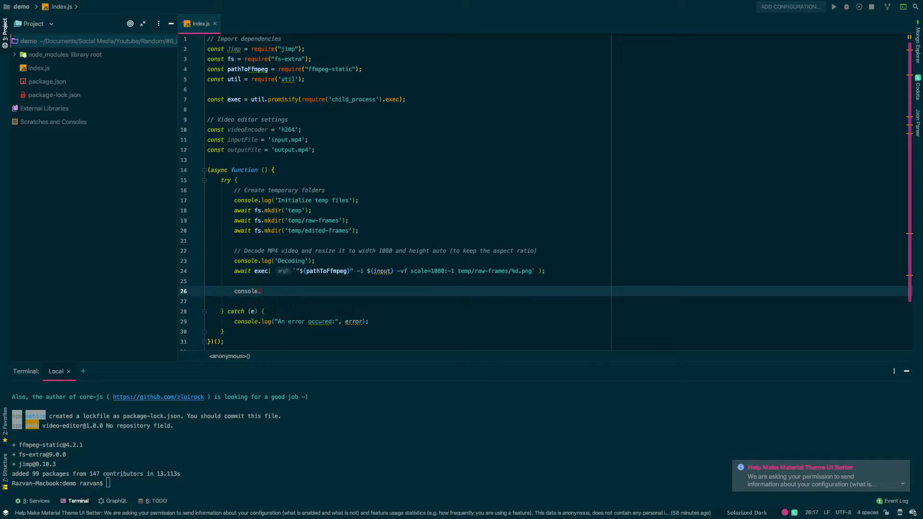
pyautogui.write("log('')")
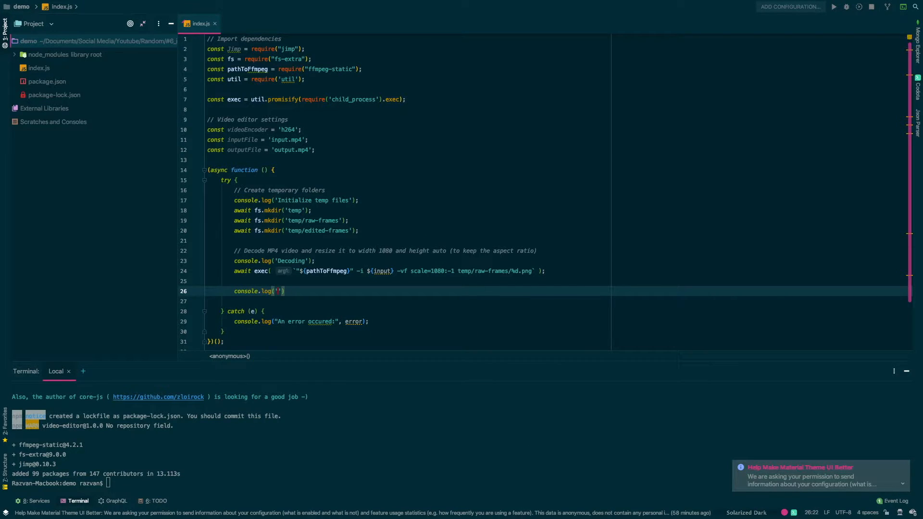
pyautogui.write('Rendering')
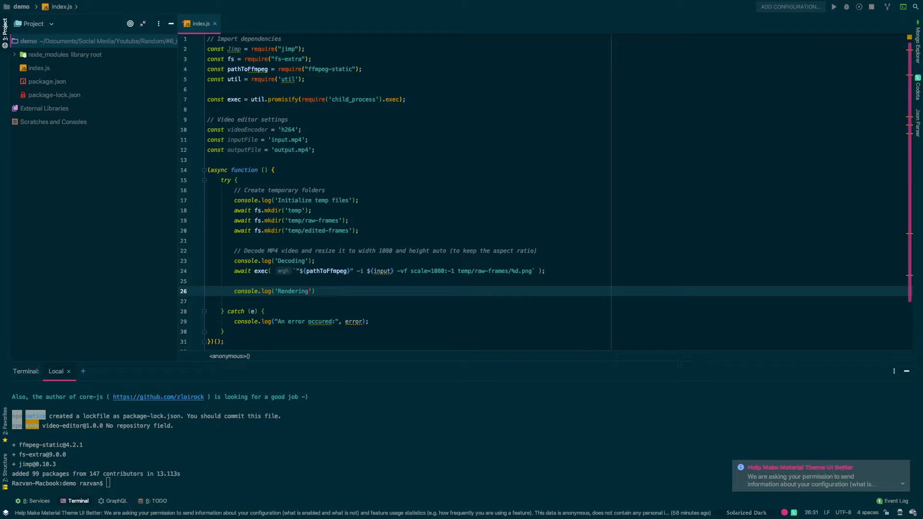
pyautogui.write('// Edit ea')
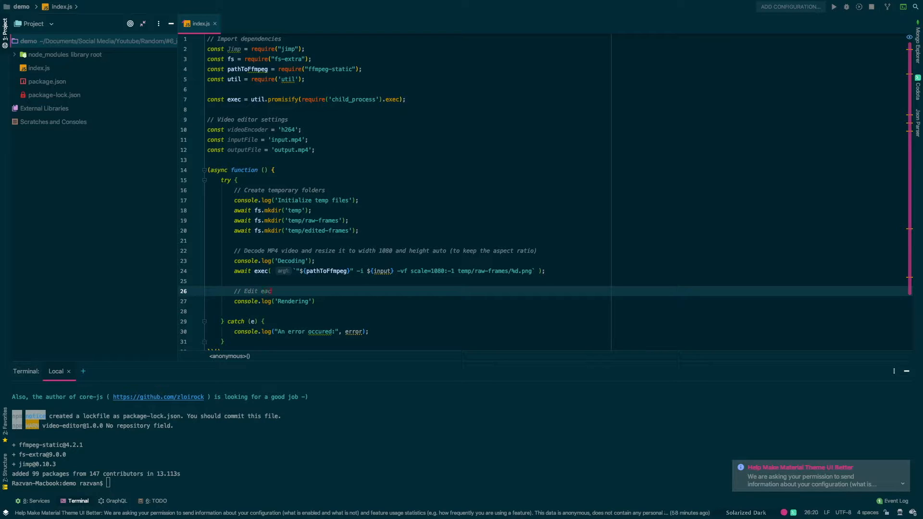
pyautogui.write('const frames = fs.read')
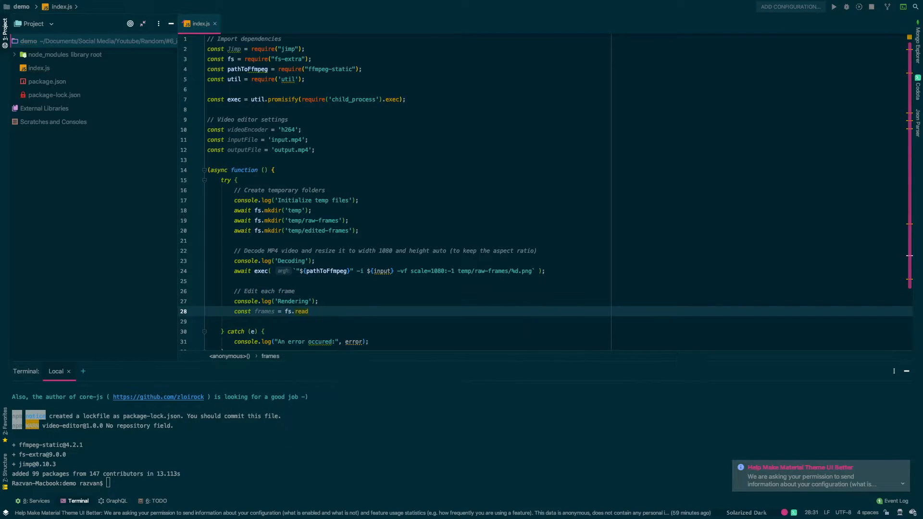
pyautogui.write('dirSync')
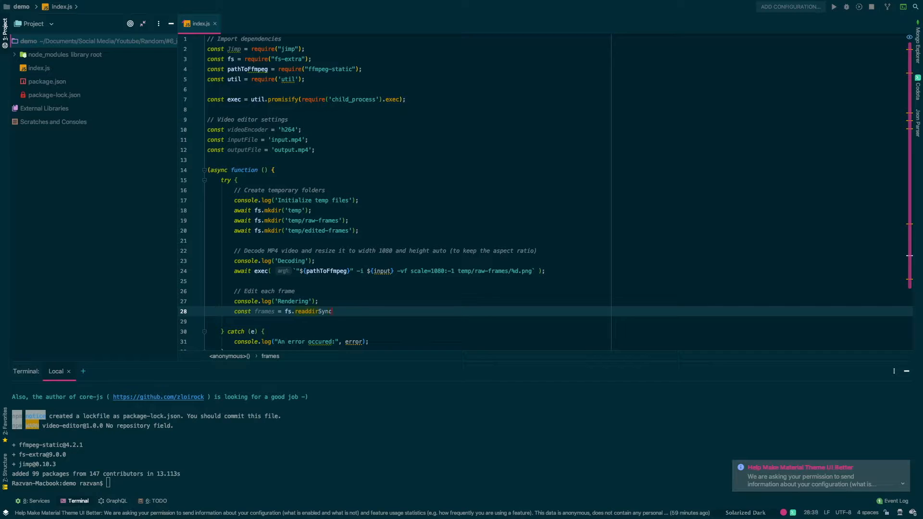
pyautogui.write("('temp'")
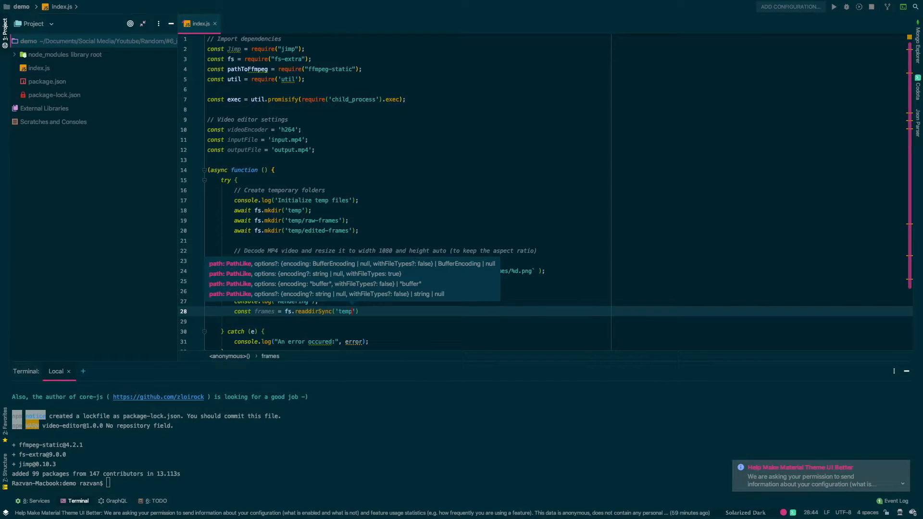
pyautogui.write('/raw-frames')
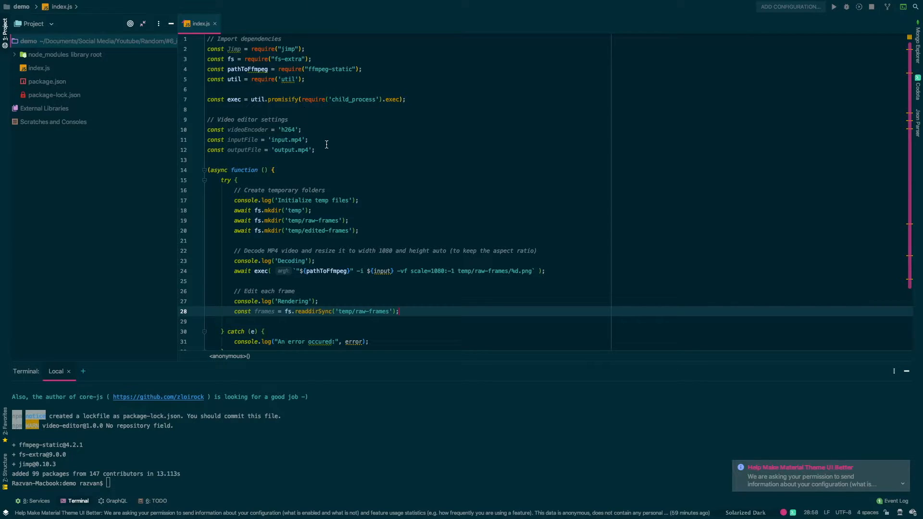
pyautogui.write('const input')
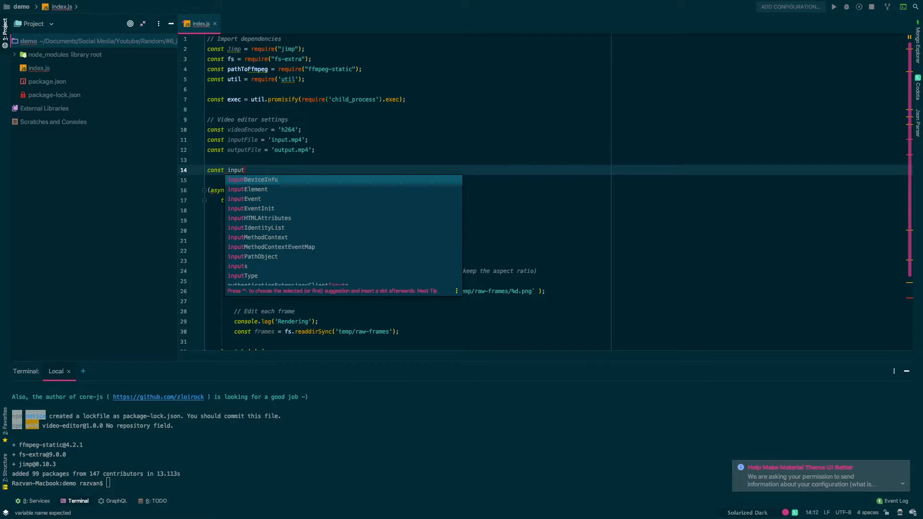
# Define inputFolder 'temp/raw-frames' and outputFolder 'temp/edited-frames' and substitute ${inputFolder} for the literal path.
pyautogui.write("Folder = '/tem'")
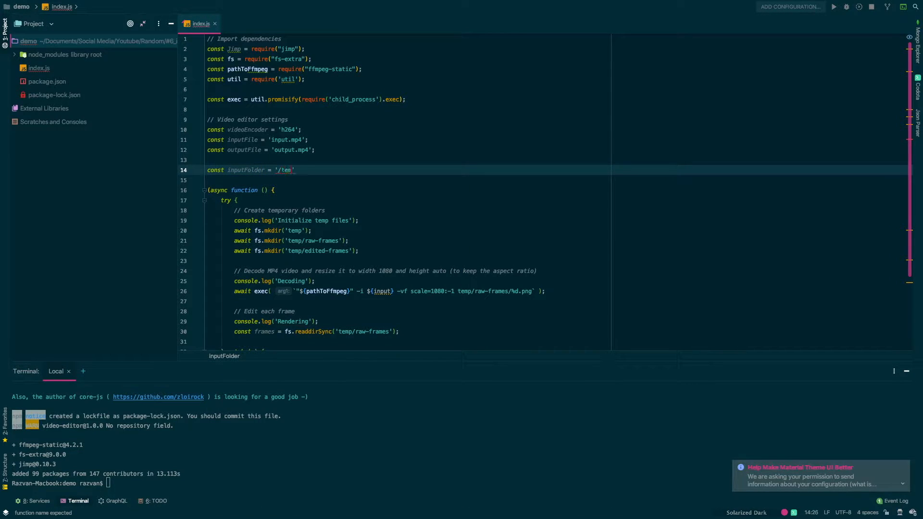
pyautogui.write('temp/raw-frames')
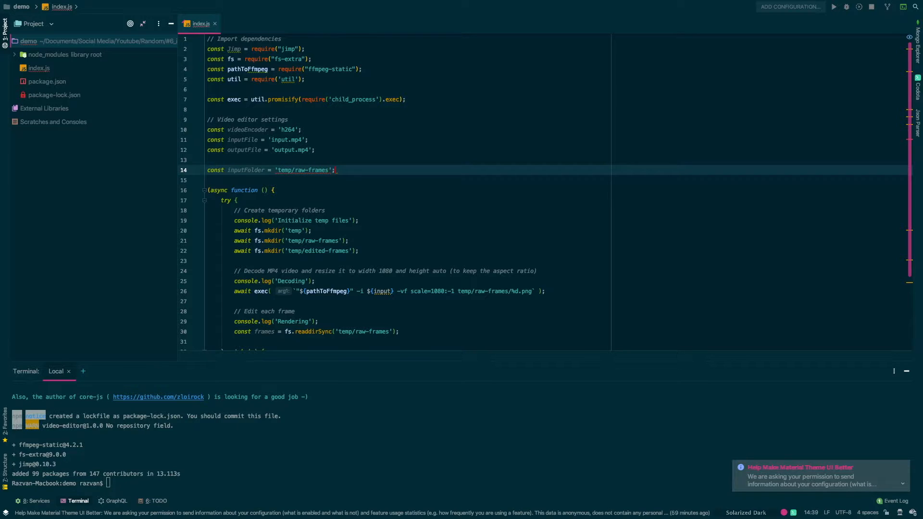
pyautogui.doubleClick(245, 170)
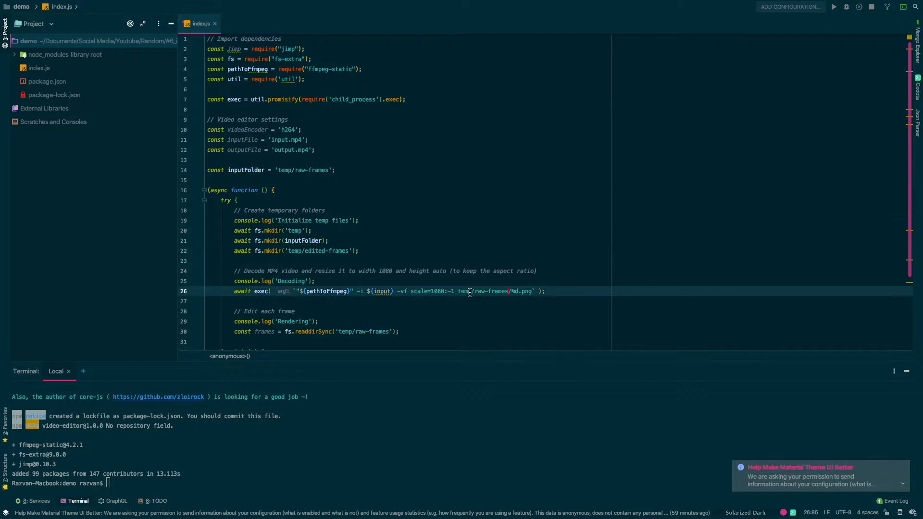
pyautogui.write('${inputFolder}')
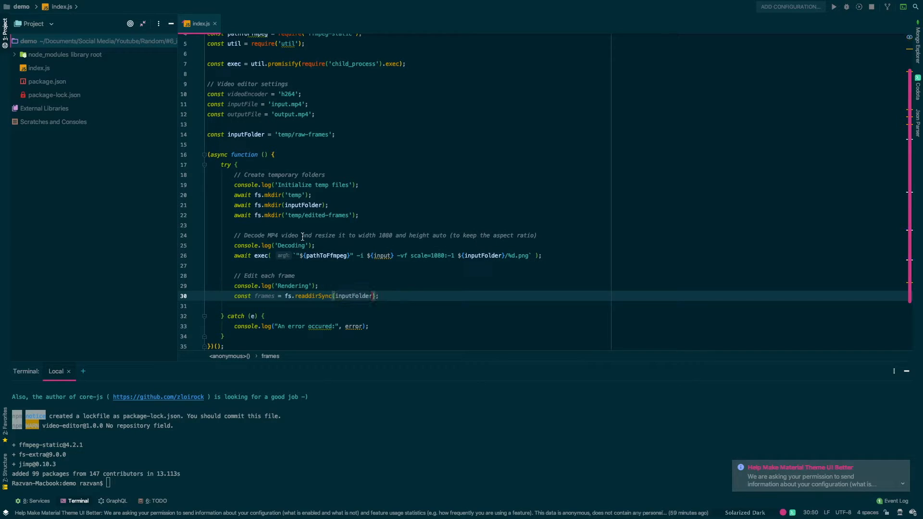
pyautogui.write('const po')
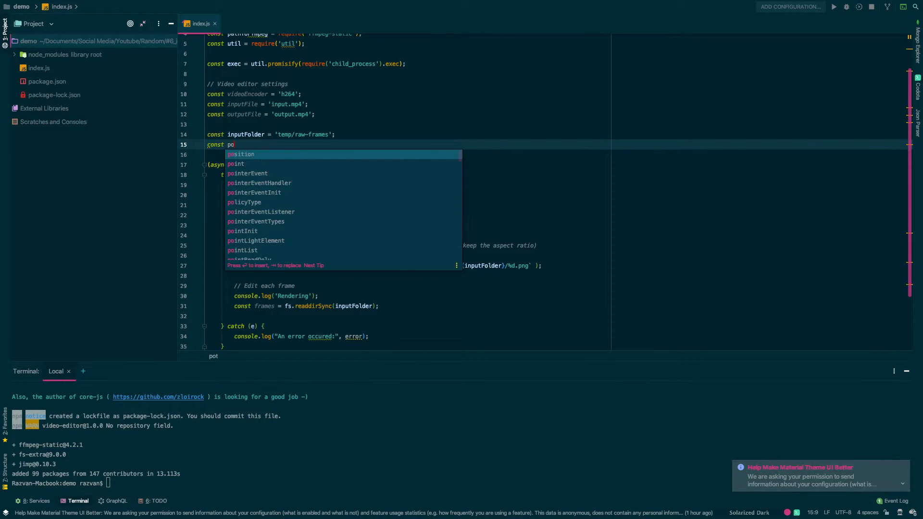
pyautogui.write("utputFolder = 'temp/'")
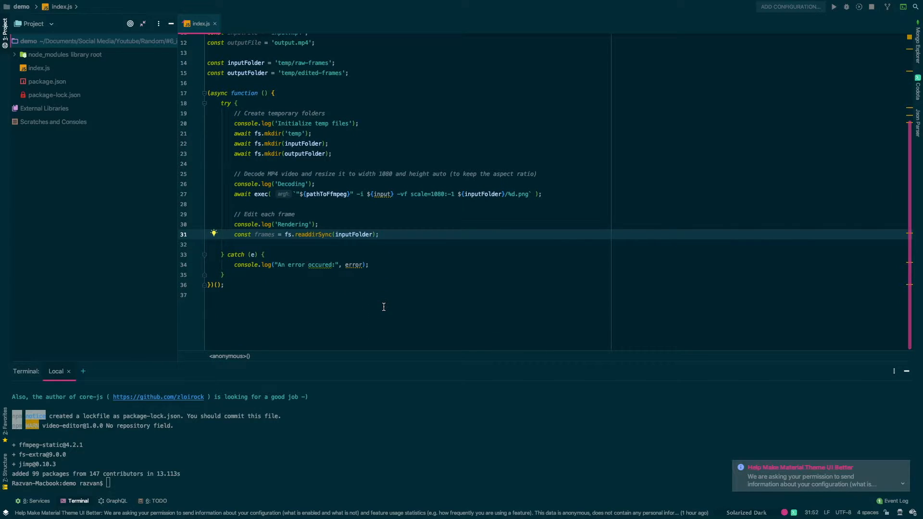
# Write a for loop over frameCount from 1 to frames.length with check progress, read, modify and save comments.
pyautogui.write('for()')
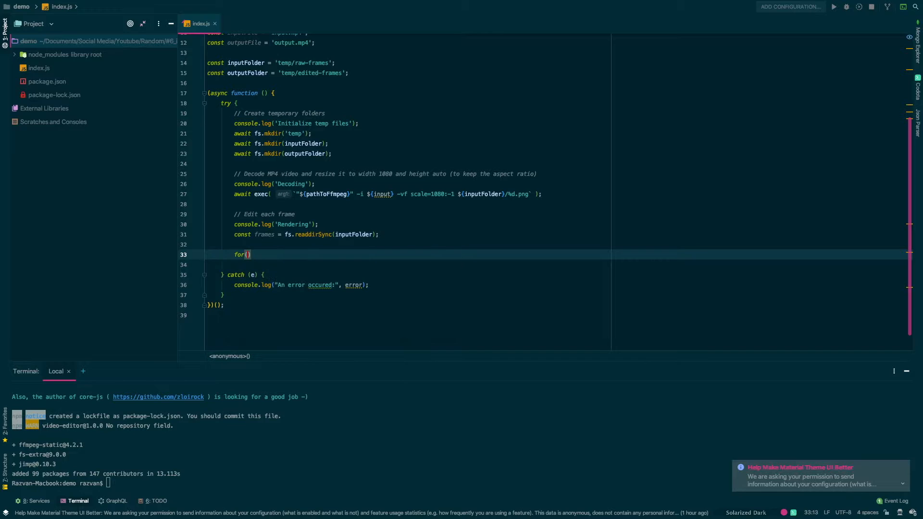
pyautogui.write('let i = 1;')
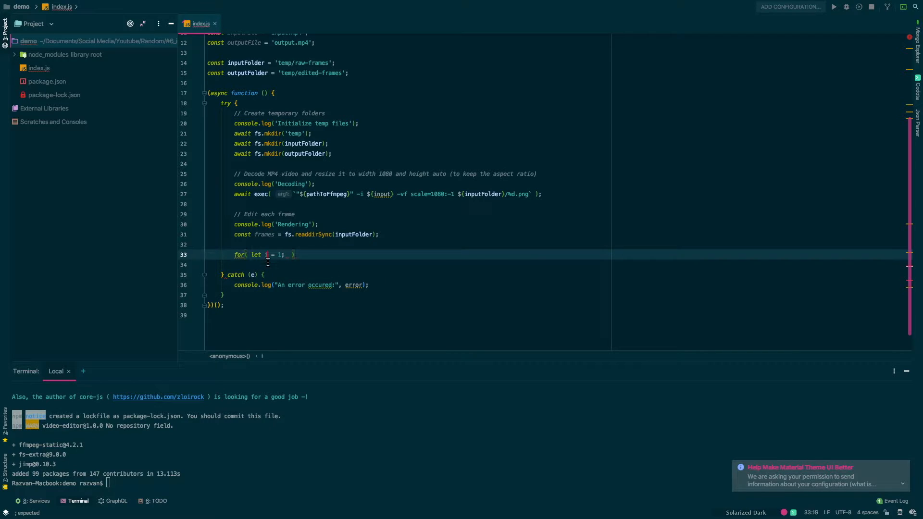
pyautogui.write('frameCount = 1; frameCount <= frame')
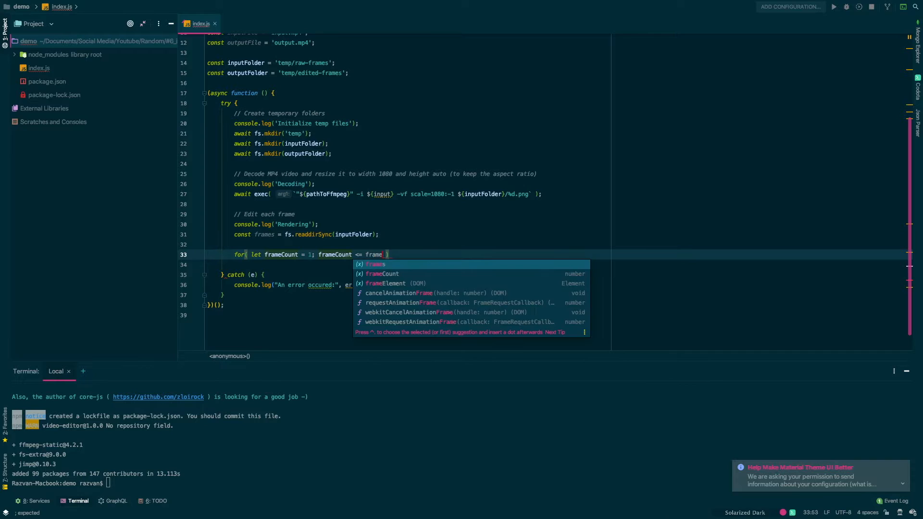
pyautogui.write('s.length; frameCount++')
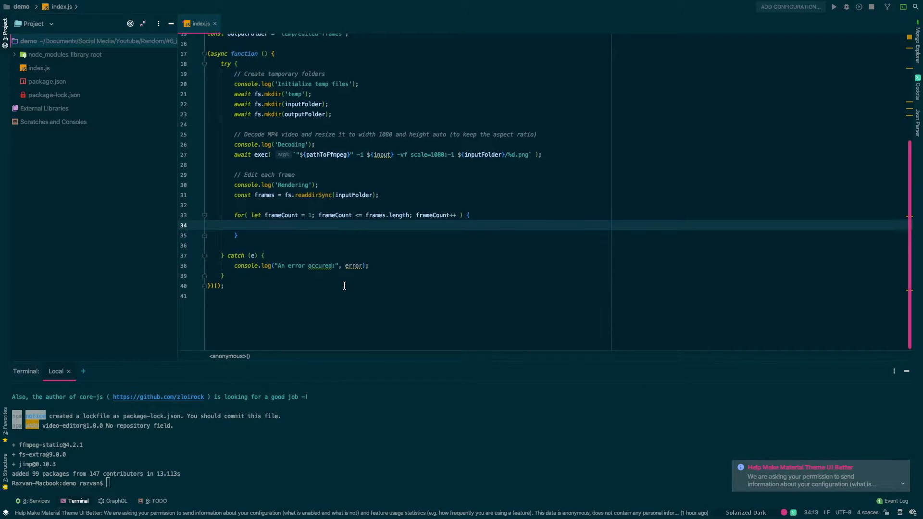
pyautogui.write('// Check and log progress')
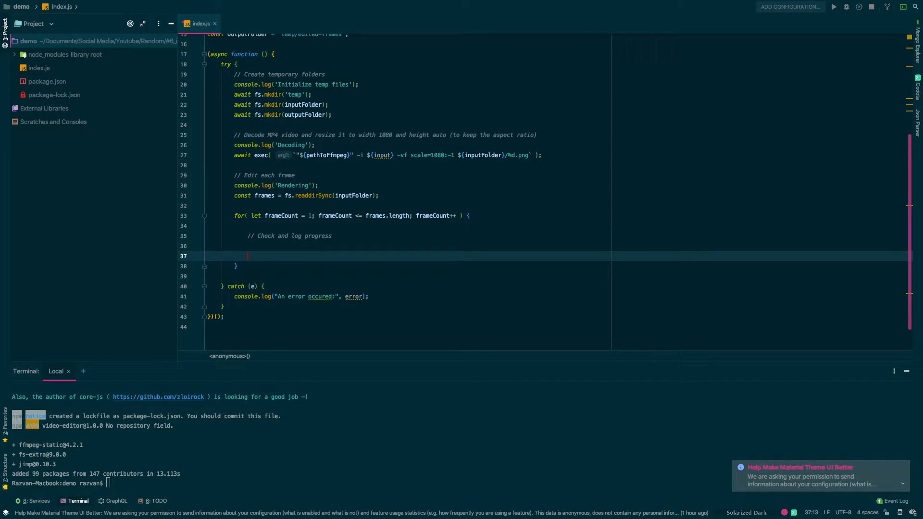
pyautogui.write('// Read the current frame')
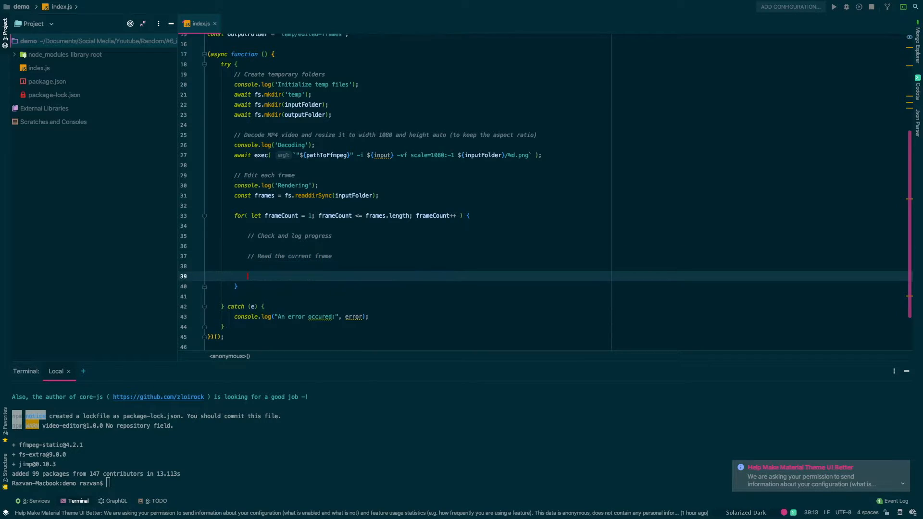
pyautogui.write('//M')
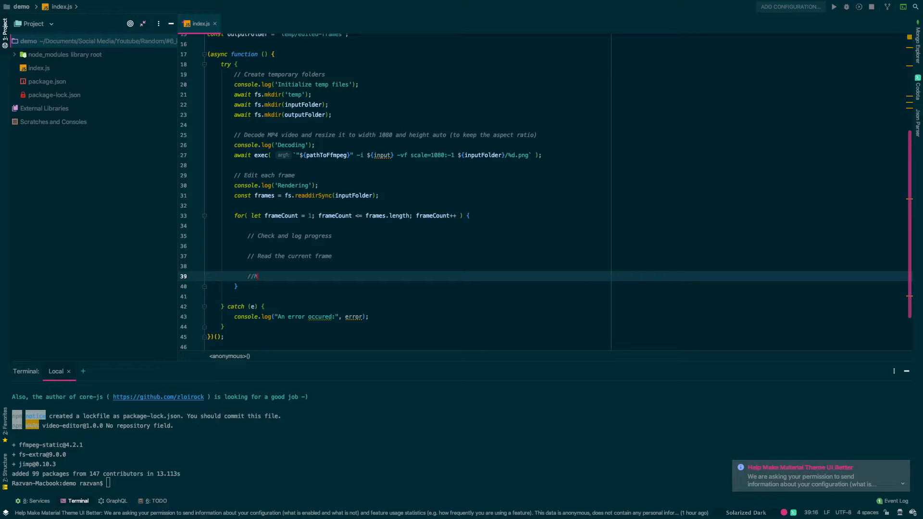
pyautogui.write('odifi')
pyautogui.write('//')
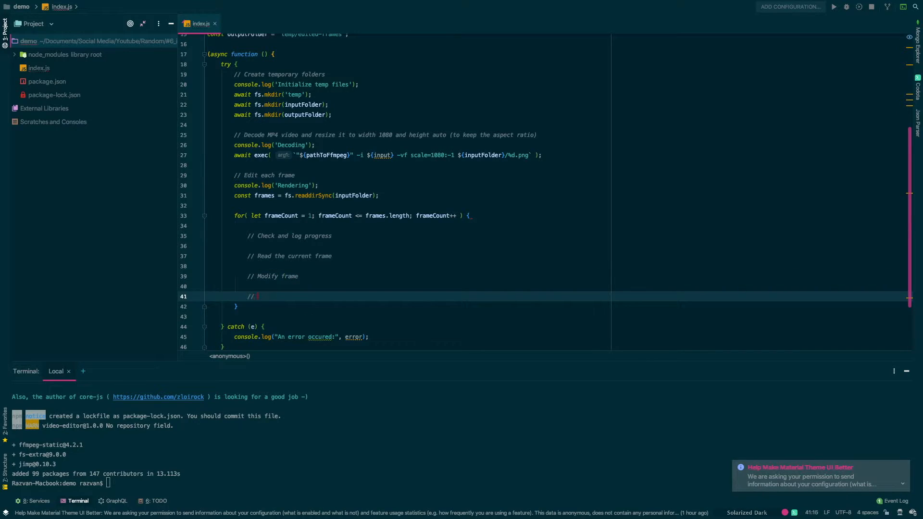
pyautogui.write('Save the frame')
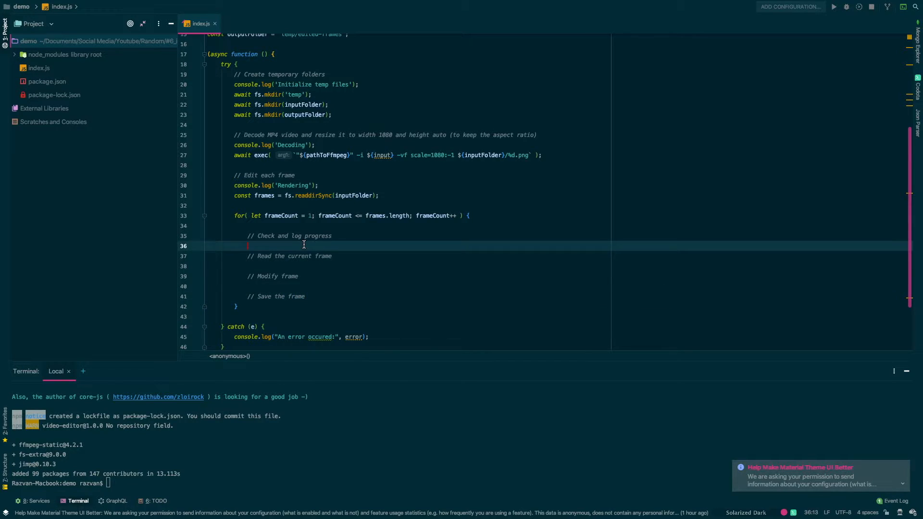
# Read each frame with await Jimp.read(`${inputFolder}/${frameCount}.png`) and begin frame = reassignment.
pyautogui.write('let frame = await Jimp.read(')
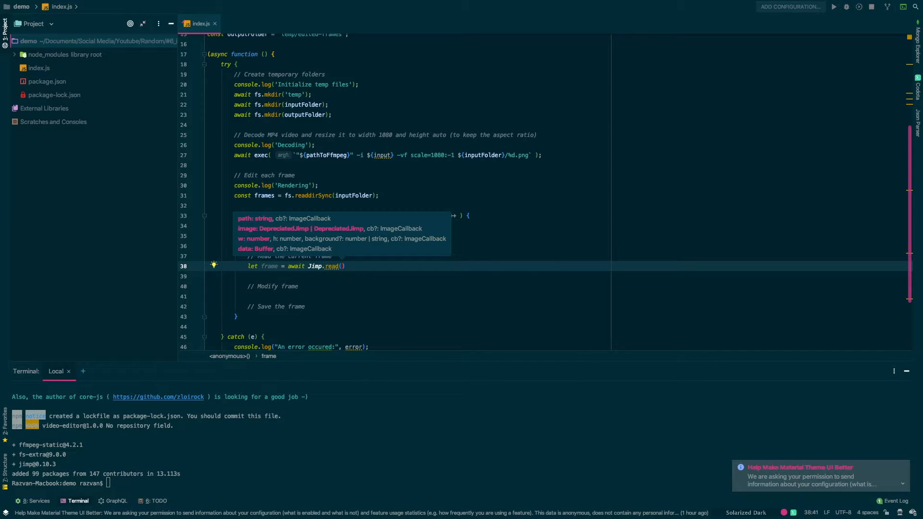
pyautogui.write('path: `${}`')
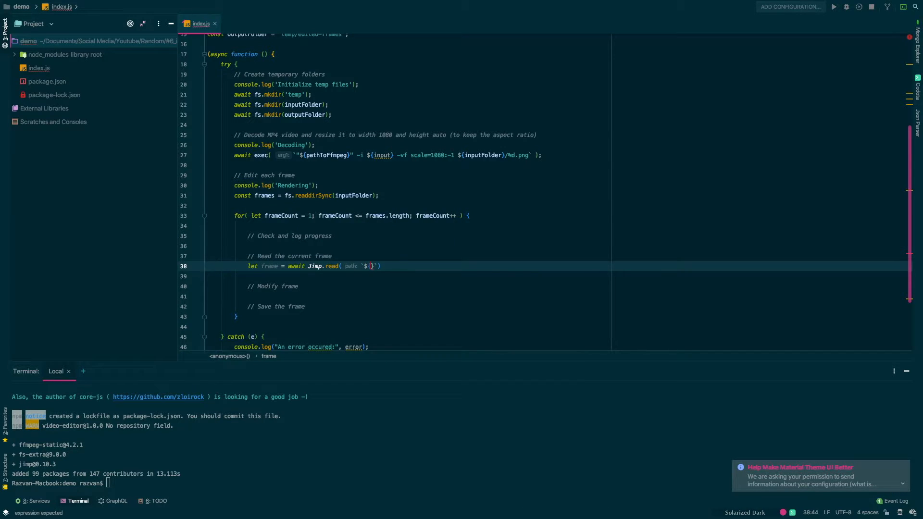
pyautogui.write('inputFolder')
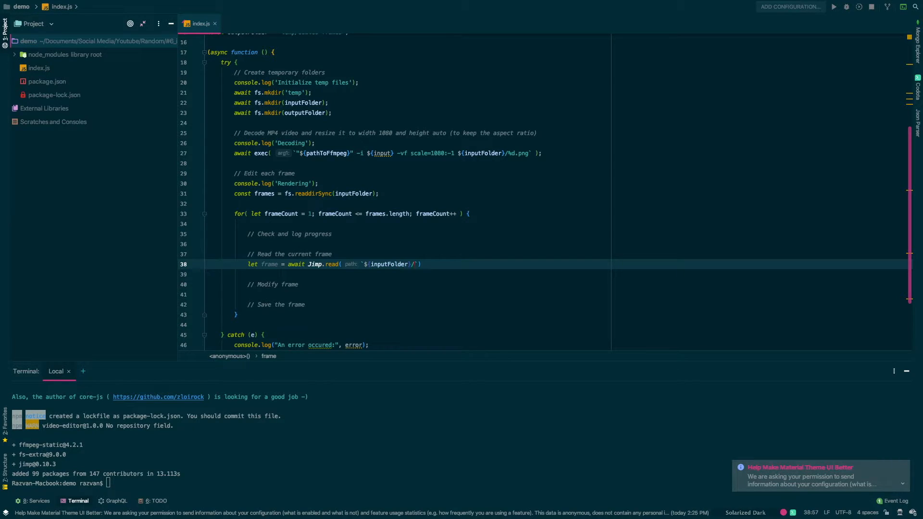
pyautogui.write('${count}')
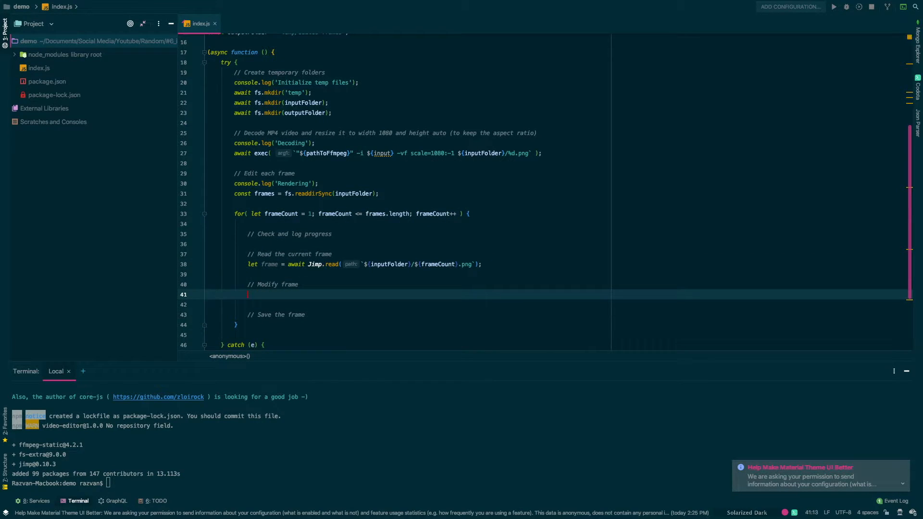
pyautogui.write('frame')
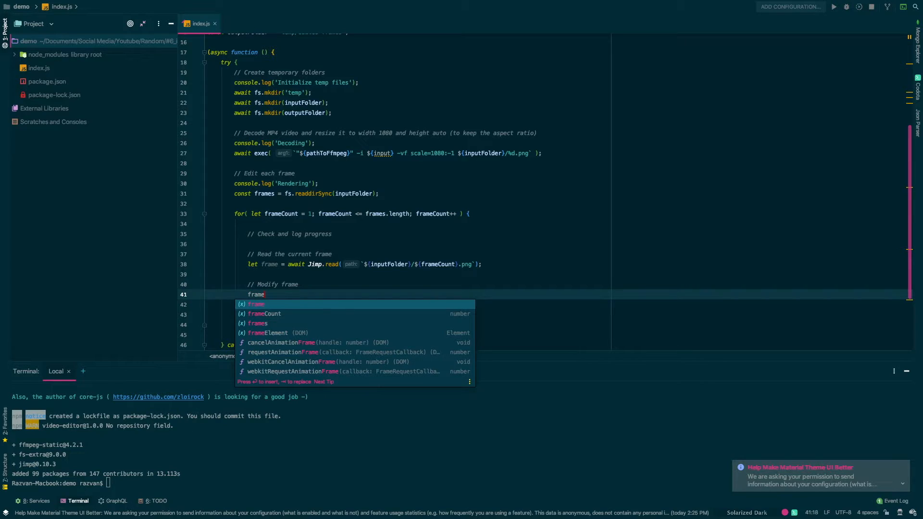
pyautogui.write('=')
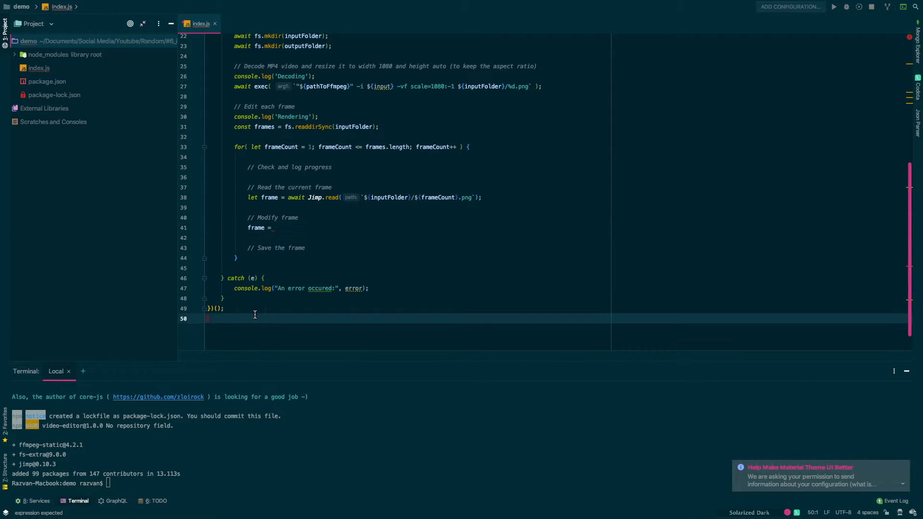
# Add const modifyFrame = (frame) => computing newHeight = 16 * frame.bitmap.width / 9.
pyautogui.press('enter')
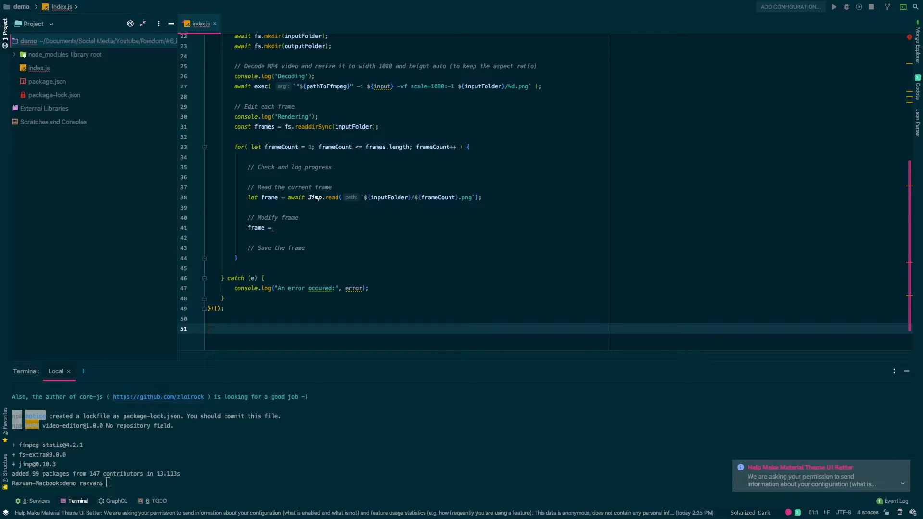
pyautogui.write('const modifyFrame = (')
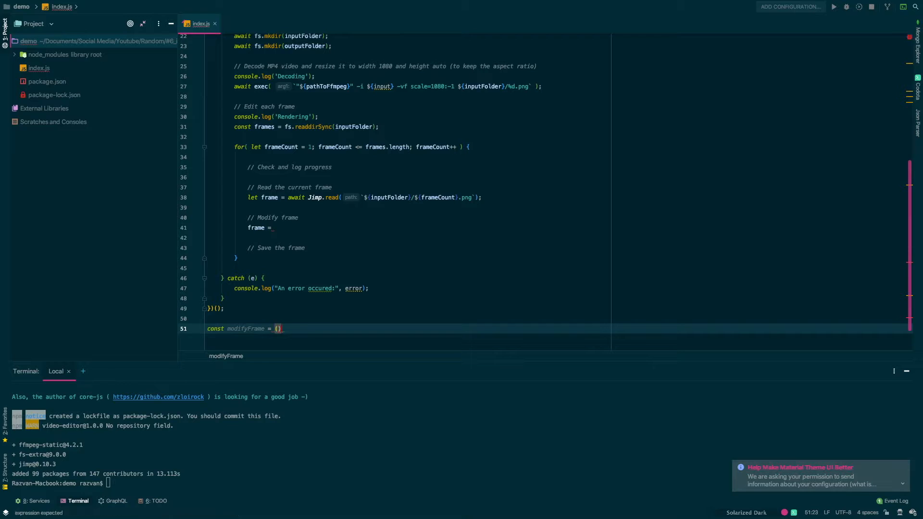
pyautogui.write('=> {')
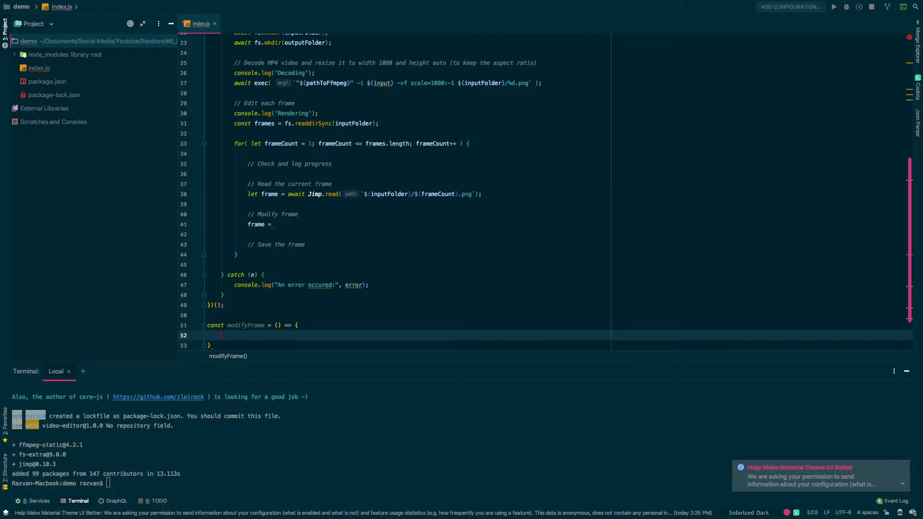
pyautogui.write('frame')
pyautogui.write('let newHeight =')
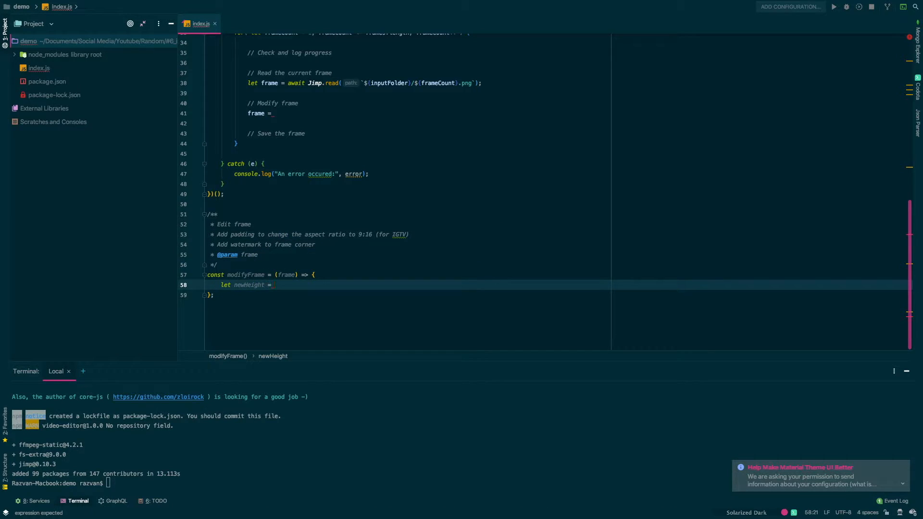
pyautogui.write('16 *')
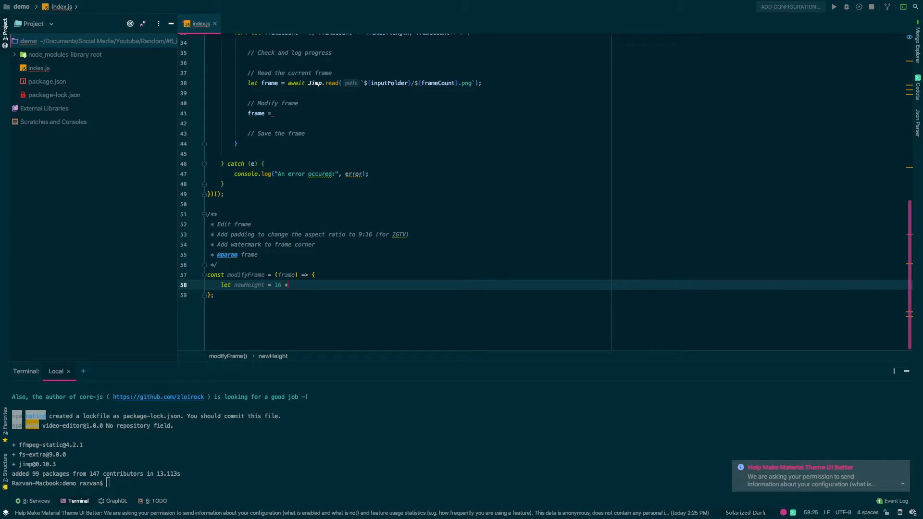
pyautogui.write('frame')
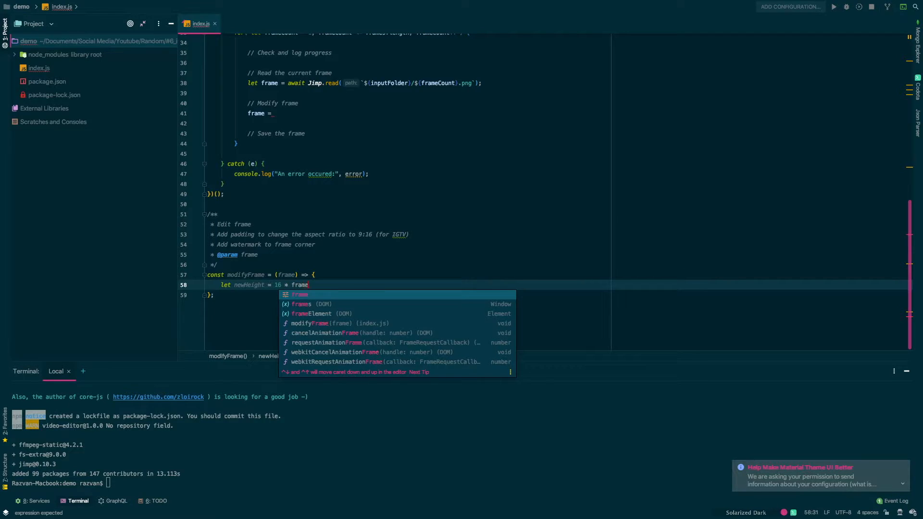
pyautogui.write('.bitmap.width / 9')
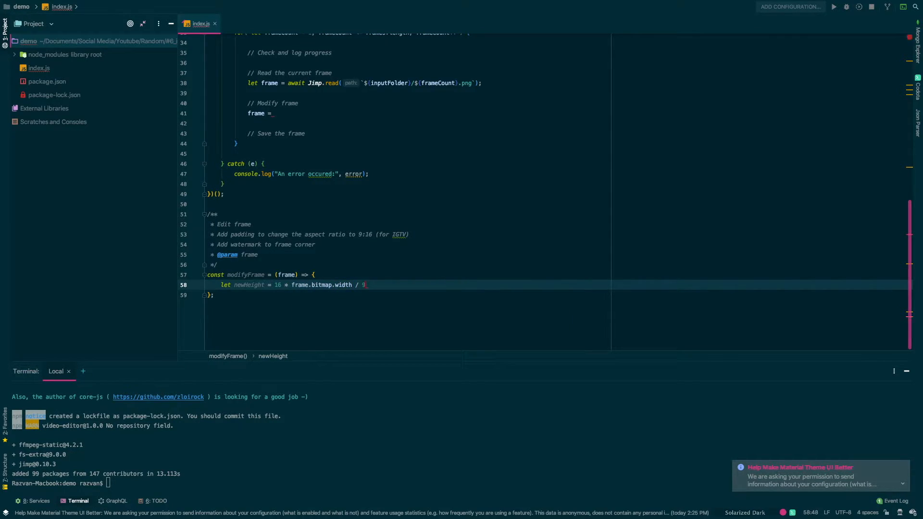
# Round newHeight to even via newHeight % 2 === 0 ? newHeight : newHeight + 1 and start the next comment.
pyautogui.press('Enter')
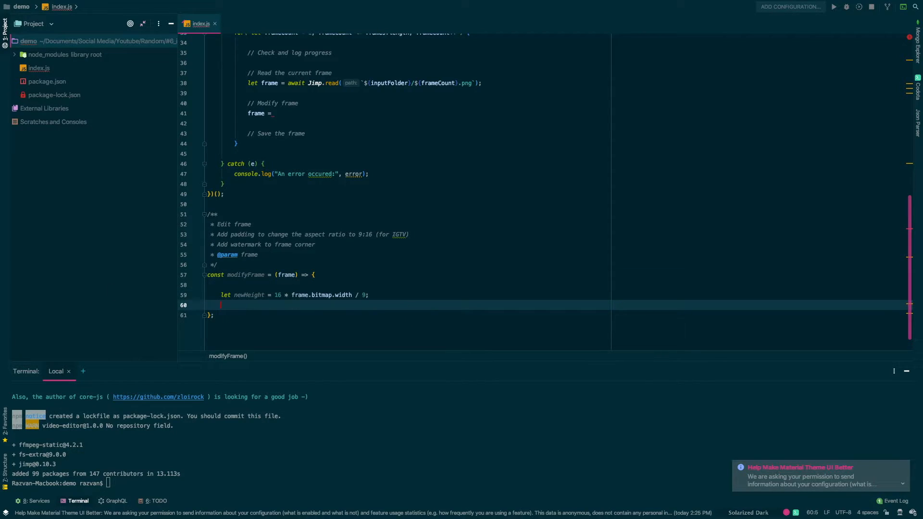
pyautogui.press('enter')
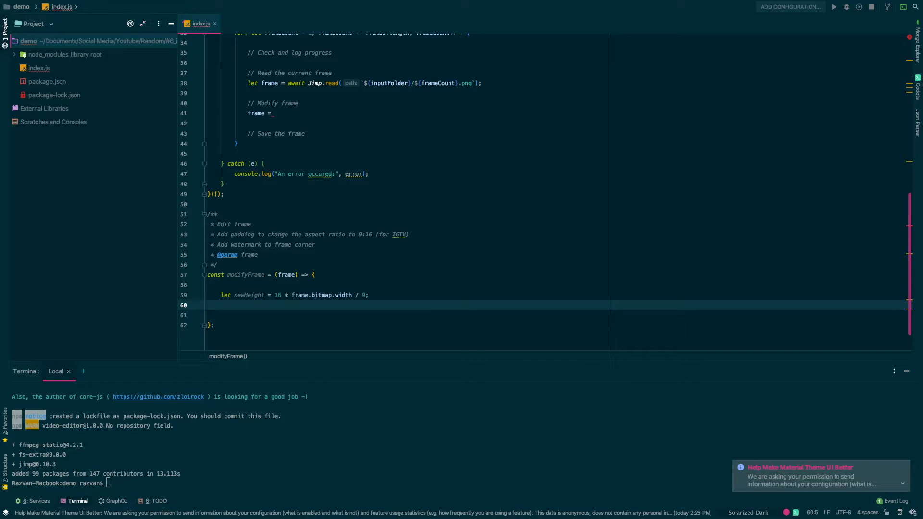
pyautogui.write('nw')
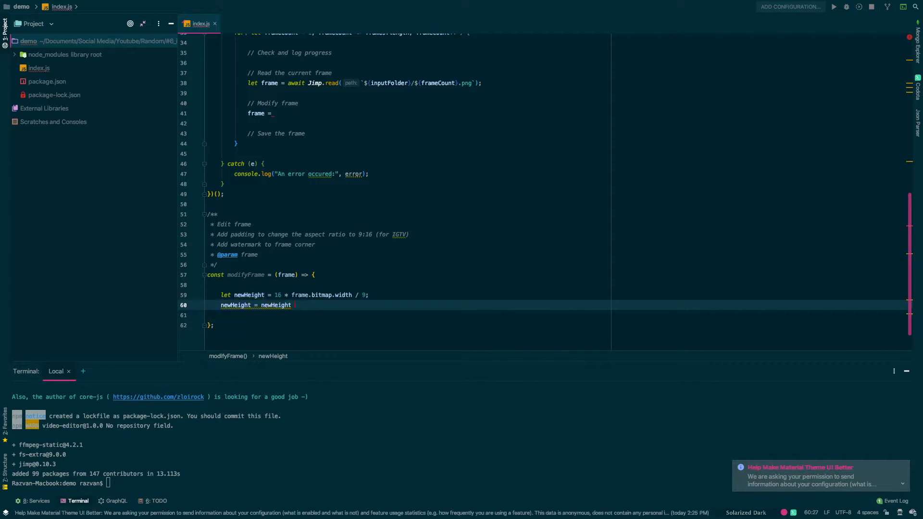
pyautogui.write('% 2 === 0 ? newHeight : (newHeight)')
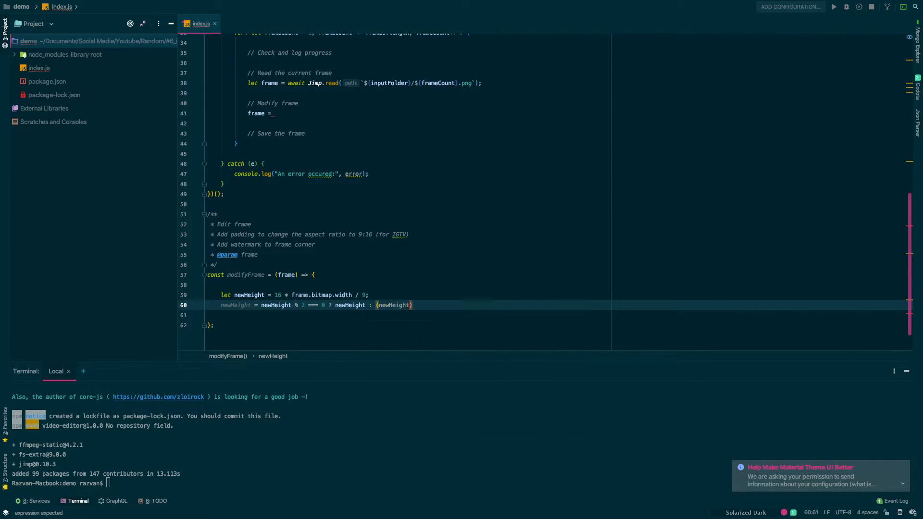
pyautogui.write('+ 1')
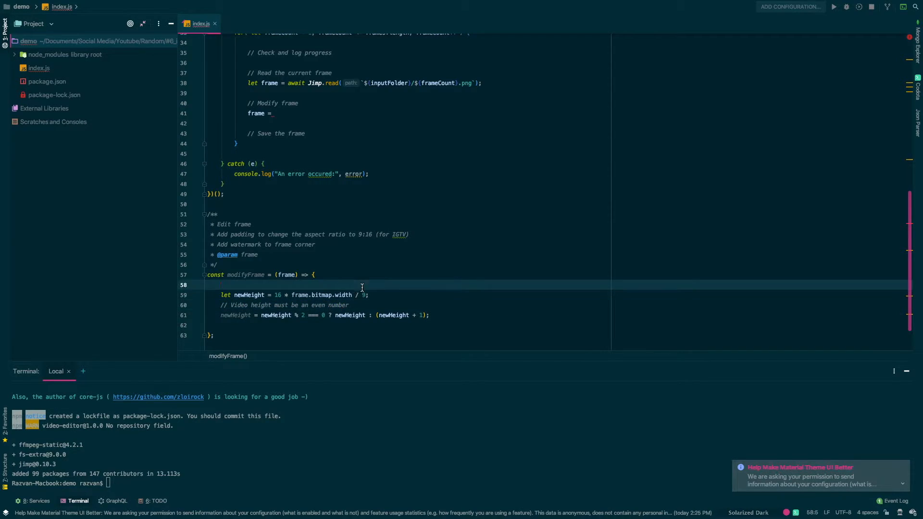
pyautogui.write('//')
pyautogui.write('const font =')
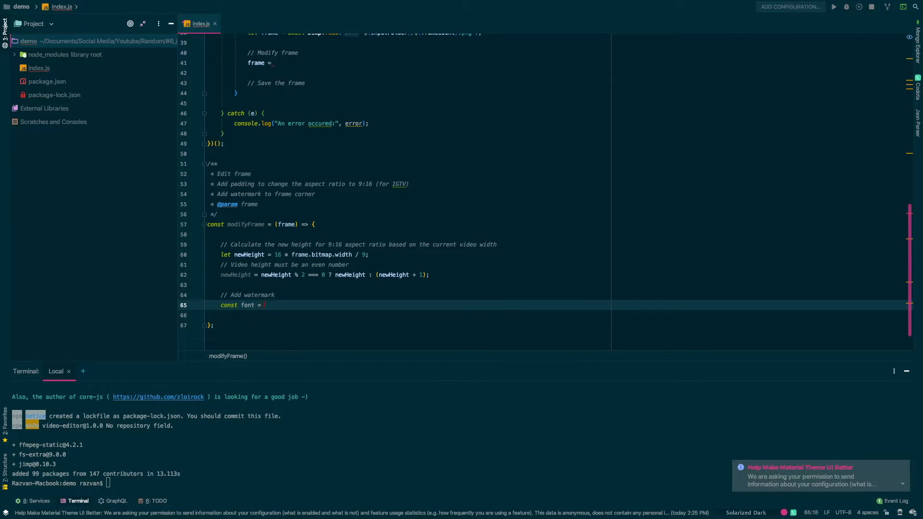
# Load a Jimp font and create the new white image of frame width by newHeight.
pyautogui.write('await Jimp')
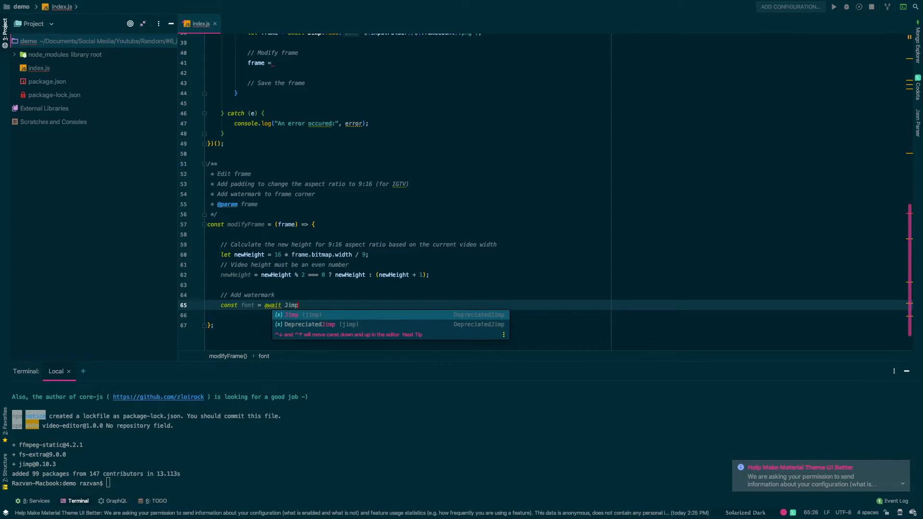
pyautogui.write('.loadFont()')
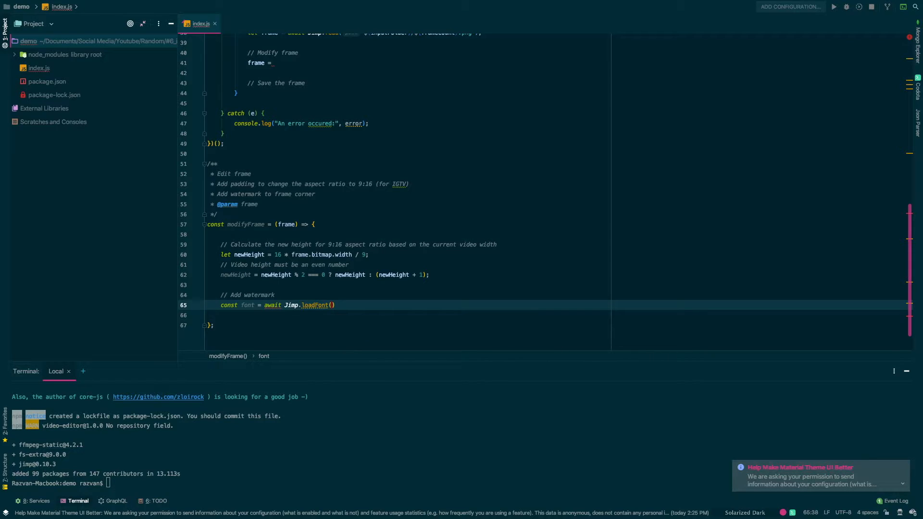
pyautogui.write('Jimp')
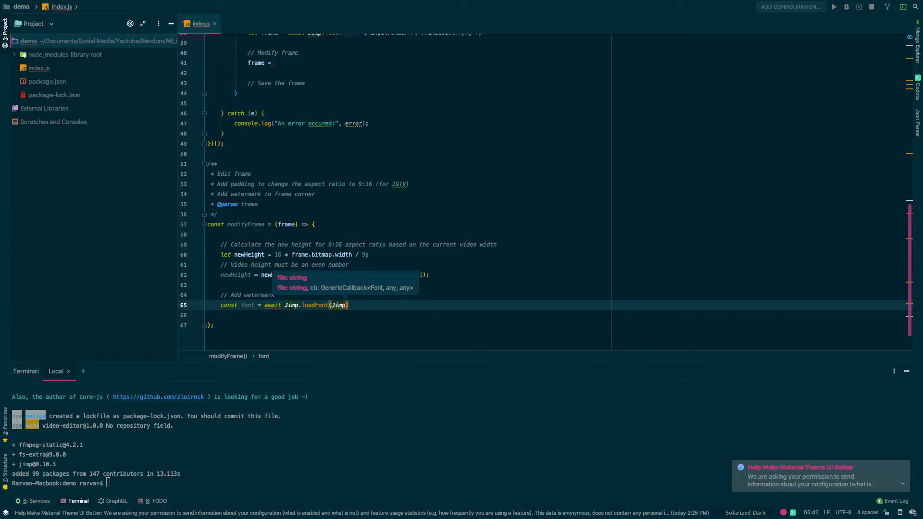
pyautogui.write('FONT_SANS_64_BLACK')
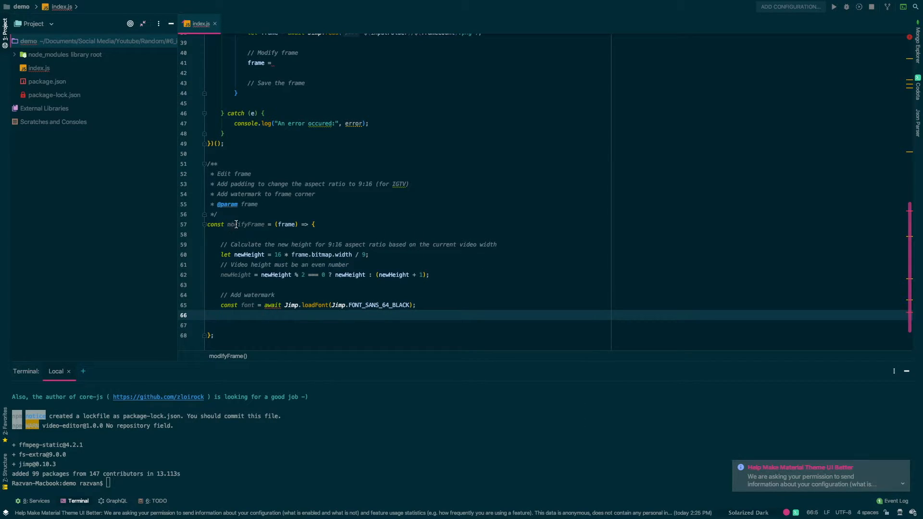
pyautogui.write('async')
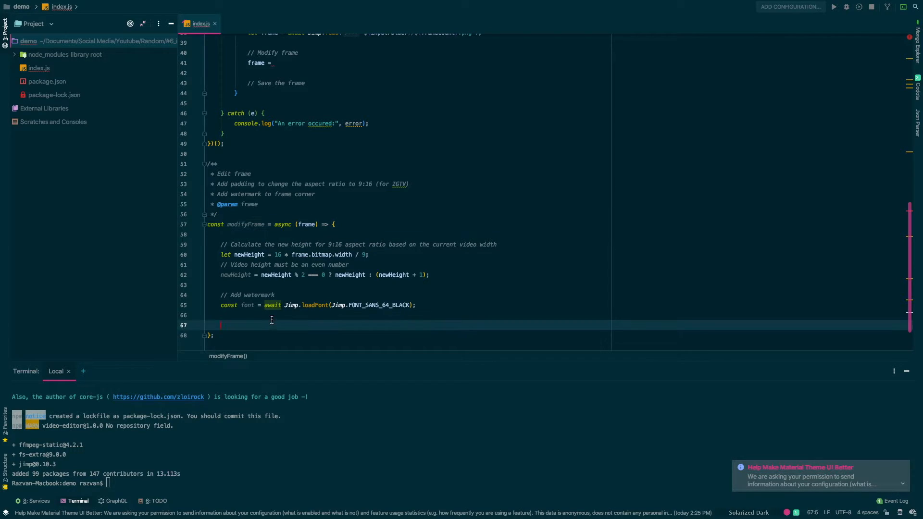
pyautogui.write('newI')
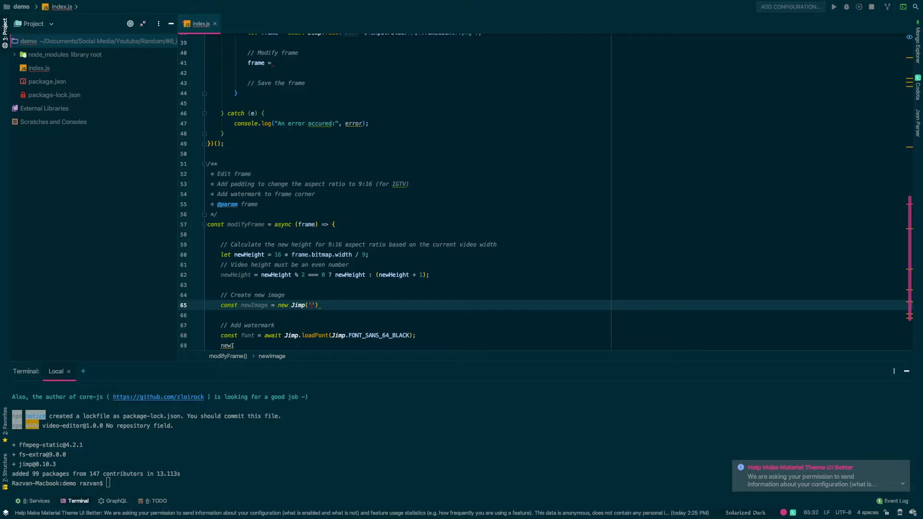
pyautogui.write('frame.bitmap.width,')
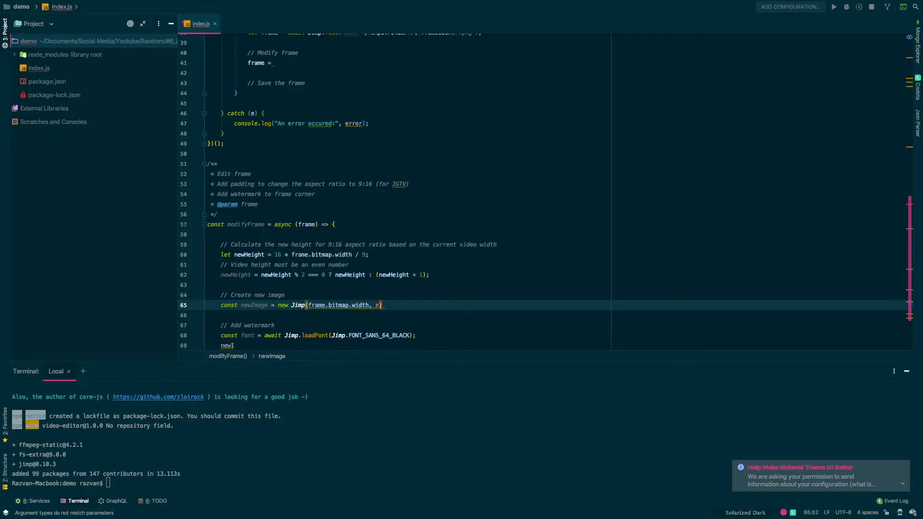
pyautogui.write("newHeight, 'w'")
pyautogui.click(414, 295)
pyautogui.write(' width current width, new height and white background')
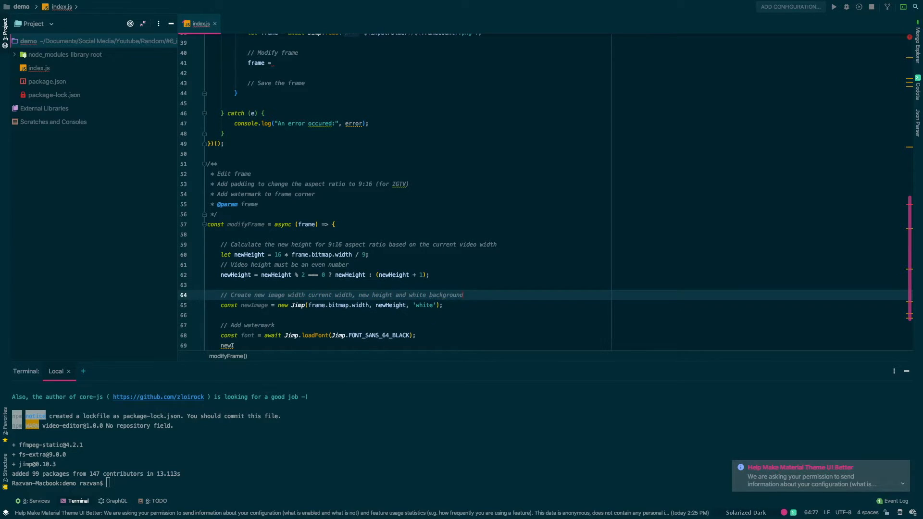
pyautogui.write('newImage.print(font, 20, newImage.bitmap.height)')
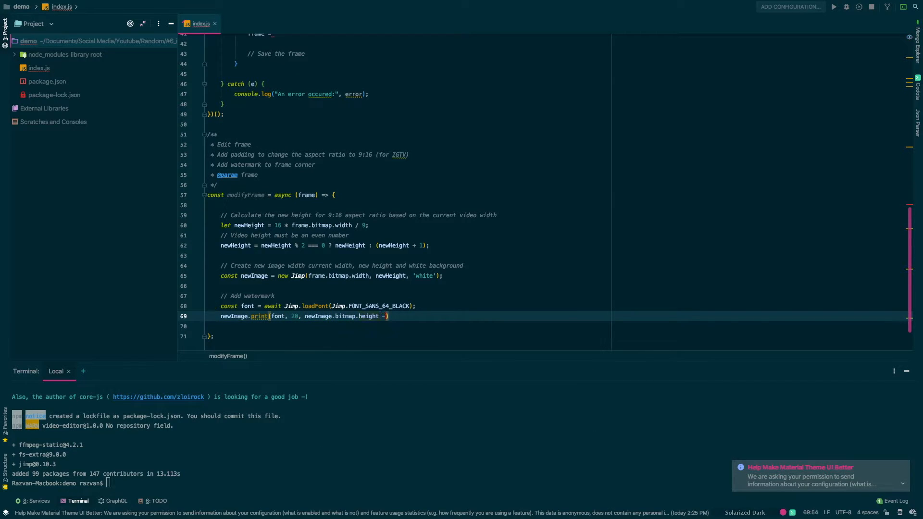
pyautogui.write('100.')
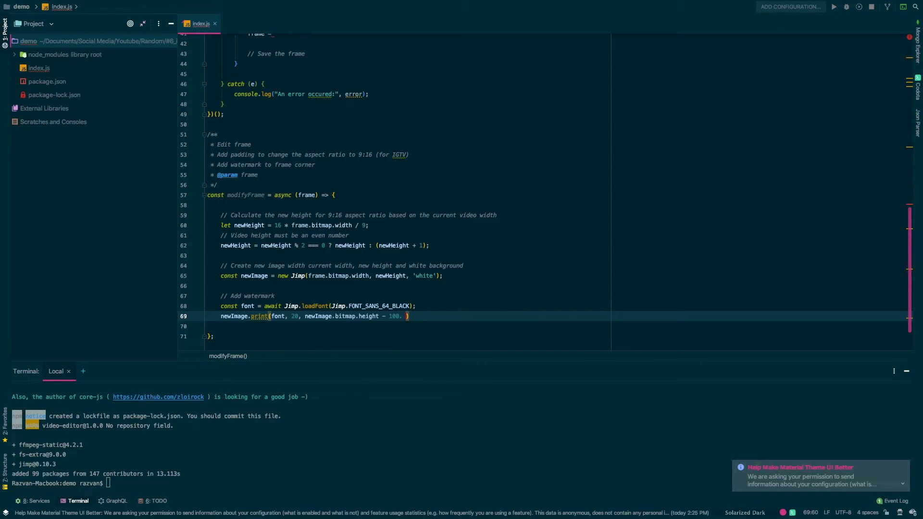
pyautogui.write("''")
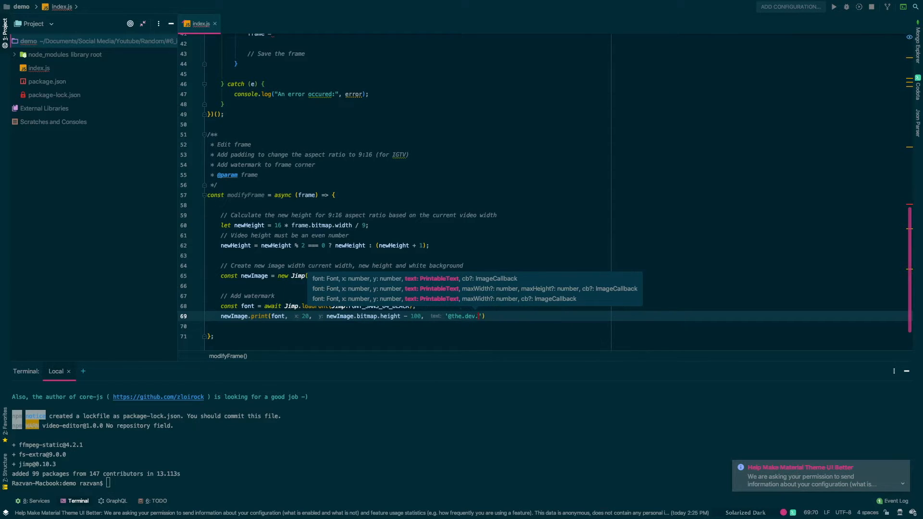
pyautogui.write('guy')
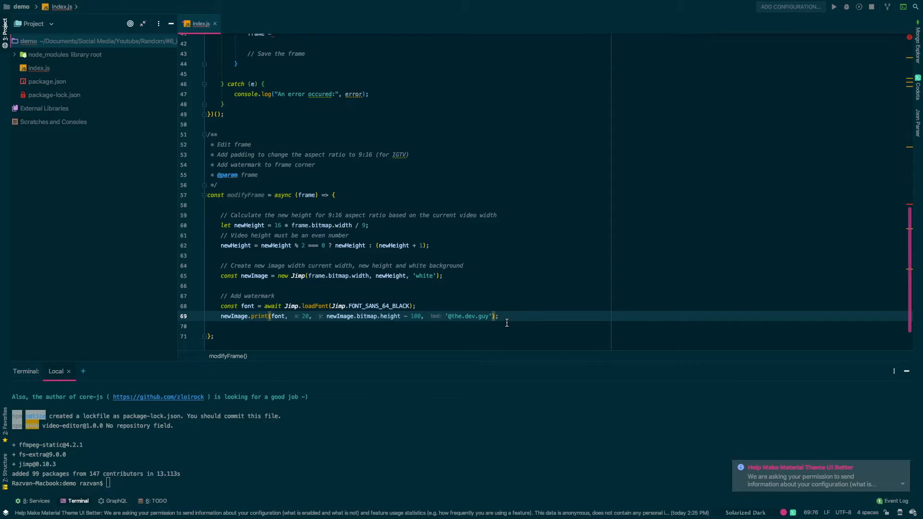
# Begin newImage.composite(frame, 0, ...) to place the frame on the new image.
pyautogui.write('ne')
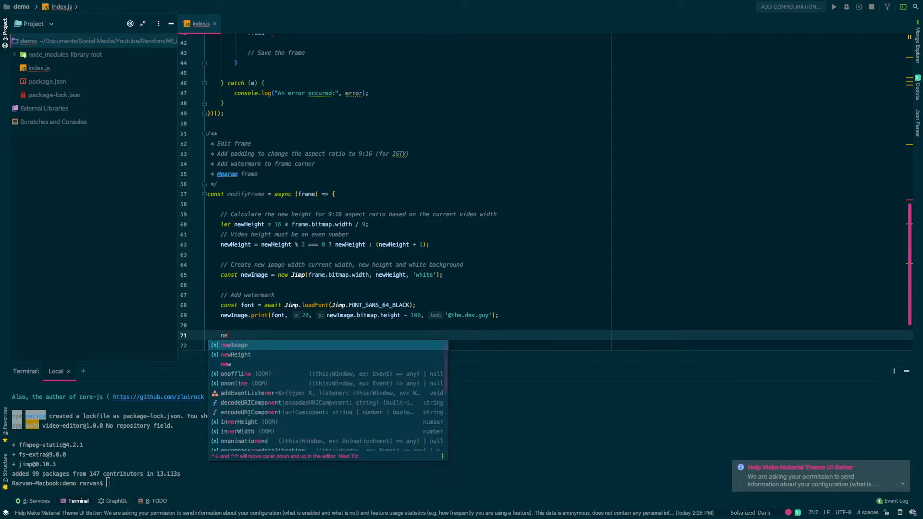
pyautogui.write('wImage.composite(')
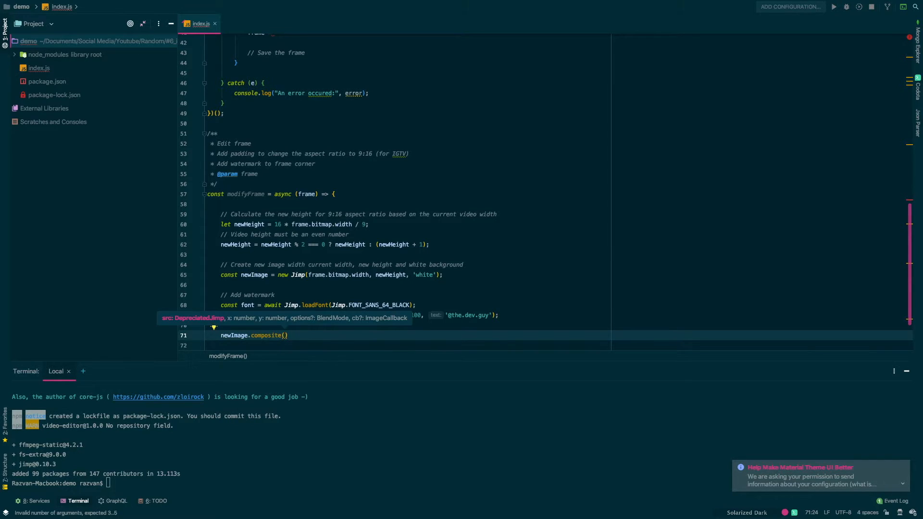
pyautogui.write('frame,')
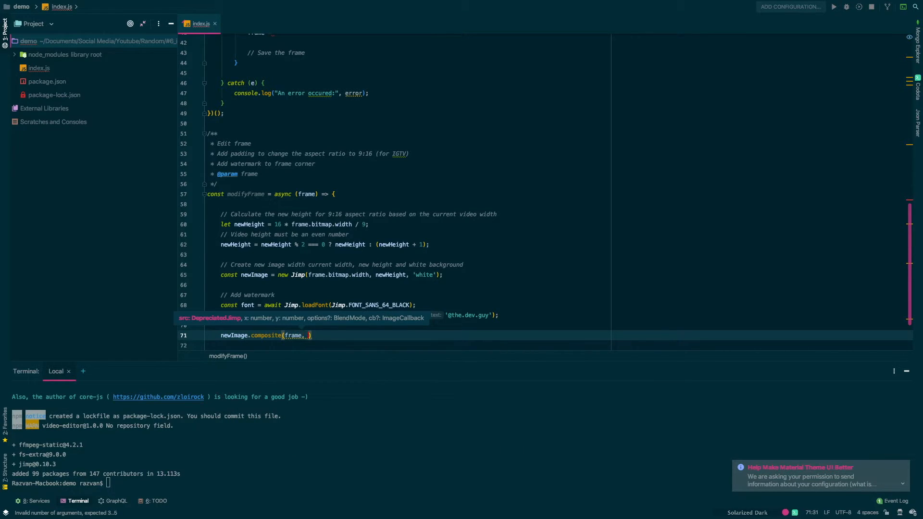
pyautogui.write('x, 0,')
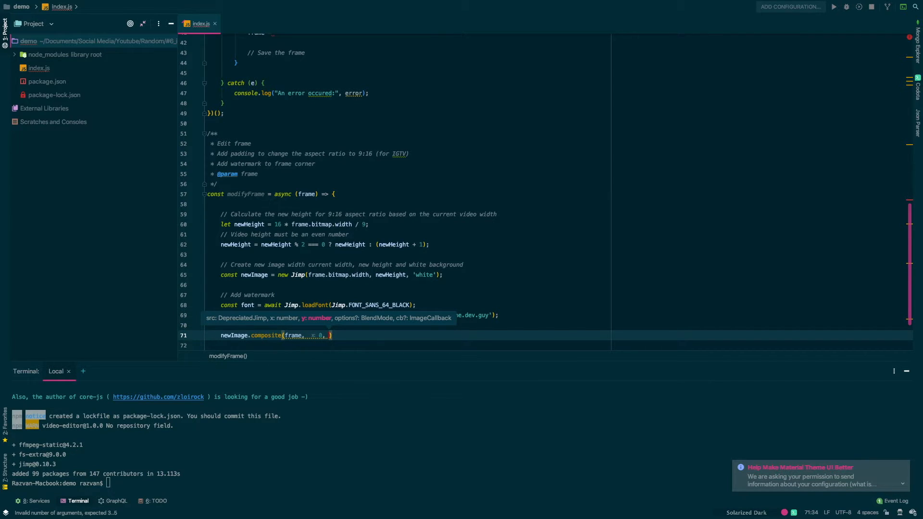
# Finish the composite y as (newHeight / 2) - (frame.bitmap.height / 2).
pyautogui.write('newHeight / 2')
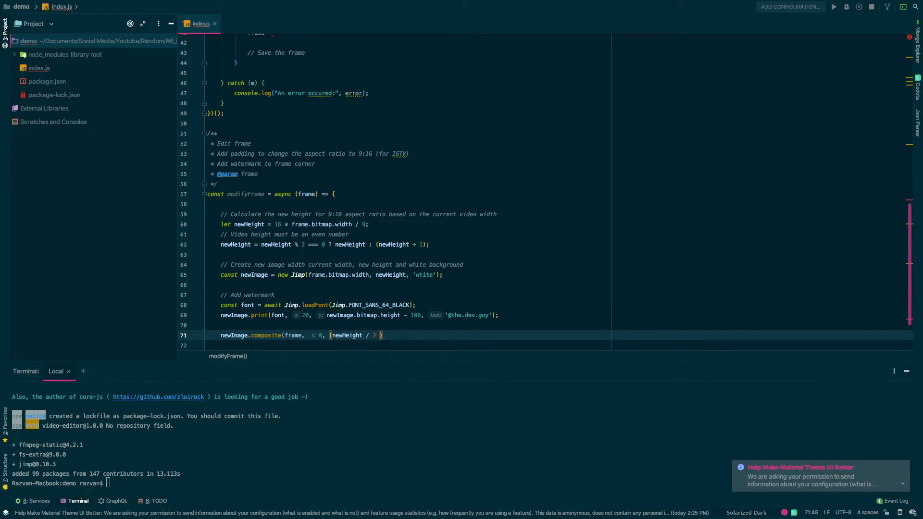
pyautogui.write(')')
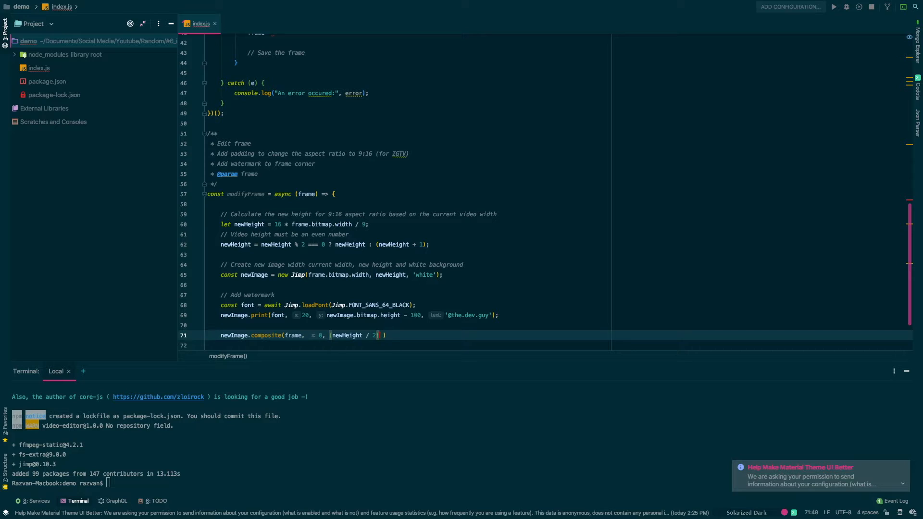
pyautogui.write('- frame')
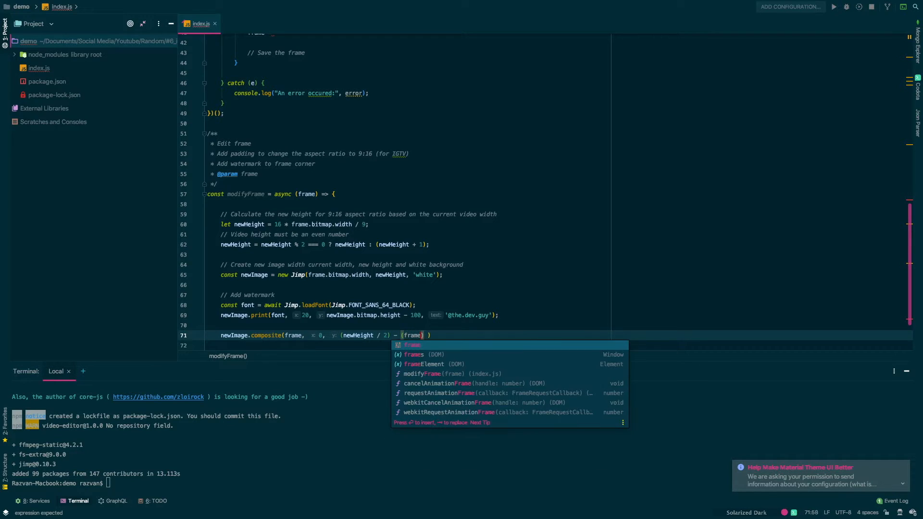
pyautogui.write('.bitmap.')
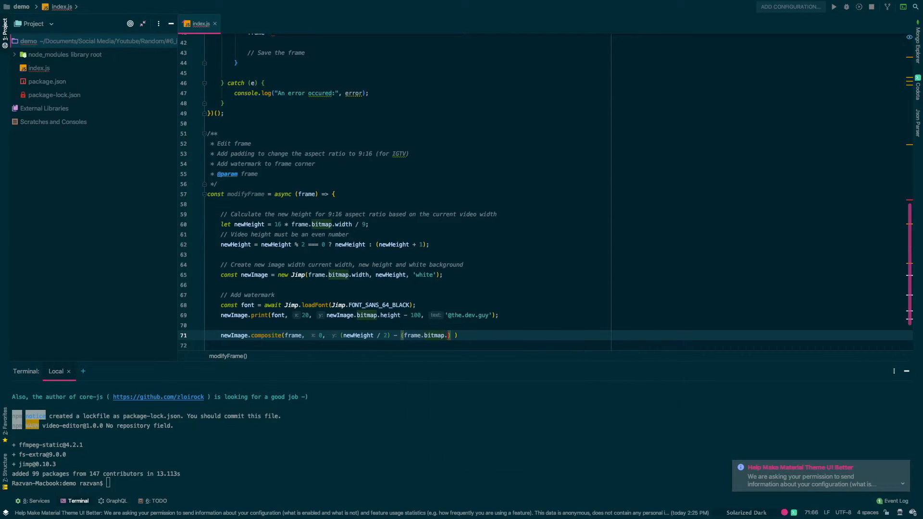
pyautogui.write('height /2')
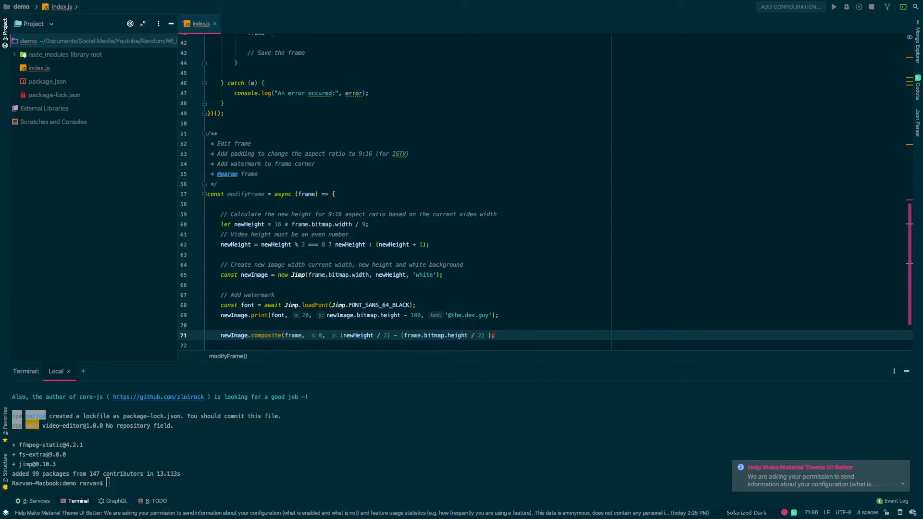
# Add the '// Center ... current 9:16 image' comment and start the 'return new' line.
pyautogui.write('// Center the video in the')
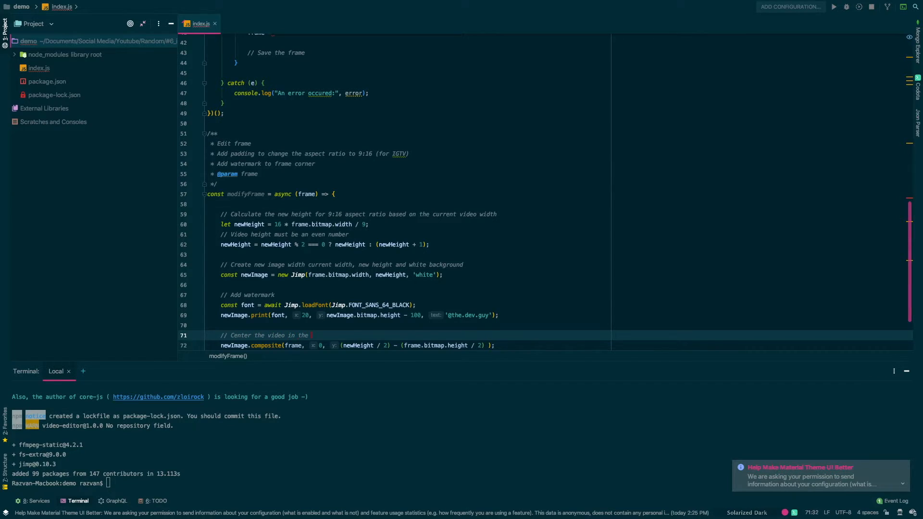
pyautogui.write('current')
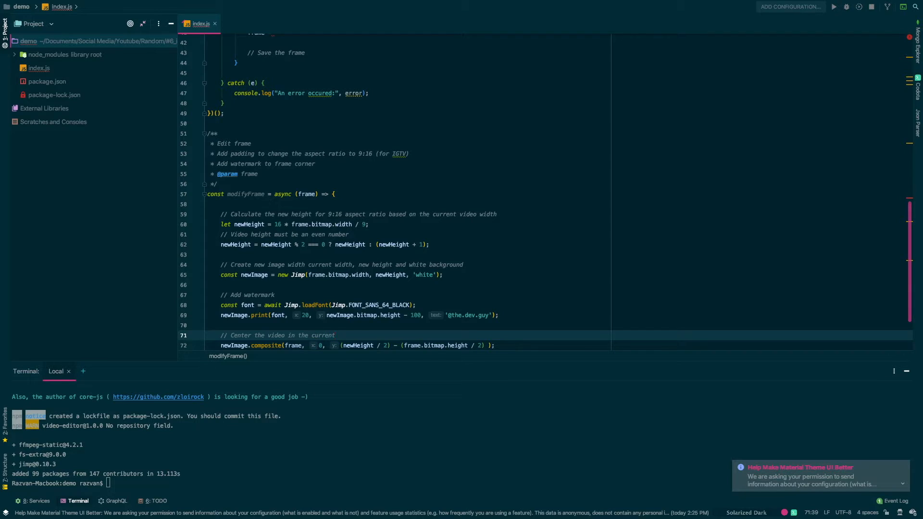
pyautogui.write('9:')
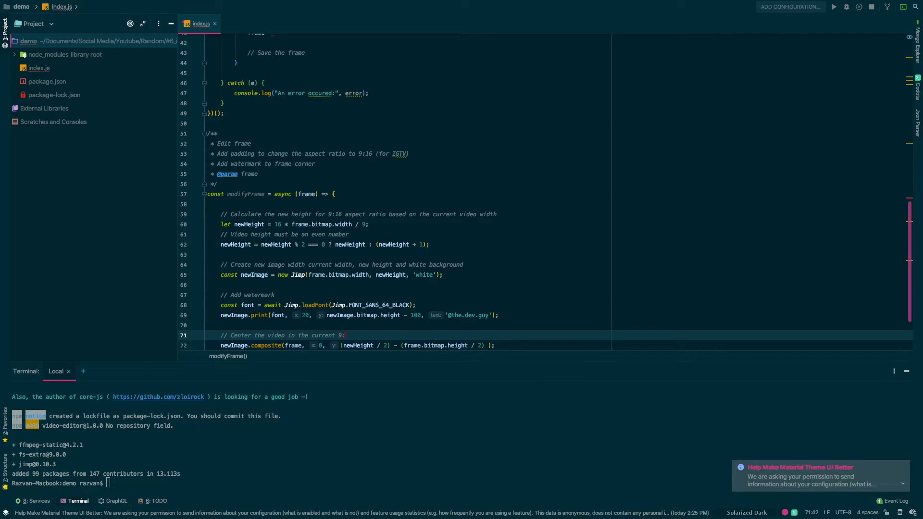
pyautogui.write('16 image')
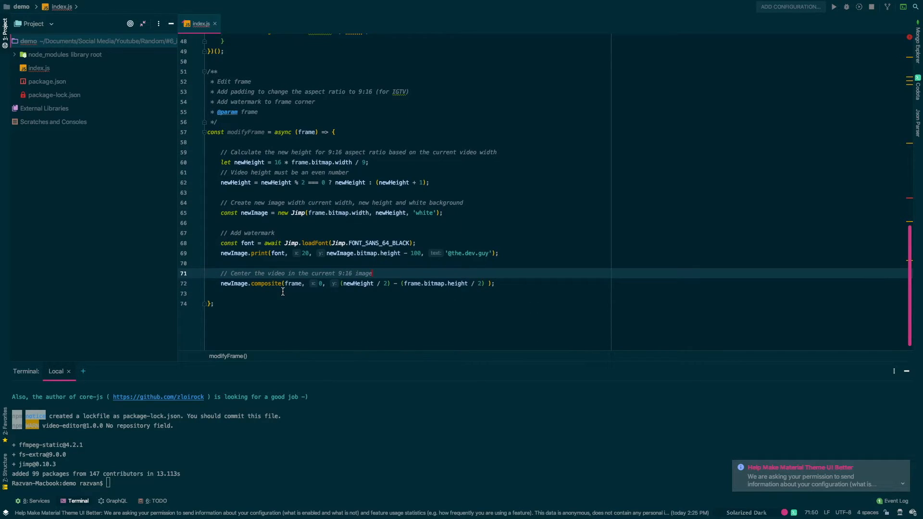
pyautogui.click(264, 293)
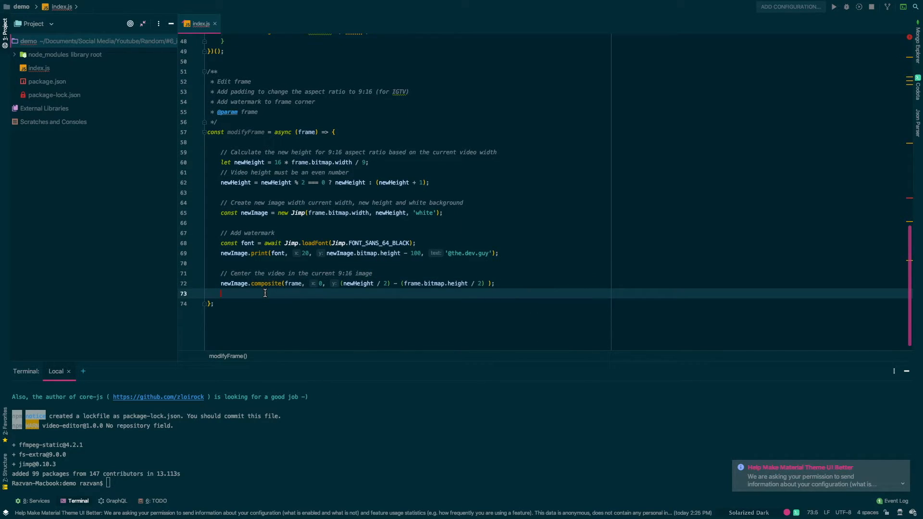
pyautogui.write('return new')
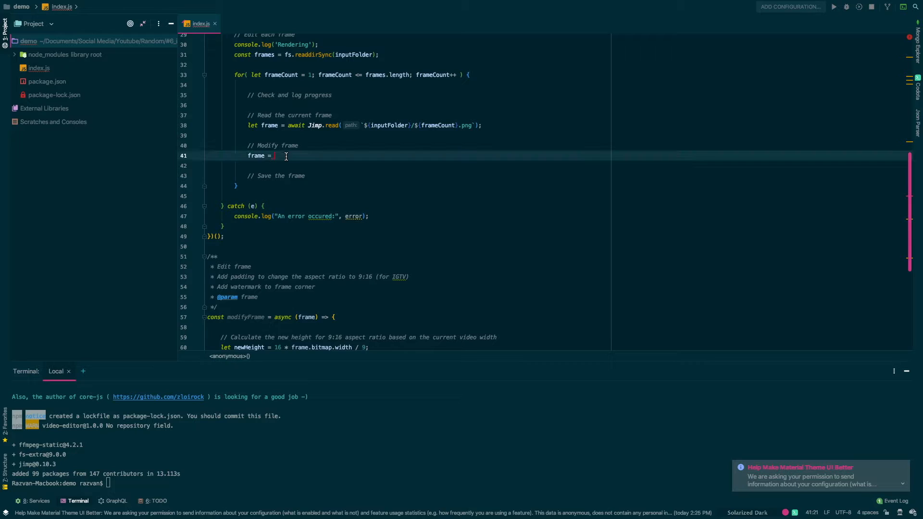
# Reassign frame via await modifyFrame(frame) and start await frame.writeAsync under Save the frame.
pyautogui.write('await modifyFrame(frame);')
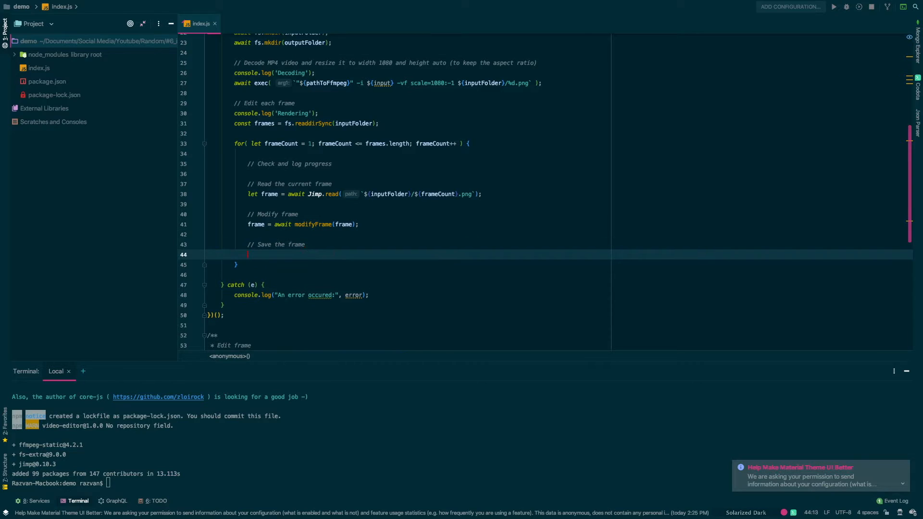
pyautogui.write('await frame.wri')
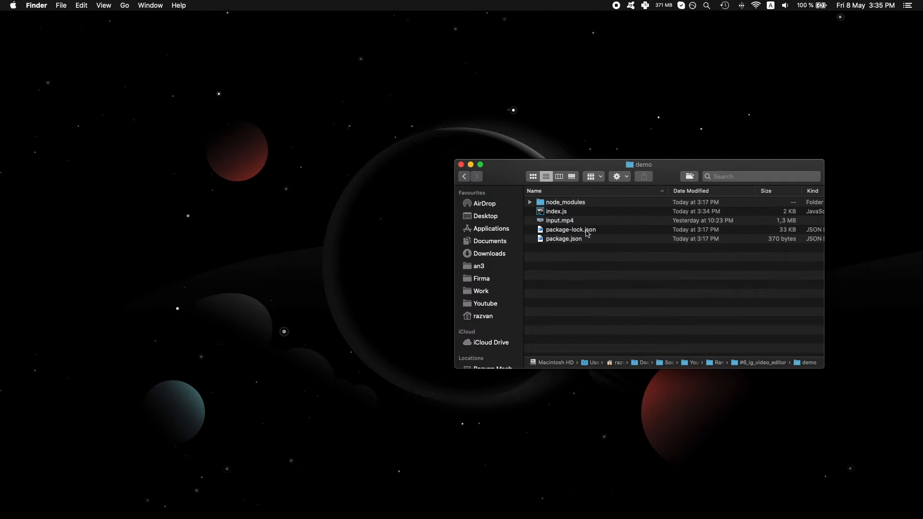
# Back in WebStorm, rename ${input} to ${inputFile} in the ffmpeg decode exec line.
pyautogui.press('space')
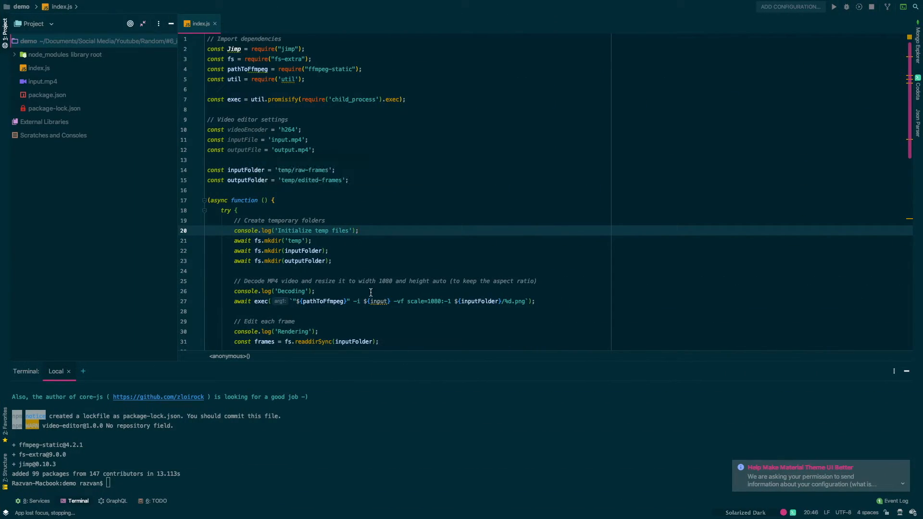
pyautogui.click(240, 140)
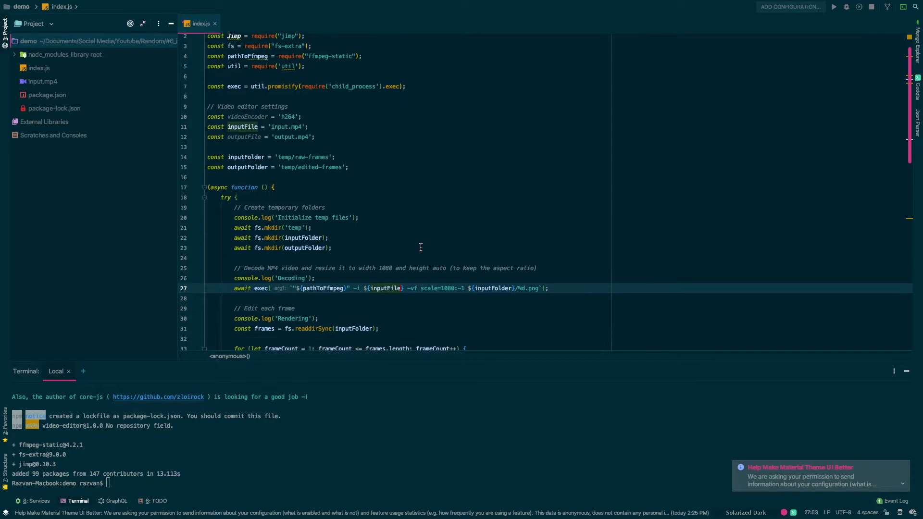
pyautogui.scroll(-3)
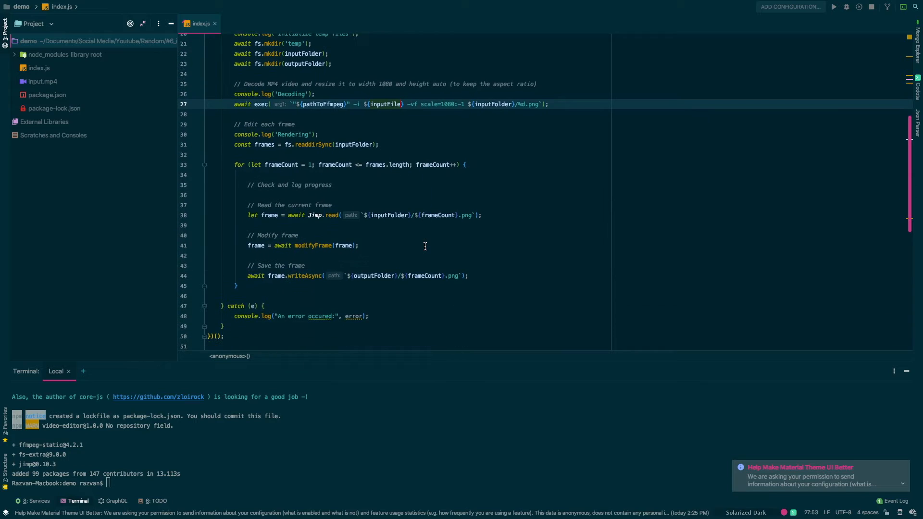
pyautogui.click(47, 95)
pyautogui.write('"start": "node index.js"')
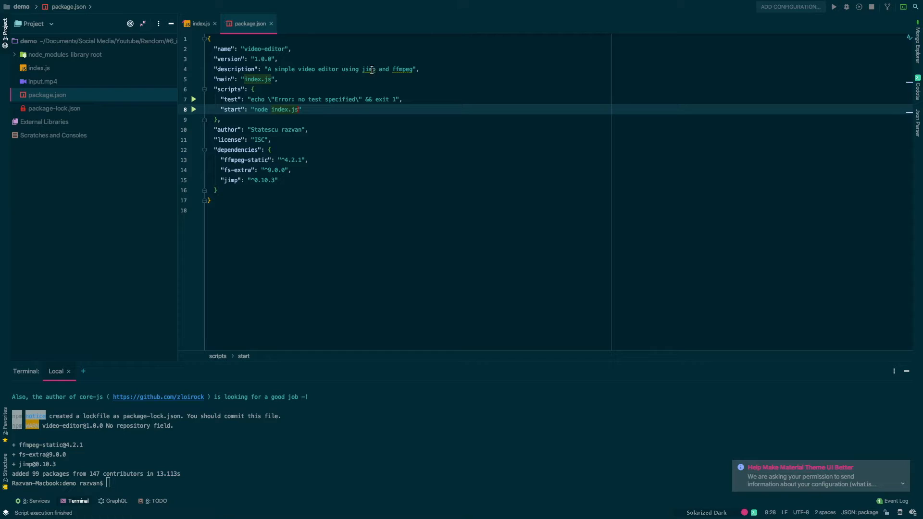
# Run the 'start': 'node index.js' script, which creates temp and exits with code 2.
pyautogui.click(193, 110)
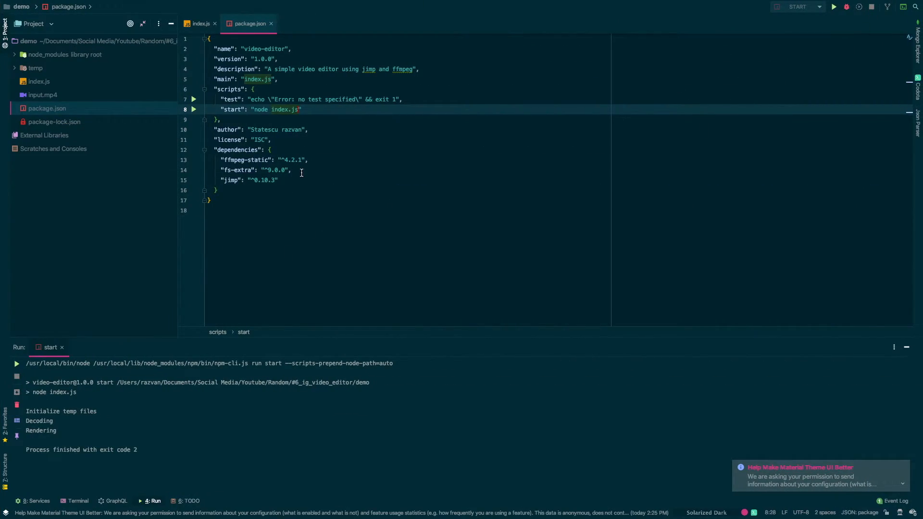
pyautogui.click(200, 23)
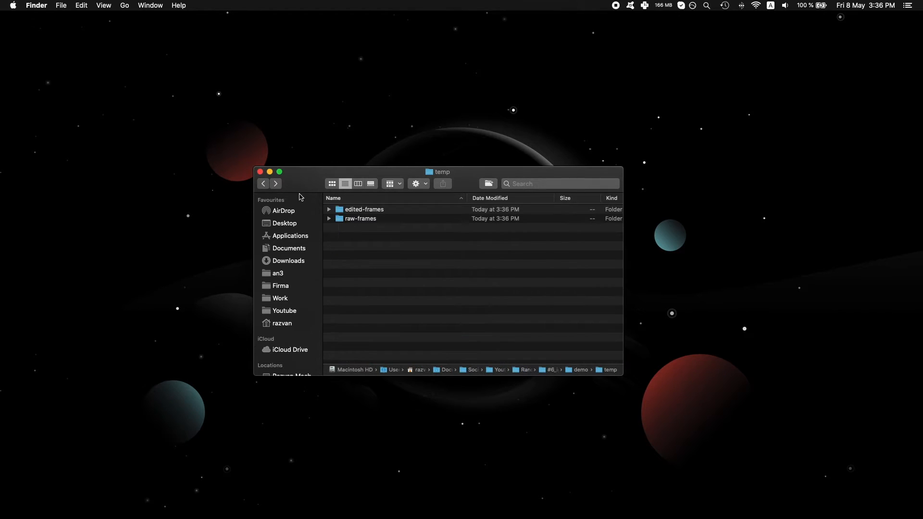
# Reveal the temp folder in Finder with its raw-frames and edited-frames subfolders.
pyautogui.click(263, 182)
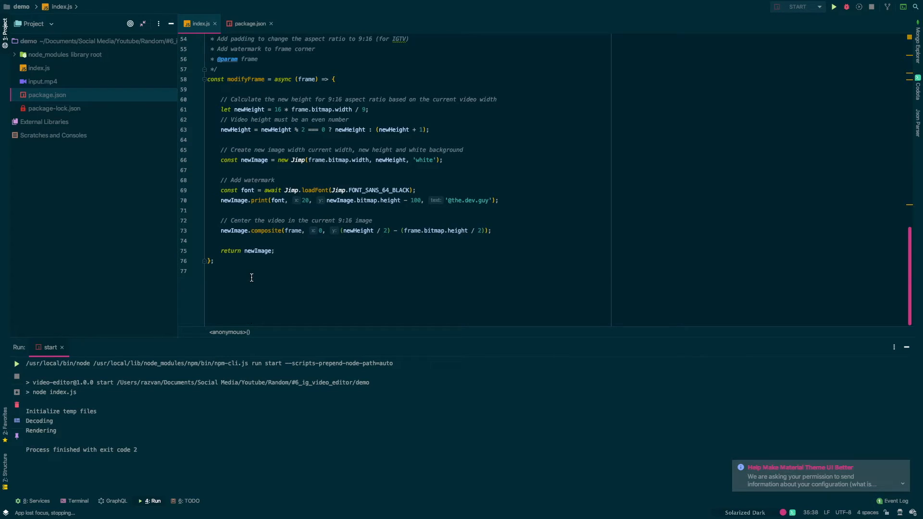
# Declare const checkProgress = (currentFrame, totalFrames) => { } below modifyFrame.
pyautogui.write('cont')
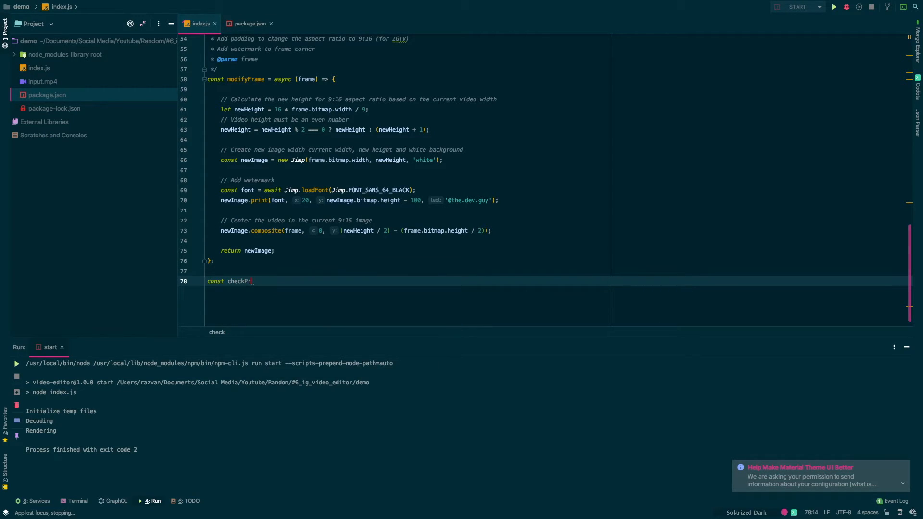
pyautogui.write('ogress')
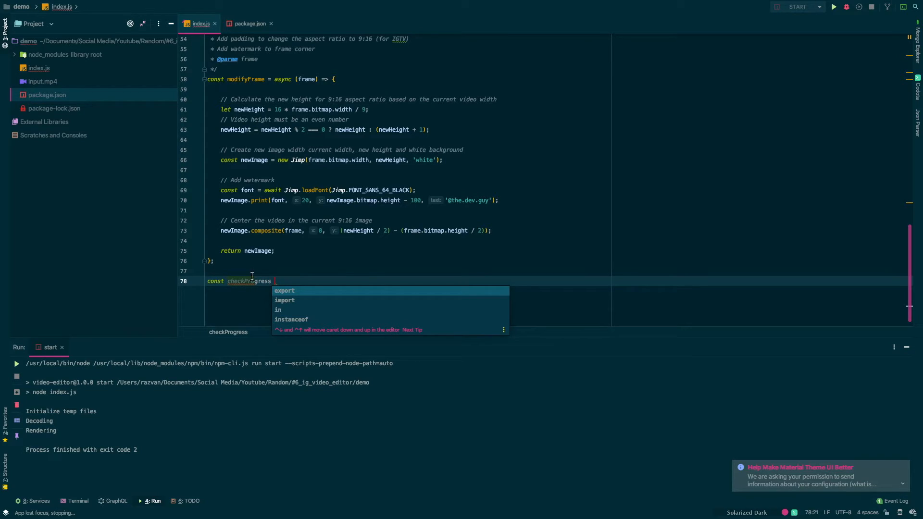
pyautogui.write('=')
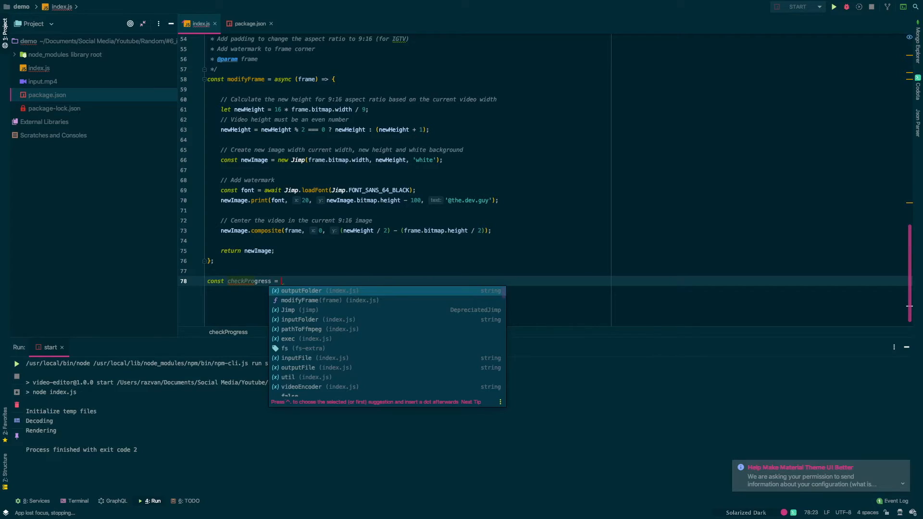
pyautogui.write('()')
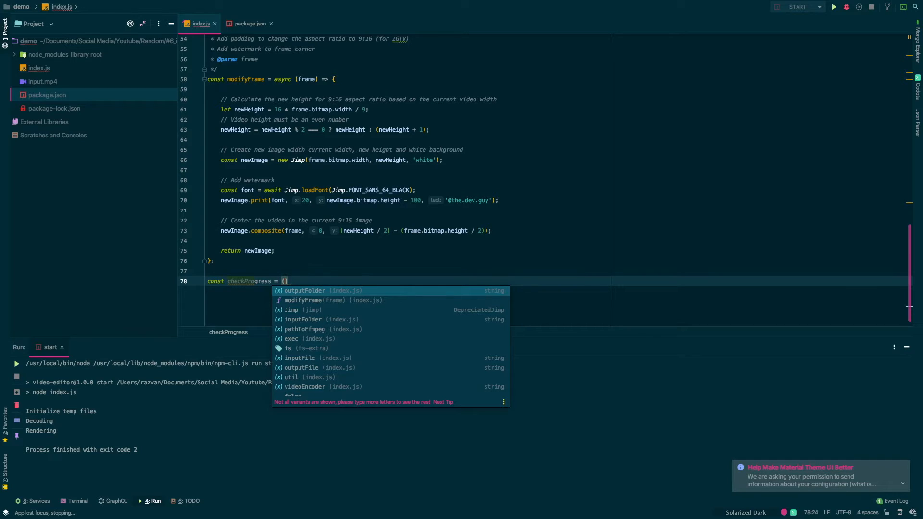
pyautogui.write('currentFrame, totalFrame')
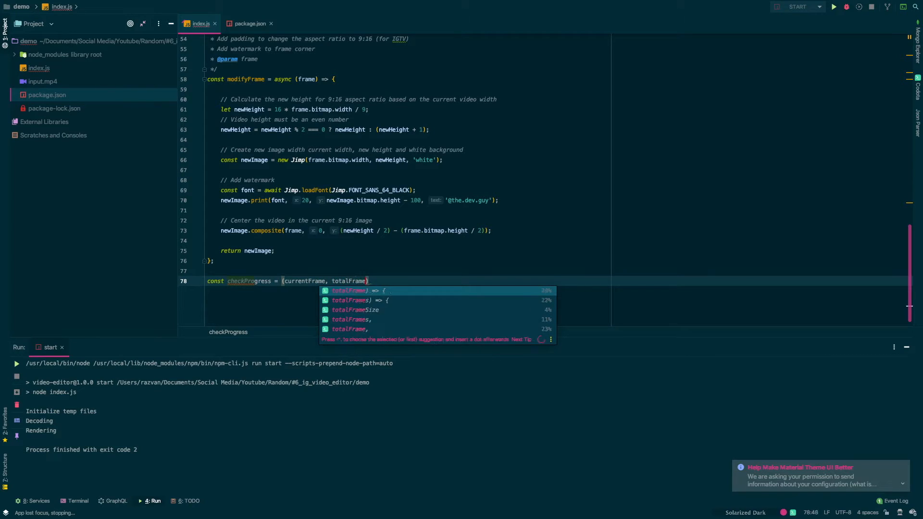
pyautogui.press('Enter')
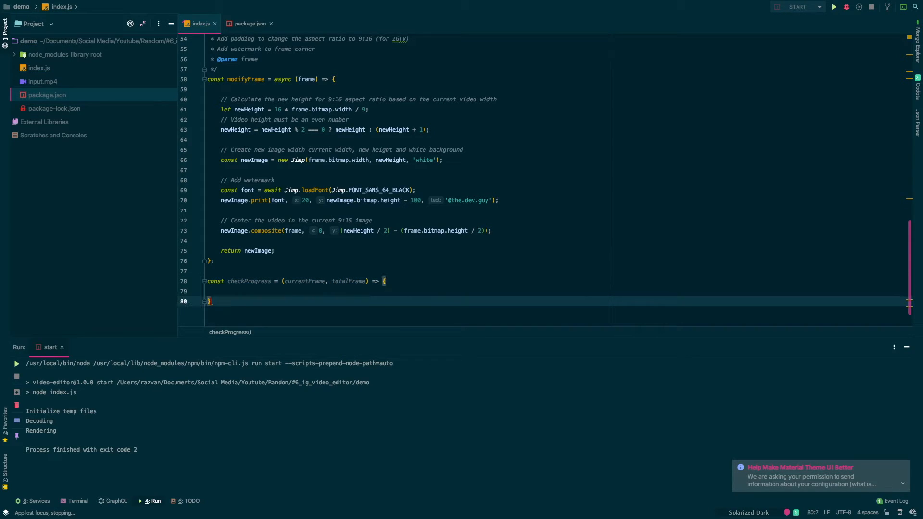
# Compute const progress = currentFrame / totalFrames * 100; and begin if( progress > (cu.
pyautogui.write('c')
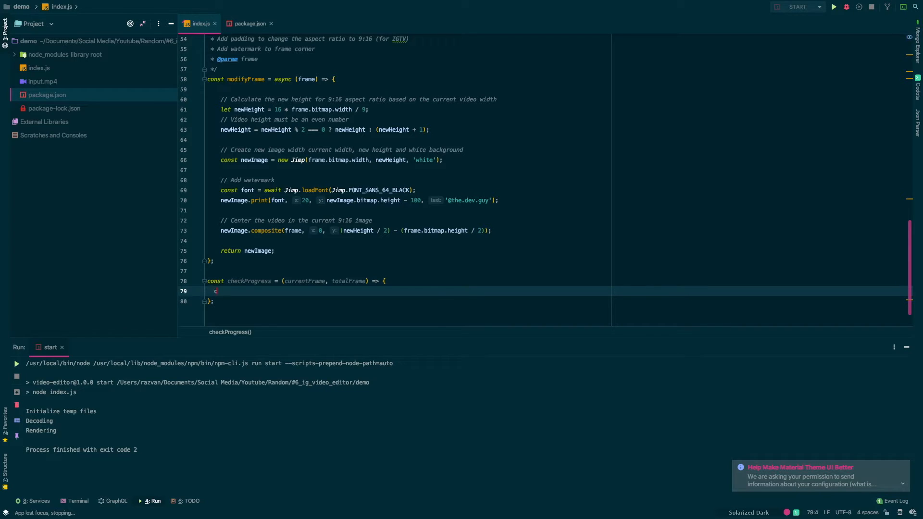
pyautogui.write('onst pr')
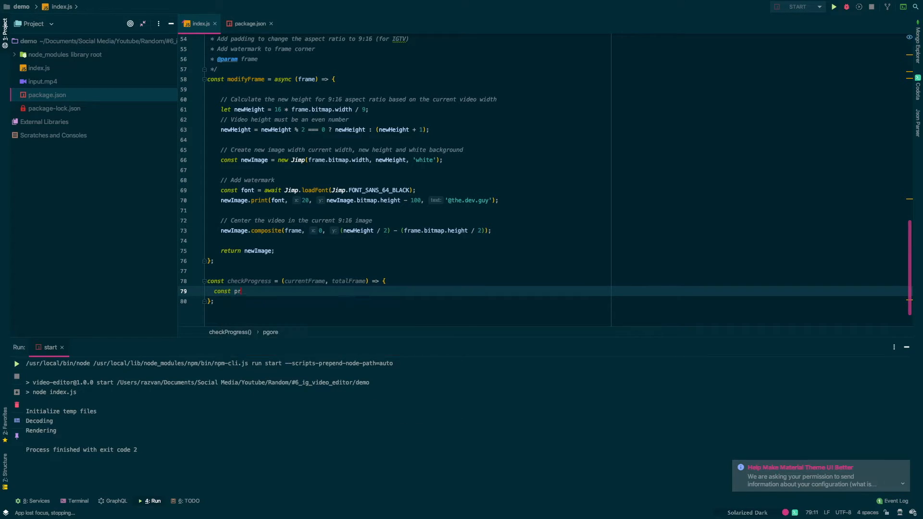
pyautogui.write('ogress = c')
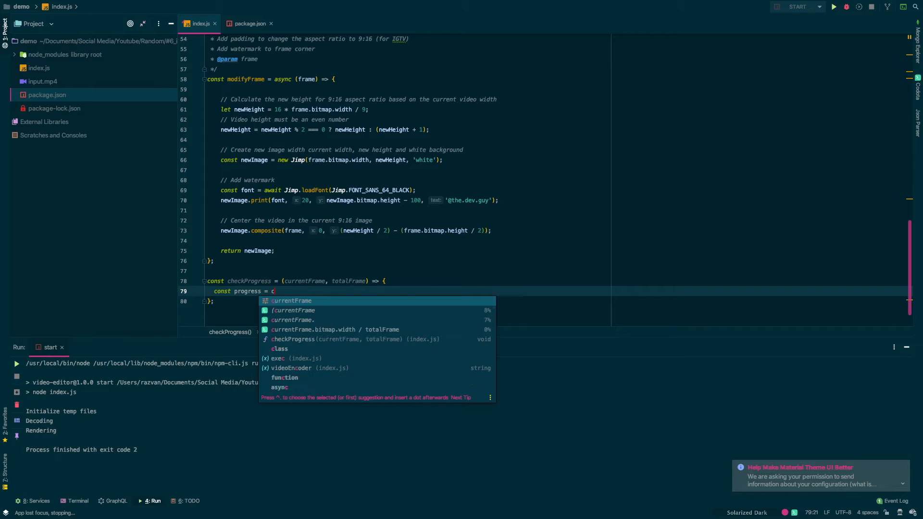
pyautogui.write('currentFrame / t')
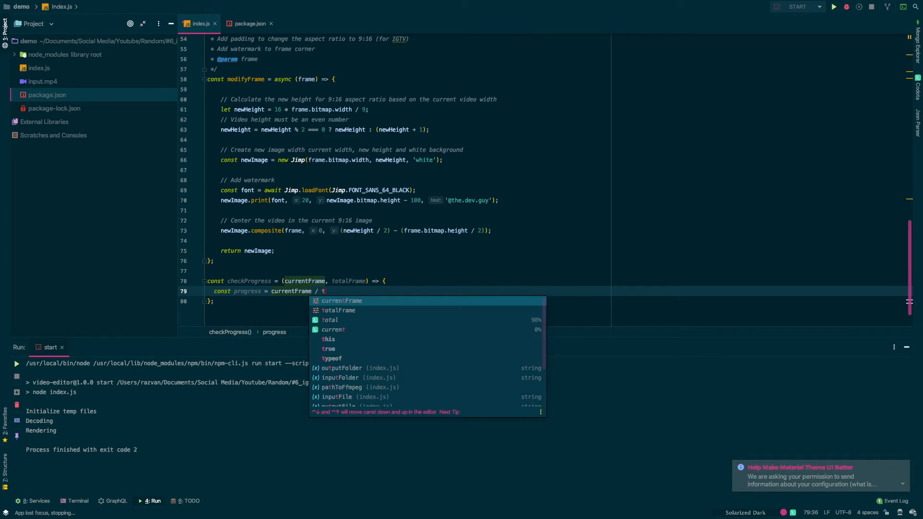
pyautogui.write('otalFrames')
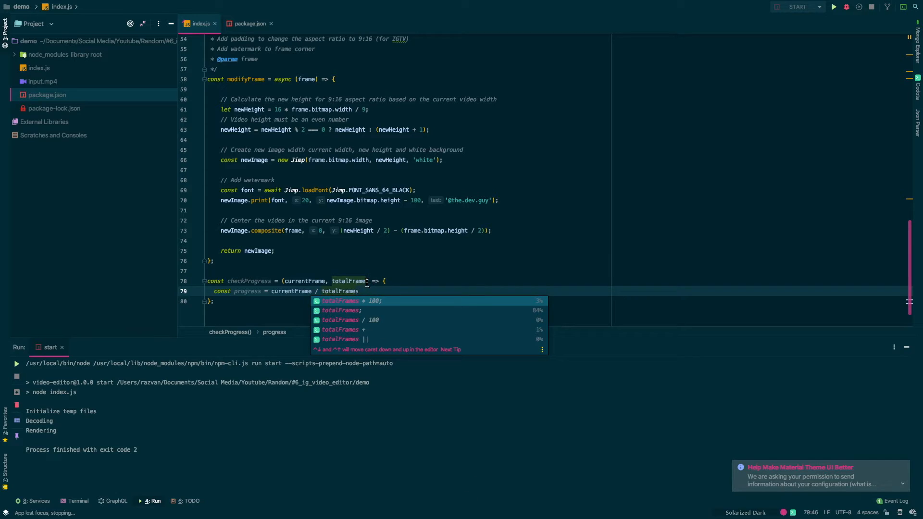
pyautogui.write('s')
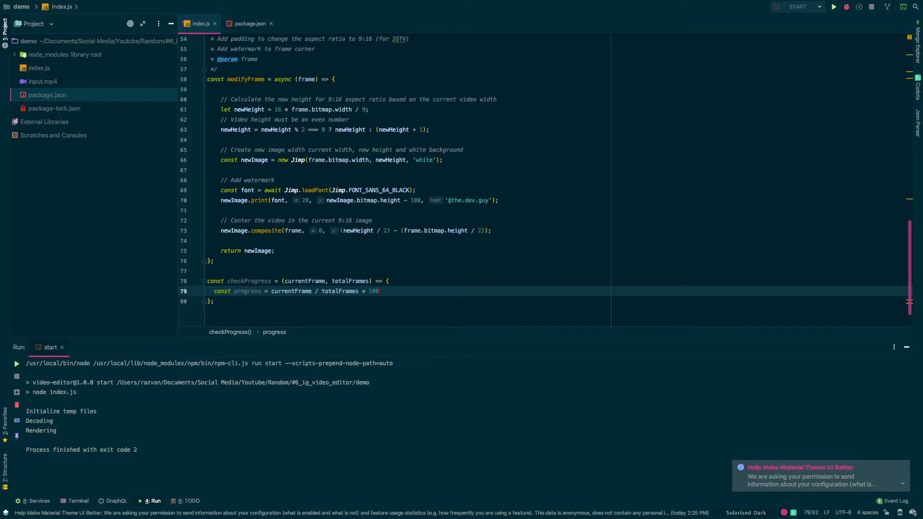
pyautogui.write(';')
pyautogui.write('i')
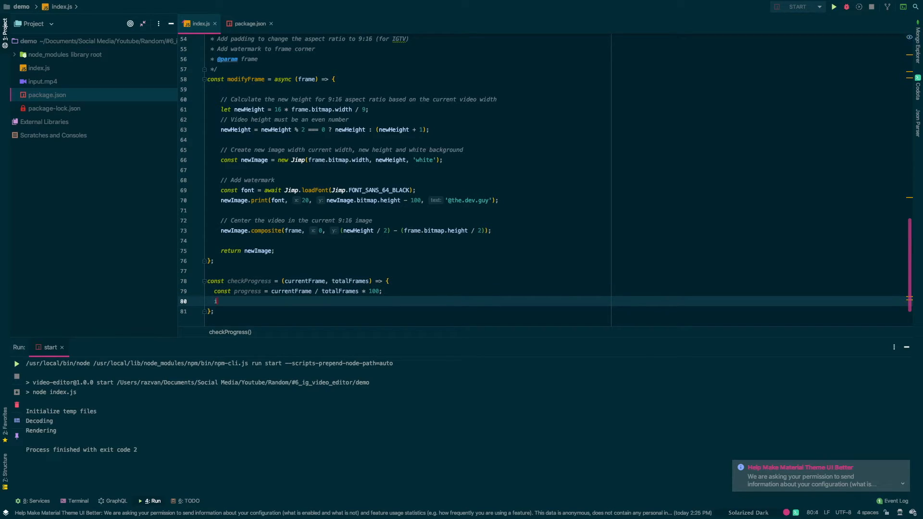
pyautogui.write('f( progress')
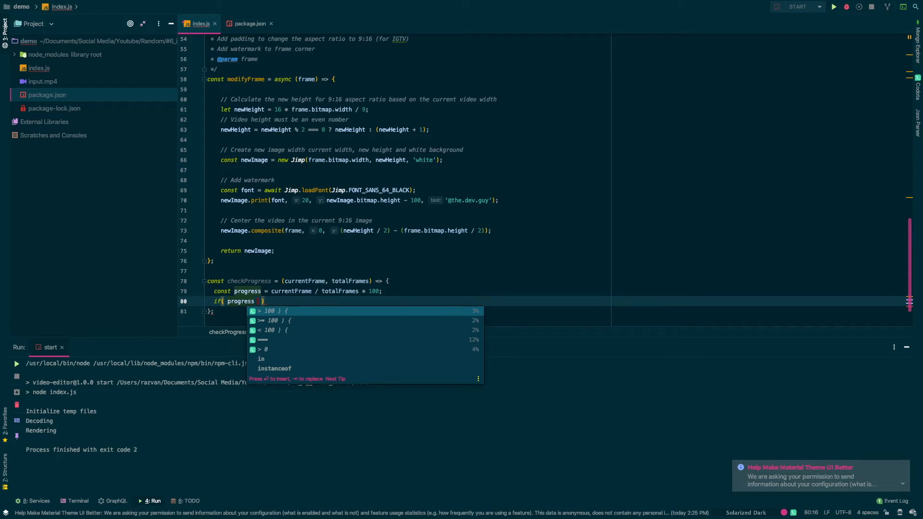
pyautogui.write('> (cu')
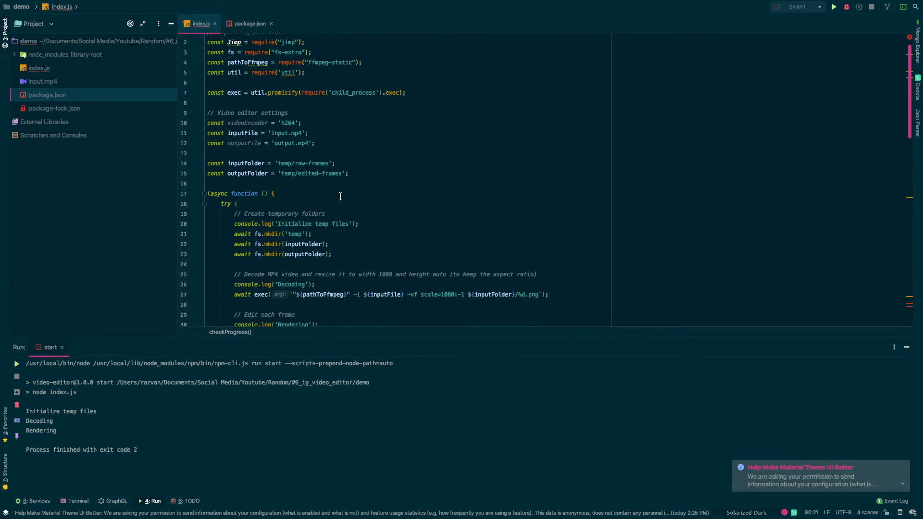
# Add let currentProgress = 0; after the folder constants.
pyautogui.write('let')
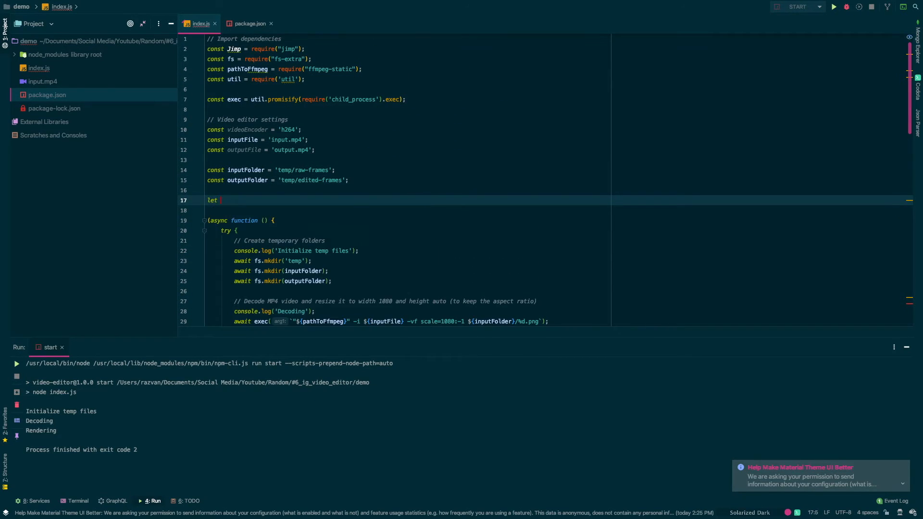
pyautogui.write('currentProgress =')
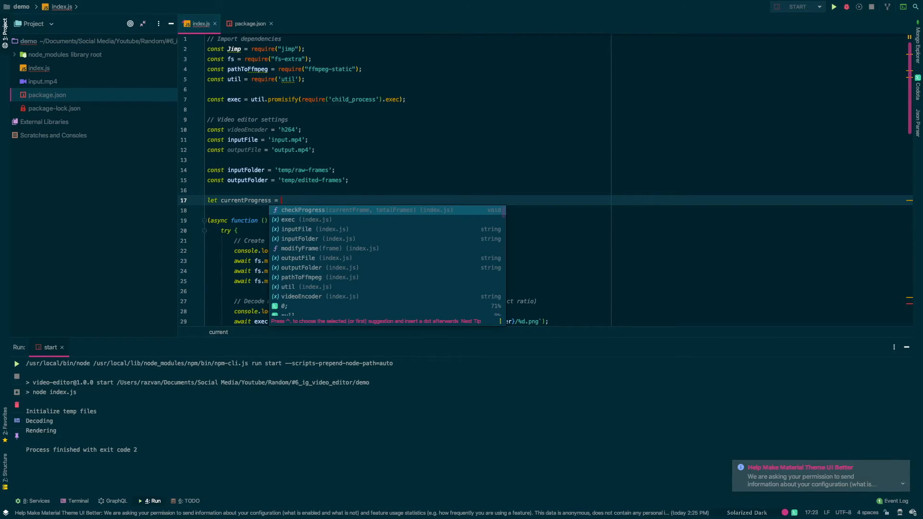
pyautogui.write('0;')
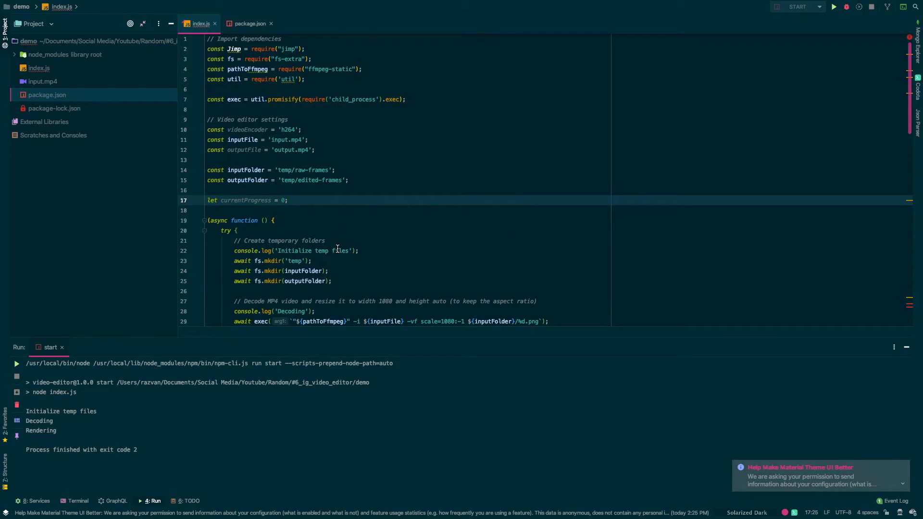
pyautogui.scroll(-3)
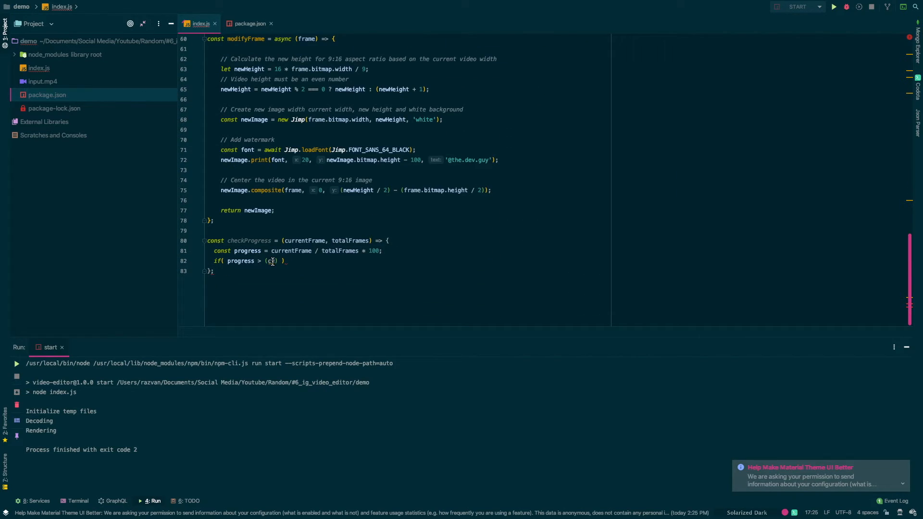
# Complete the check as if( progress > (currentProgress + 10) ).
pyautogui.write('currentFrame')
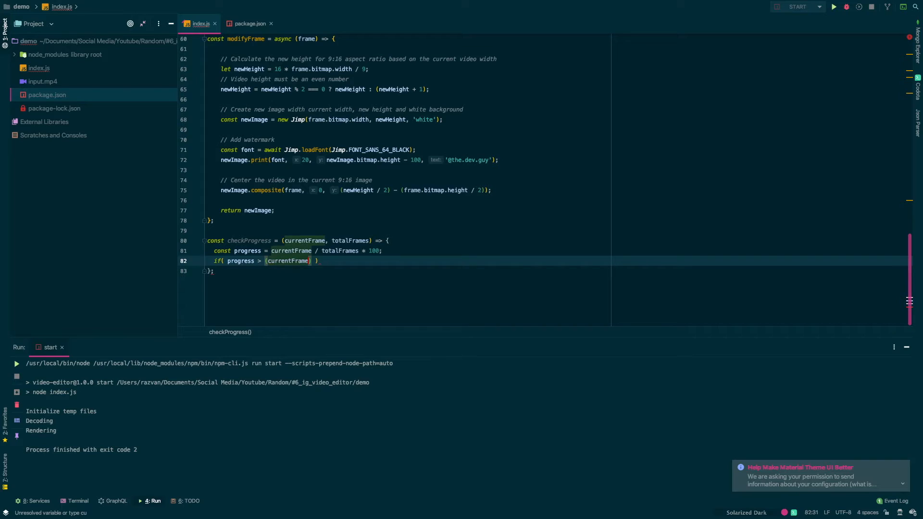
pyautogui.write('currentProgress')
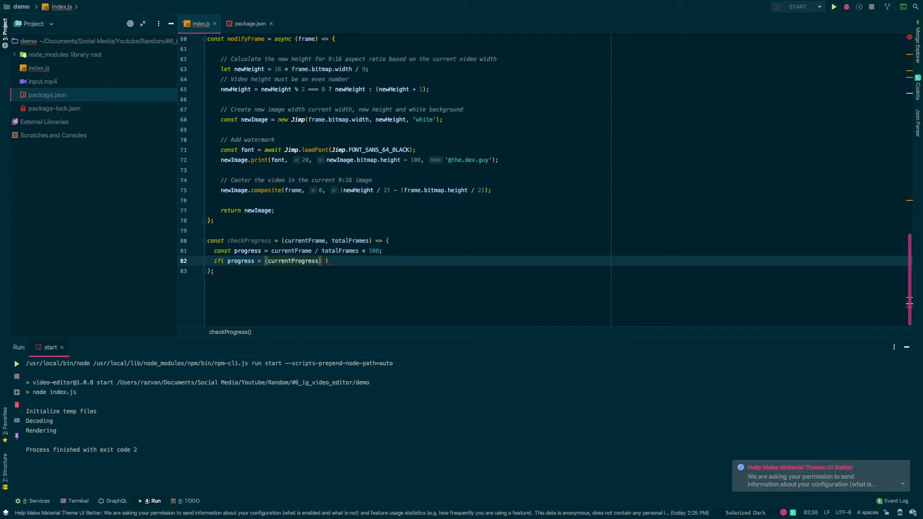
pyautogui.write('+')
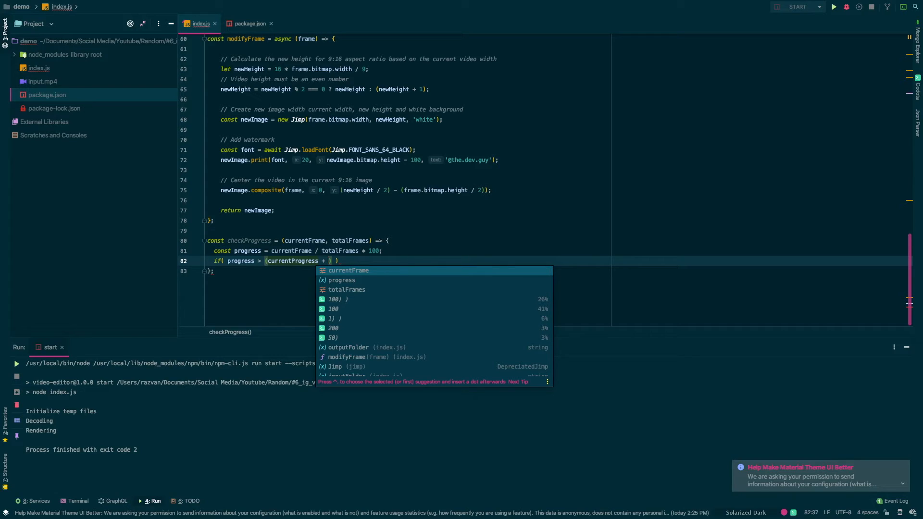
pyautogui.write('10')
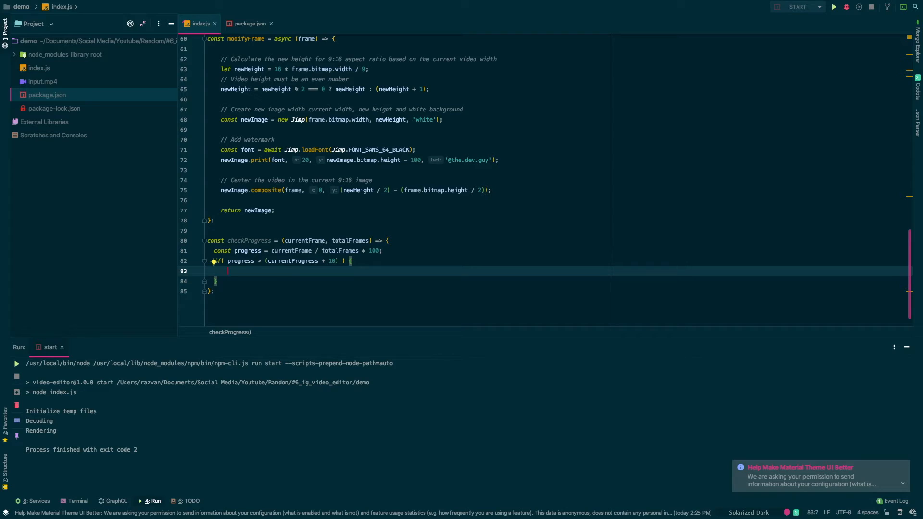
# Begin const displayProgress = Math inside the if block.
pyautogui.write('const')
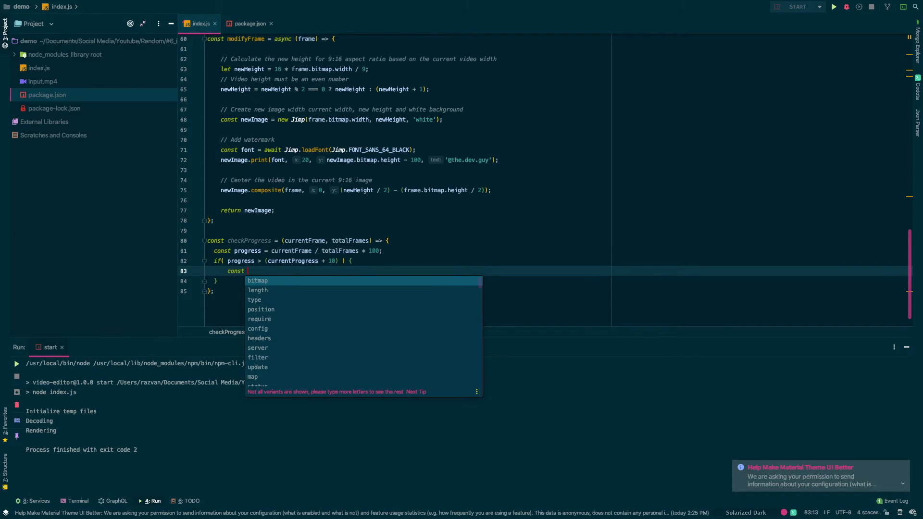
pyautogui.write('displ')
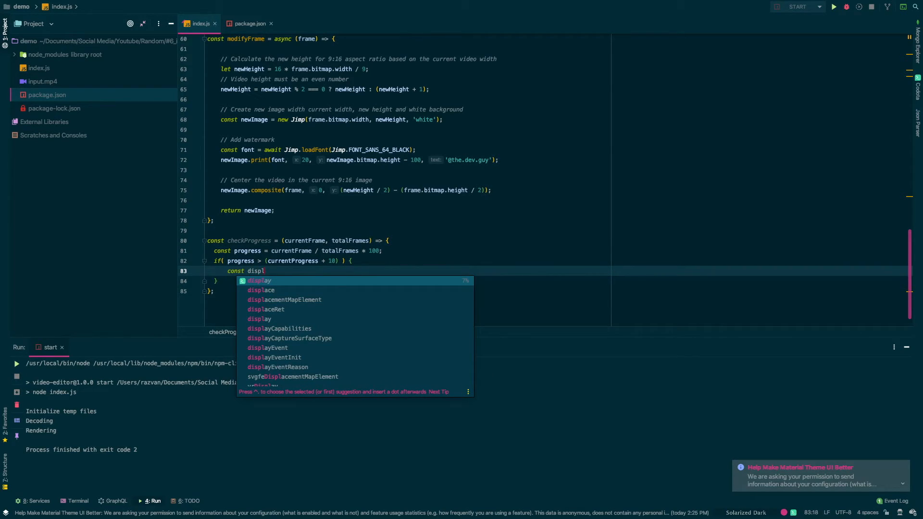
pyautogui.write('Progress')
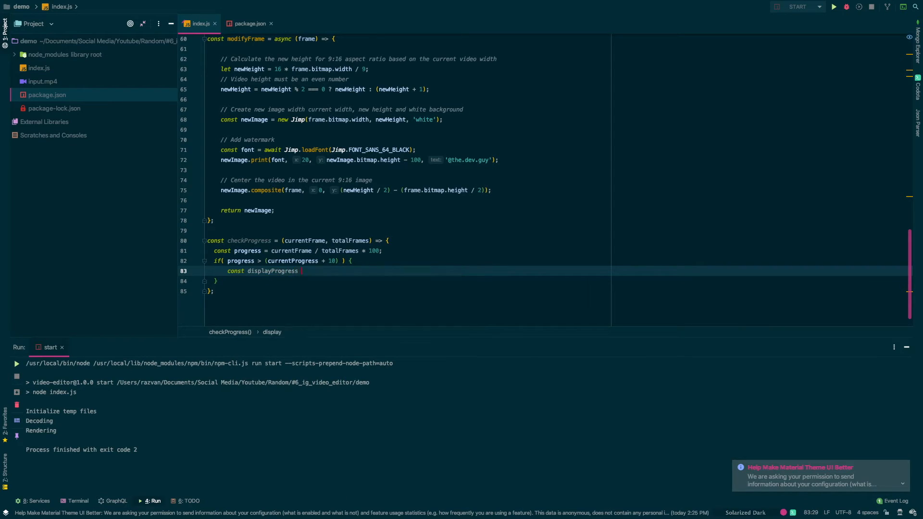
pyautogui.write('= Math')
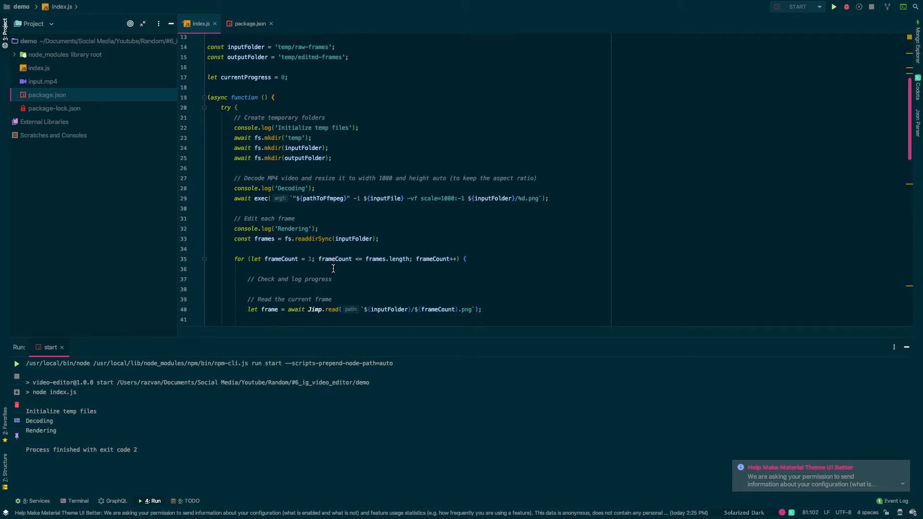
# Call checkProgress(frameCount, frames.length) in the loop and run start, logging Progress 10 and 20.
pyautogui.write('checkProgress(')
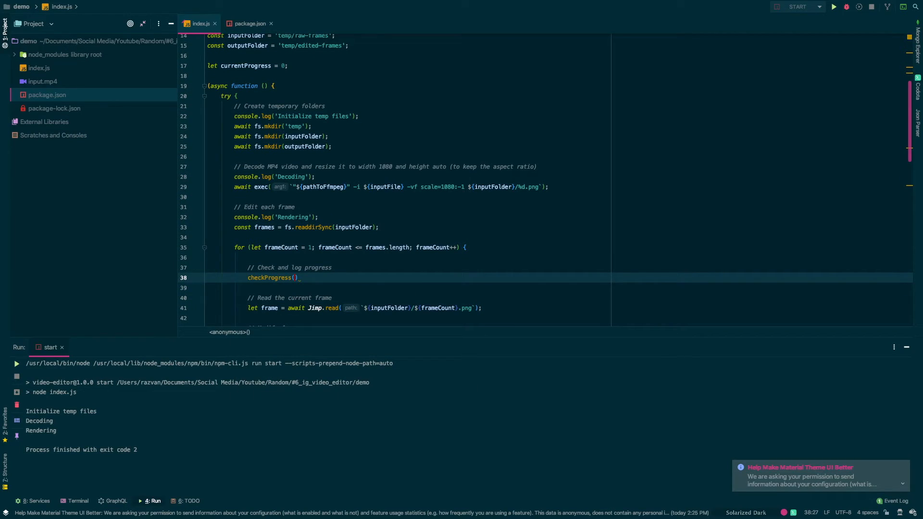
pyautogui.write('frameCount, frames.length')
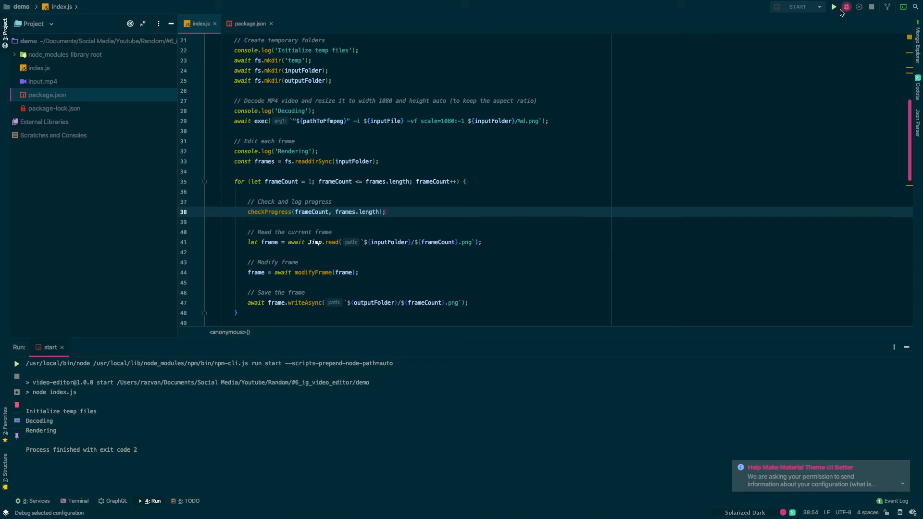
pyautogui.click(833, 7)
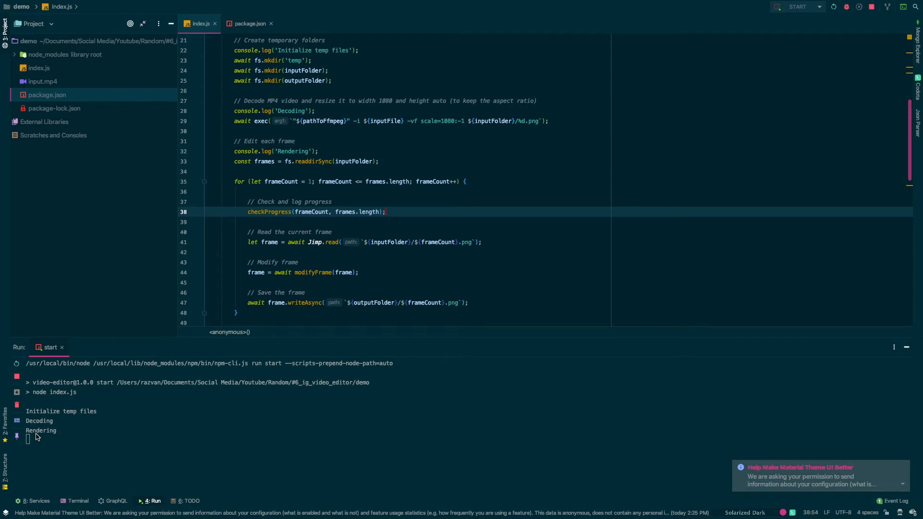
pyautogui.moveTo(52, 441)
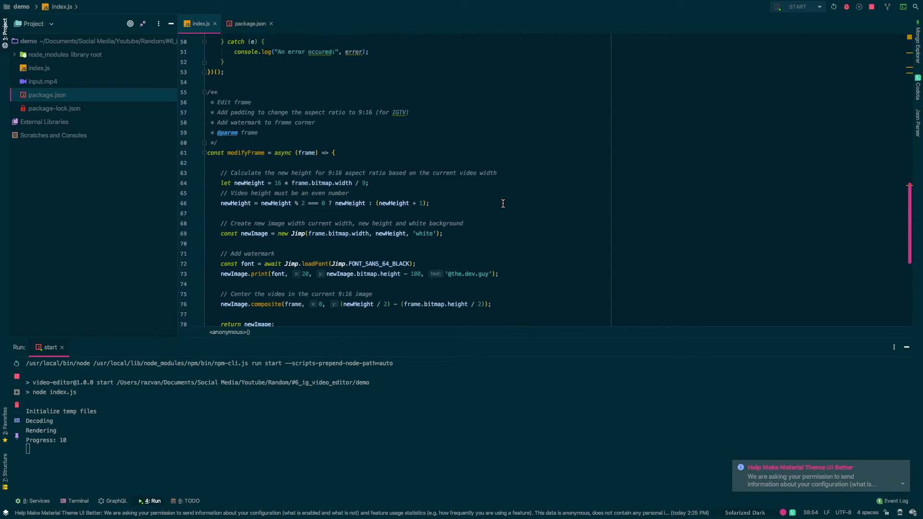
pyautogui.scroll(-3)
pyautogui.write('// Encode video from PG frames to MP4')
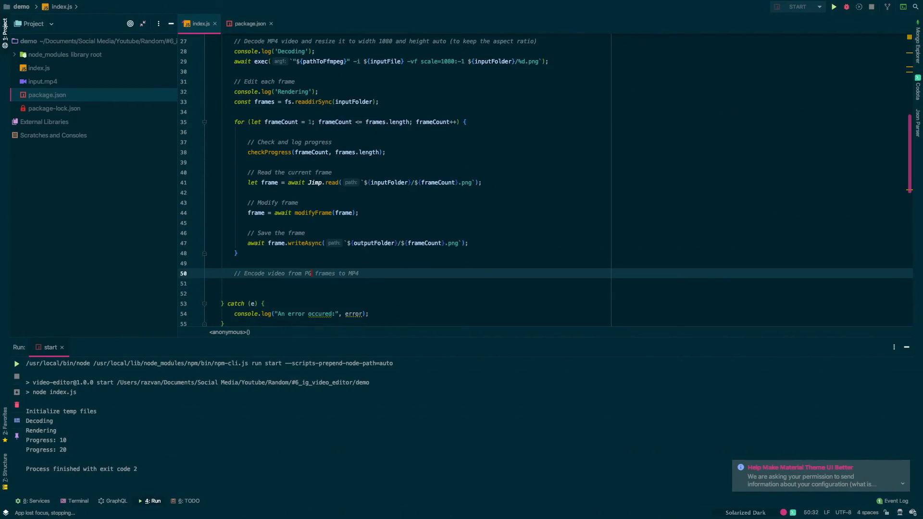
# Log 'Encoding' and run ffmpeg -start_number 1 -i frames -vcodec -pix_fmt yuv420p into temp/no-audio.mp4.
pyautogui.write("console.log('Encoding');")
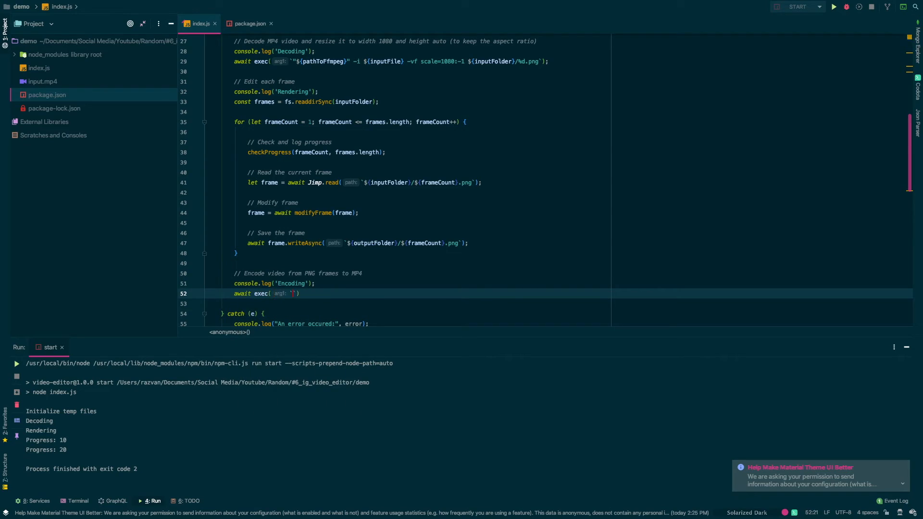
pyautogui.write('${pathToFfmpeg}')
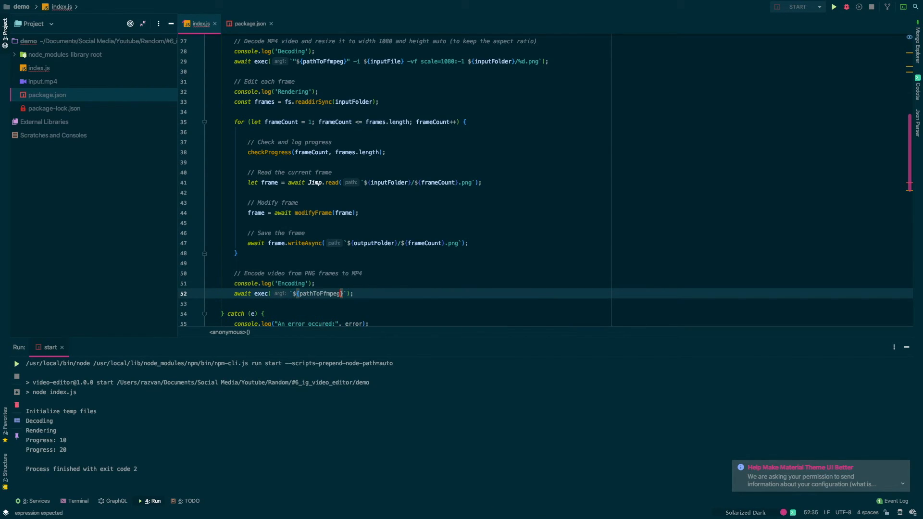
pyautogui.write('-start_')
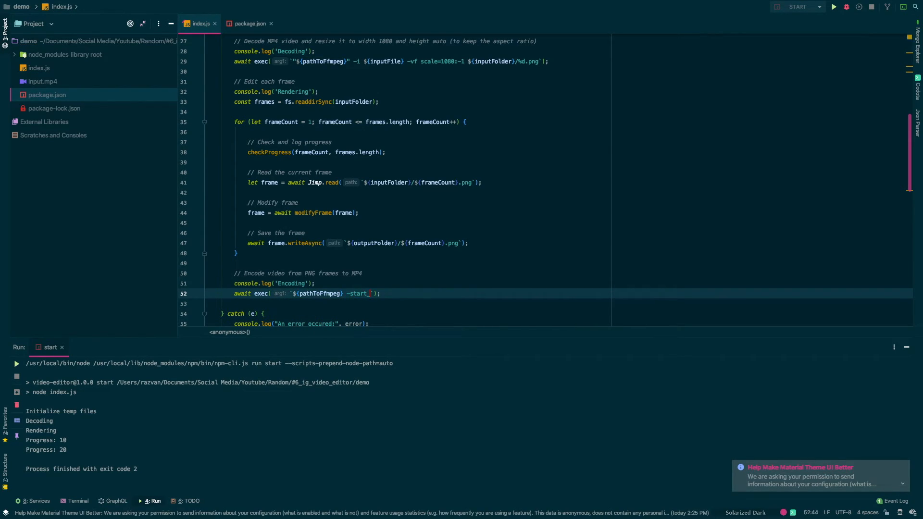
pyautogui.write('number 1')
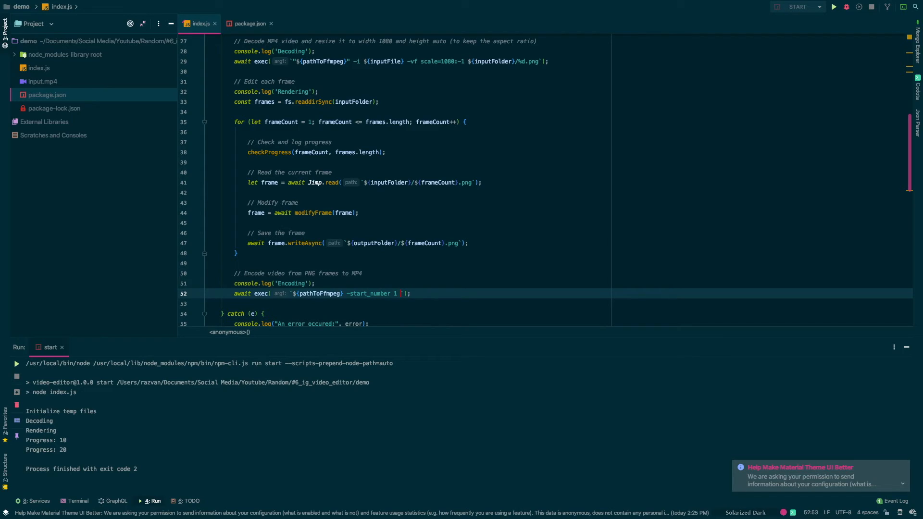
pyautogui.write('-i ${outputFolder}/%d.png')
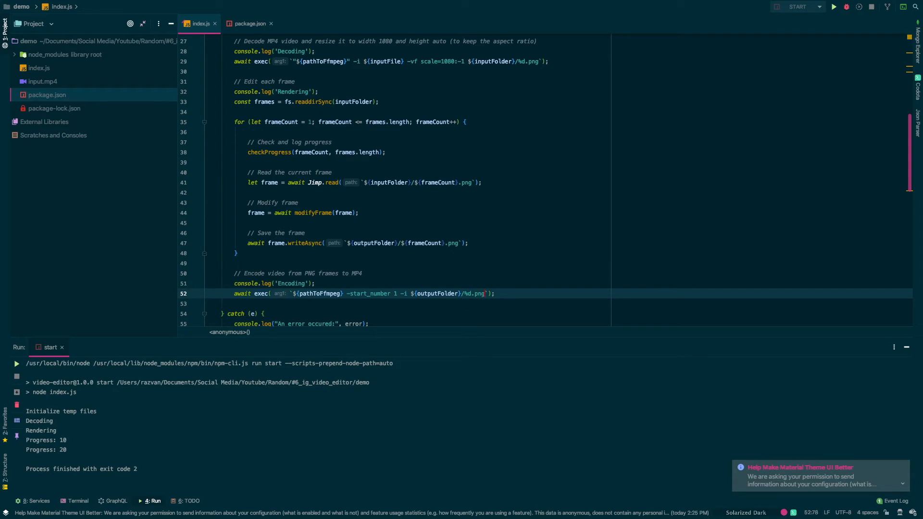
pyautogui.write('-vcodec ${videoEncoder')
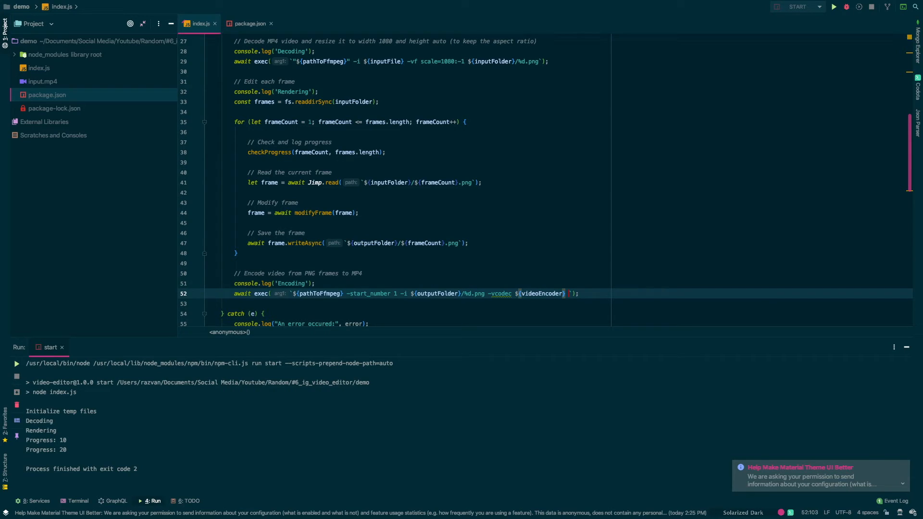
pyautogui.write('-pix_fmt yuv420p')
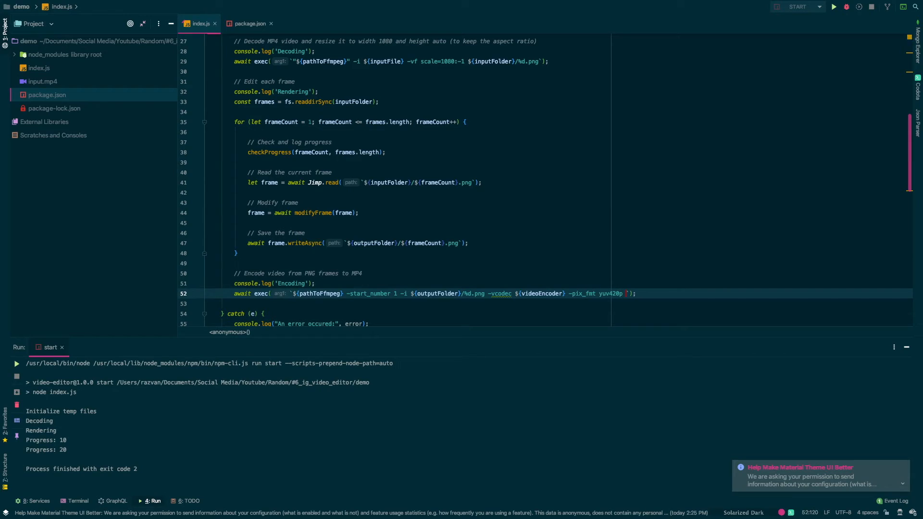
pyautogui.write('temp/no-audio.mp4')
pyautogui.write('// c')
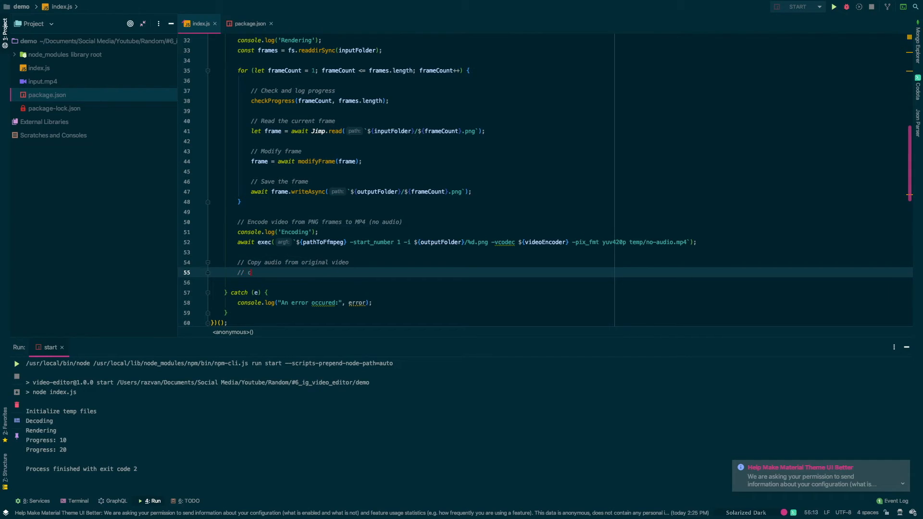
# Log 'Adding audio' and exec ffmpeg merging temp/no-audio.mp4 with inputFile's audio into outputFile.
pyautogui.write("onsole.log('Ad')")
pyautogui.write('await exec(`${pathToFfmpeg} -i `);')
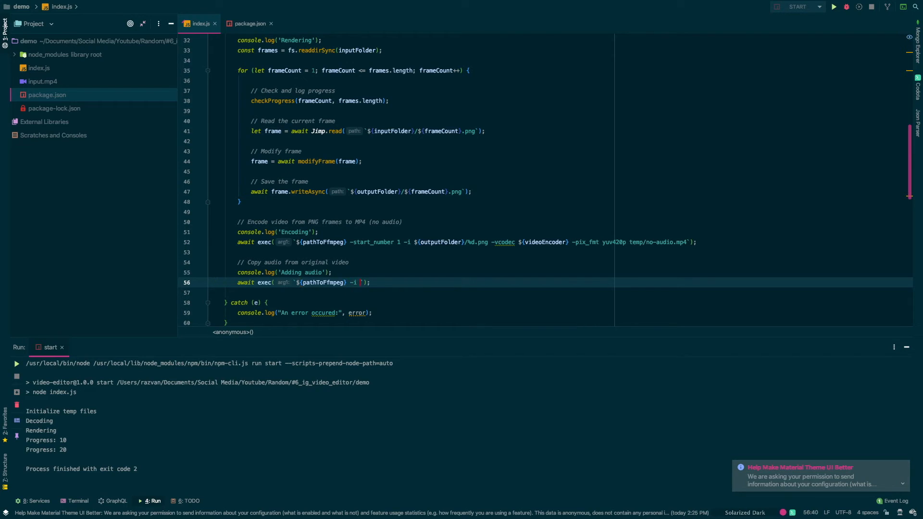
pyautogui.write('temp/no-audio.mp4 -i inputFile} -c copy -map 0:v:0 -map 1:a')
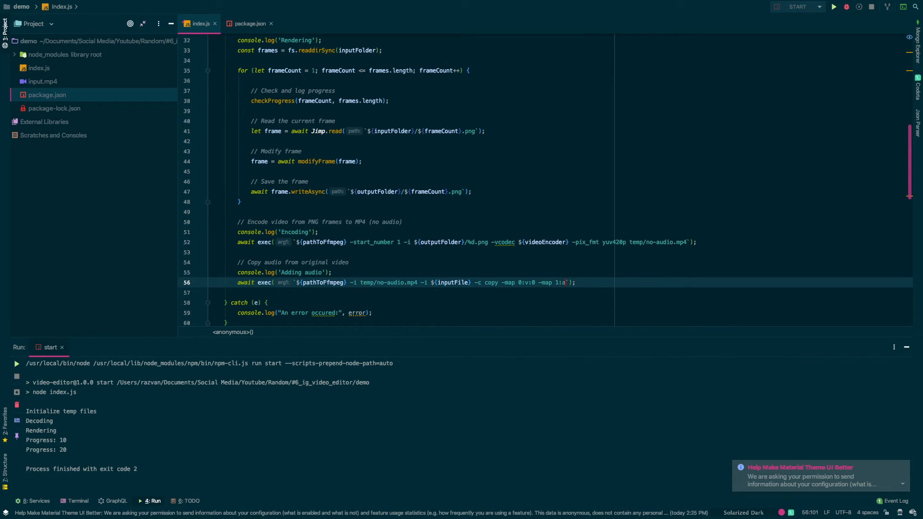
pyautogui.write('${outputFile}')
pyautogui.write('//')
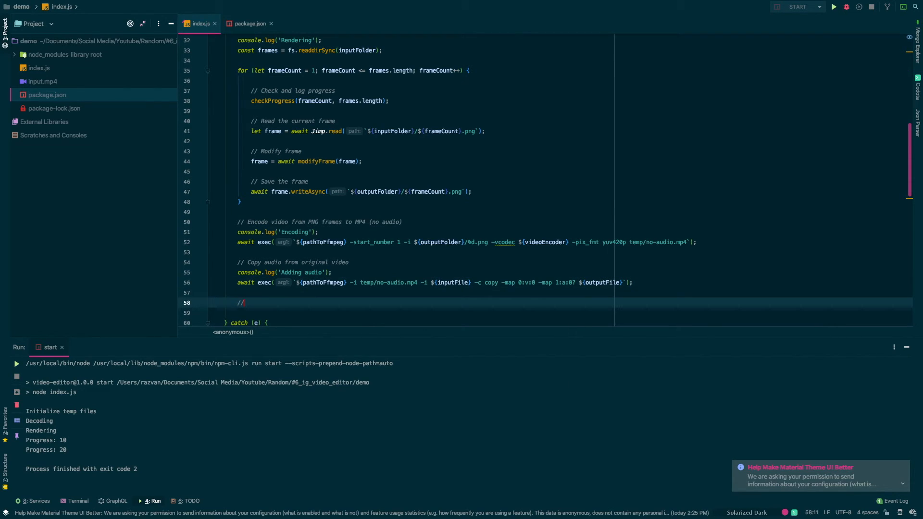
# Start a '// Remove temp folder' comment for the cleanup step.
pyautogui.write('Remove')
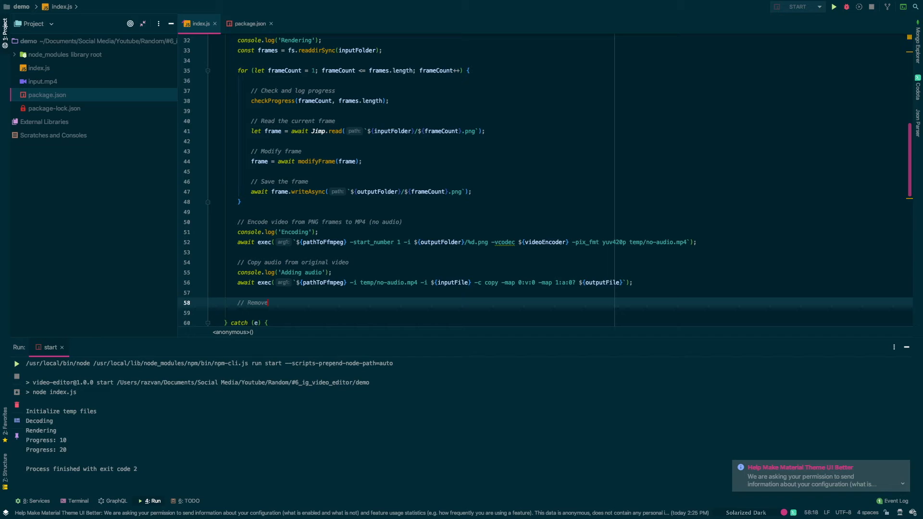
pyautogui.write('temp')
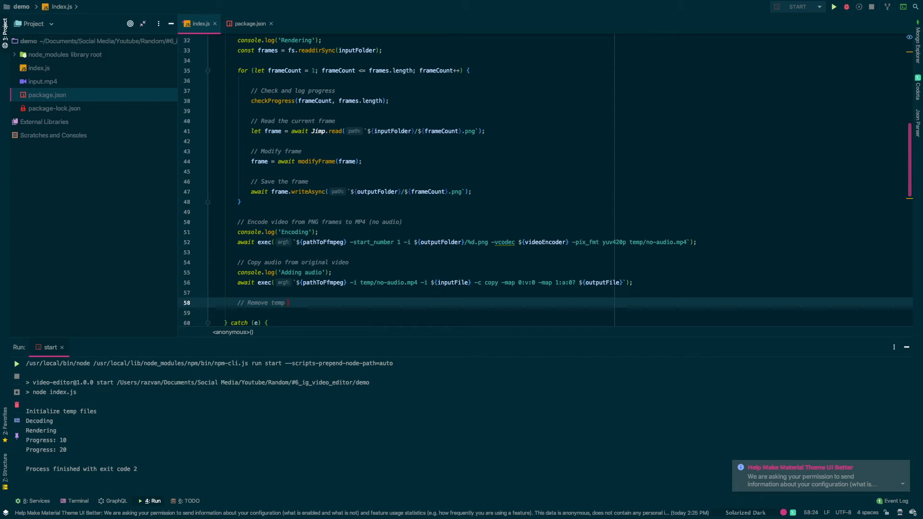
# Log 'Cleaning up' and await fs.remove('temp') to delete the temp folder.
pyautogui.write('co')
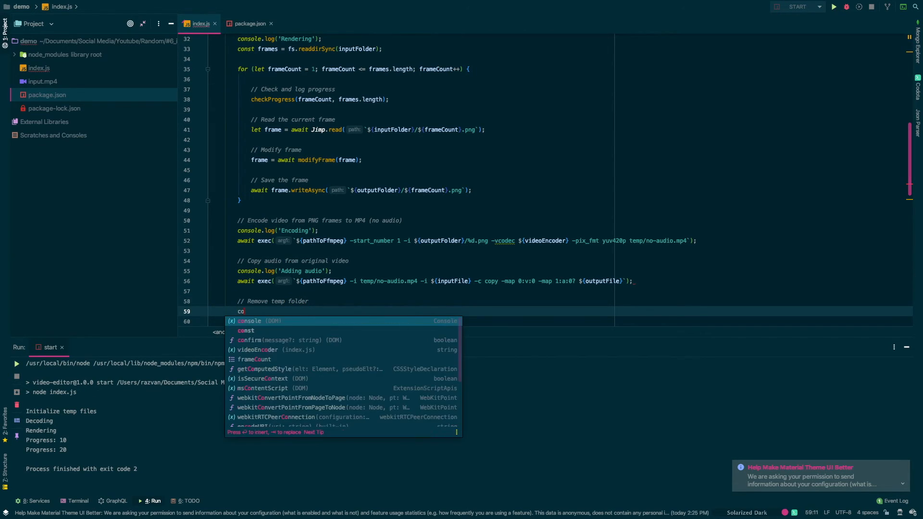
pyautogui.write("nsole.log('C")
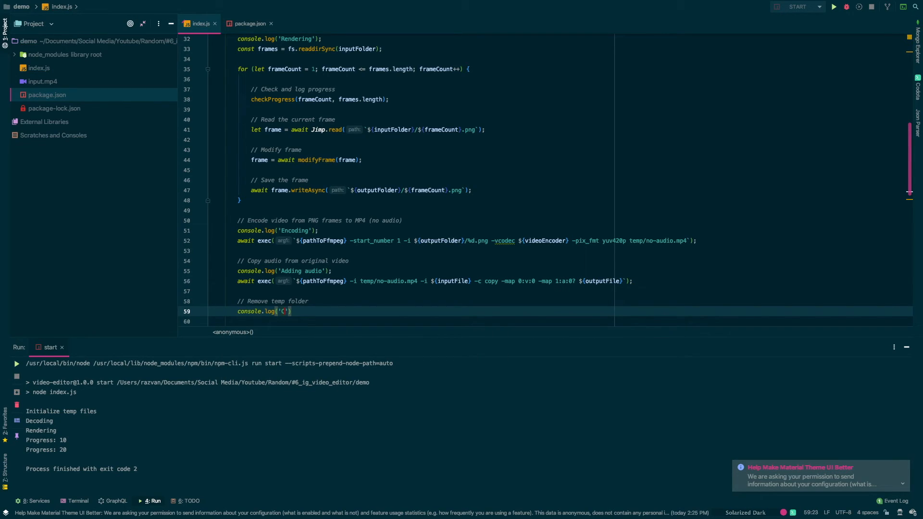
pyautogui.write('leaning up')
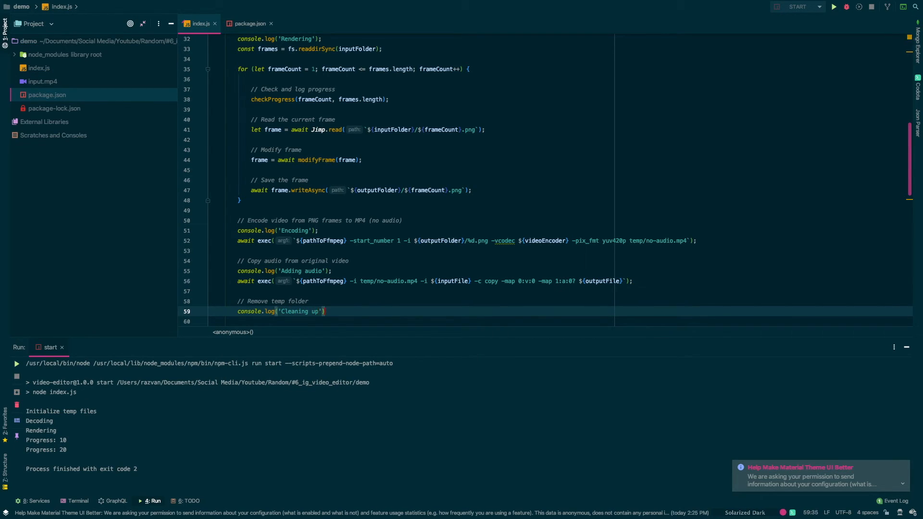
pyautogui.write('await')
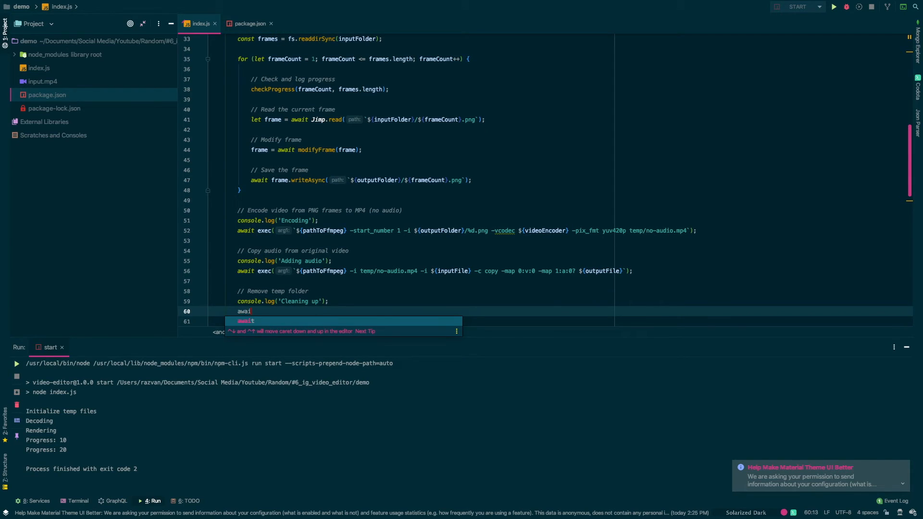
pyautogui.write("fs.remove('")
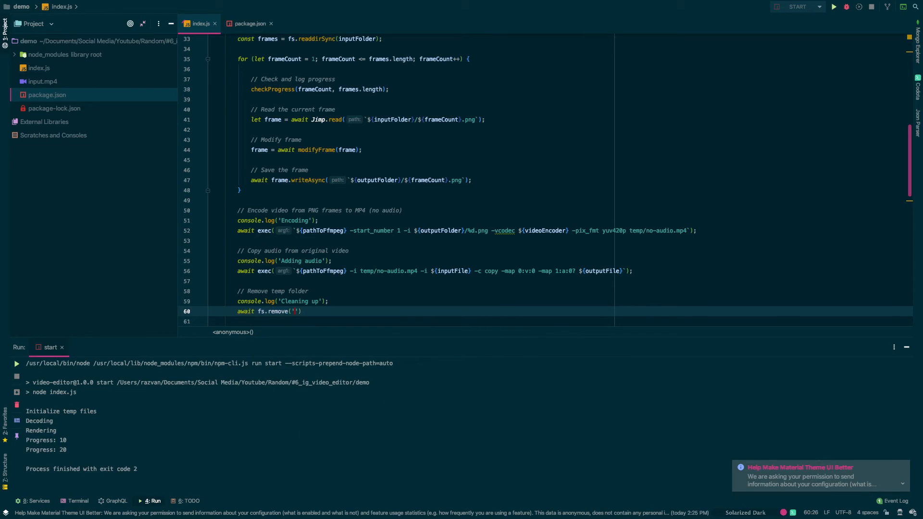
pyautogui.write('temp')
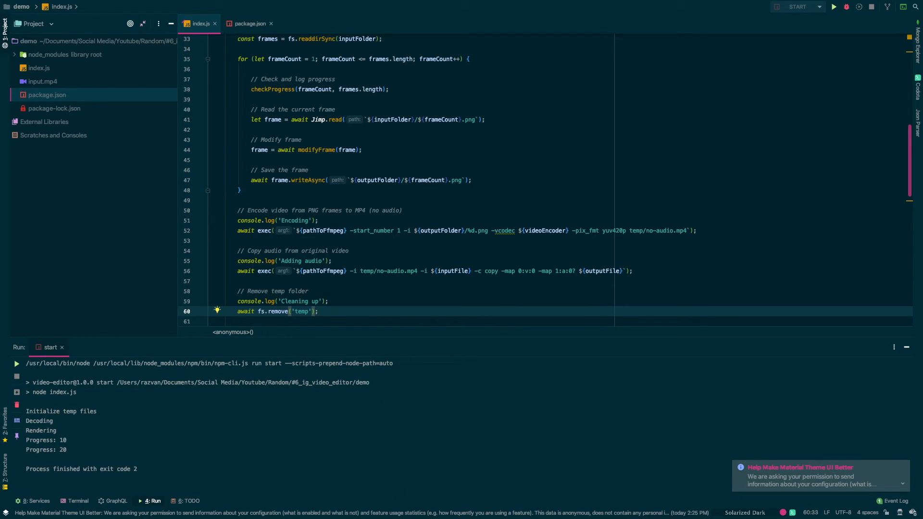
# Correct the misspelled 'occured' in the catch block's error message.
pyautogui.scroll(-3)
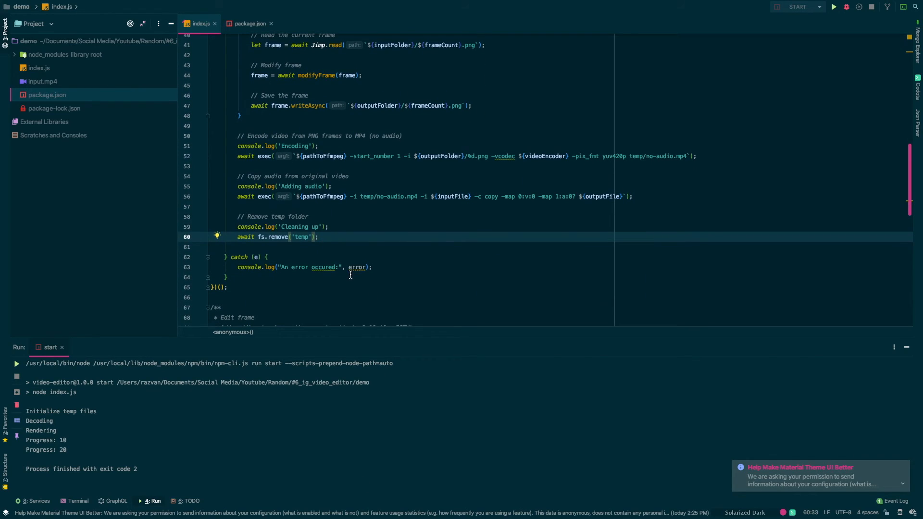
pyautogui.click(374, 268)
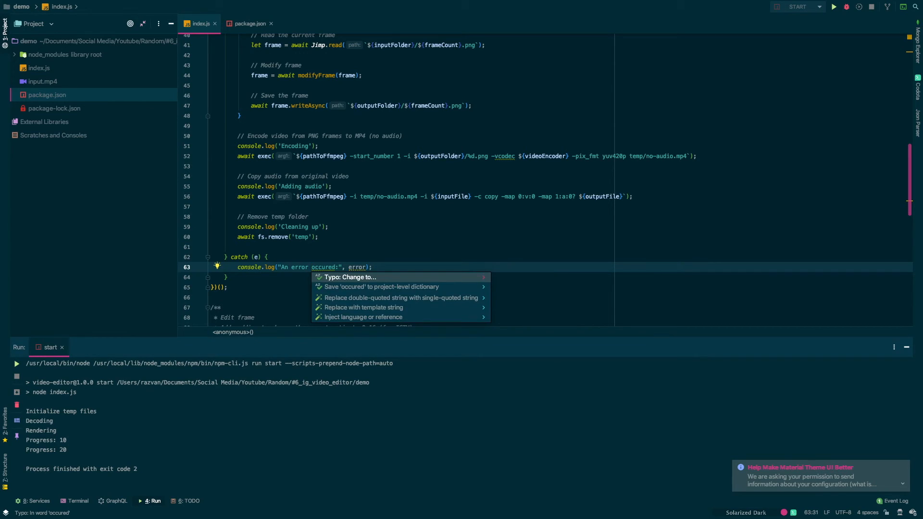
pyautogui.click(350, 277)
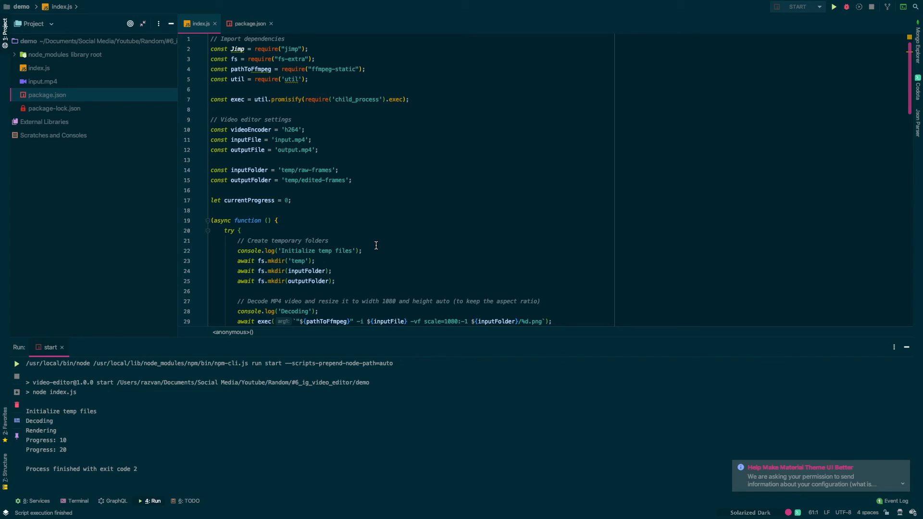
pyautogui.moveTo(834, 9)
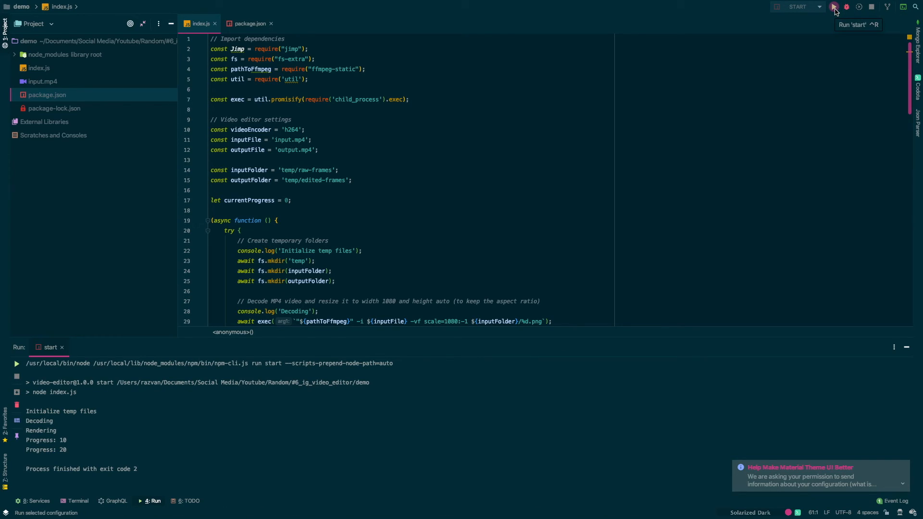
# Run the start script, then fix the exec command's path quoting after the 'No such file' error.
pyautogui.click(834, 7)
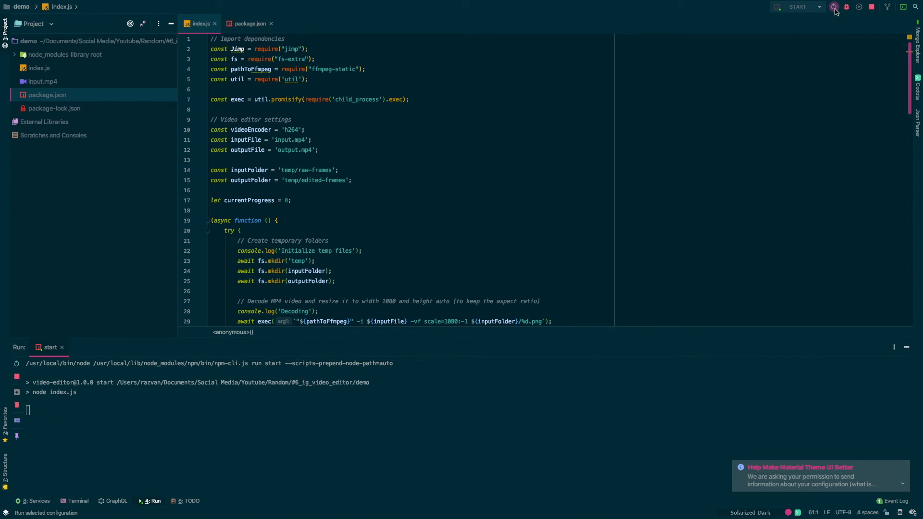
pyautogui.click(835, 7)
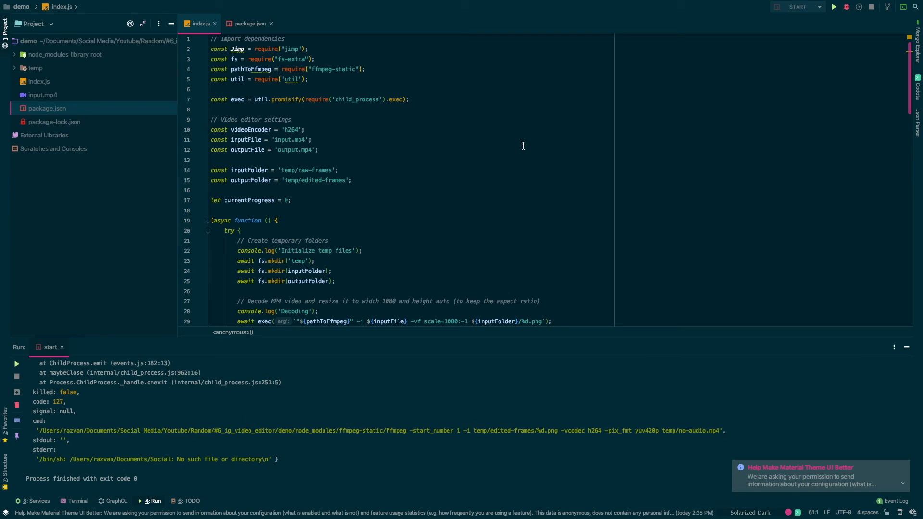
pyautogui.scroll(-3)
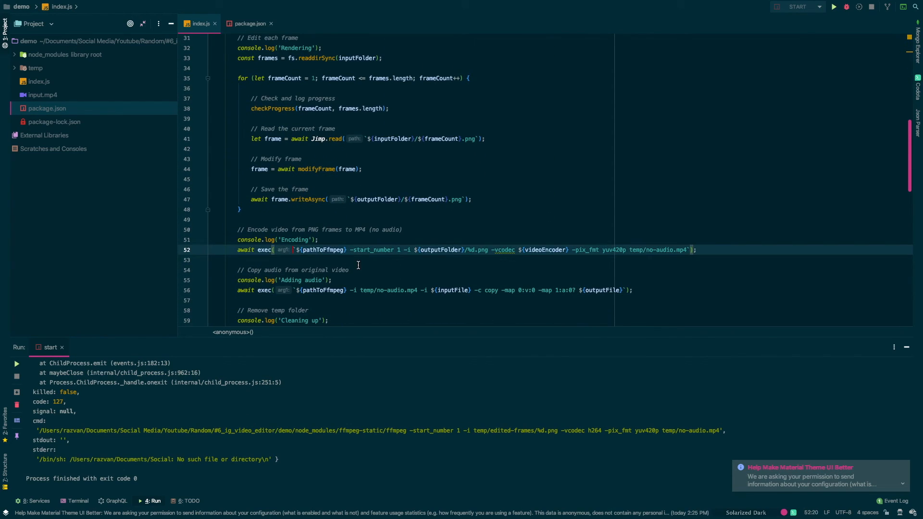
pyautogui.write('$')
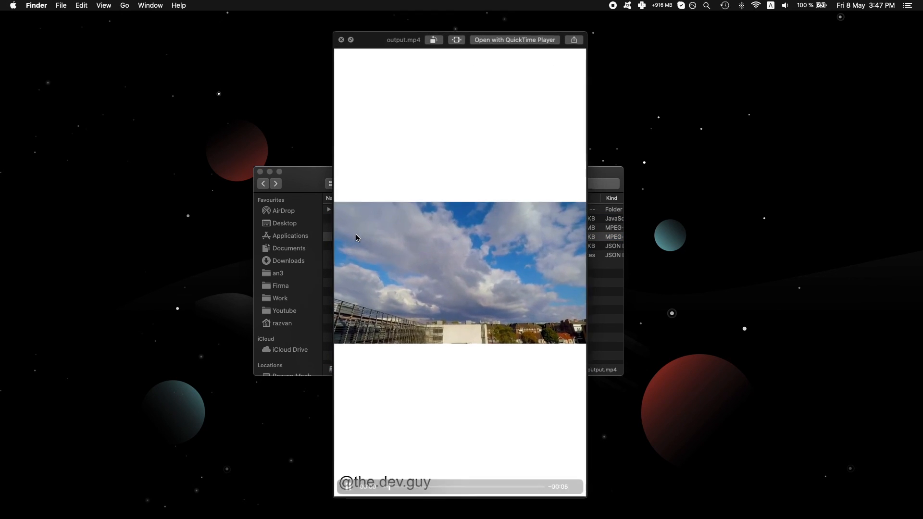
pyautogui.click(366, 486)
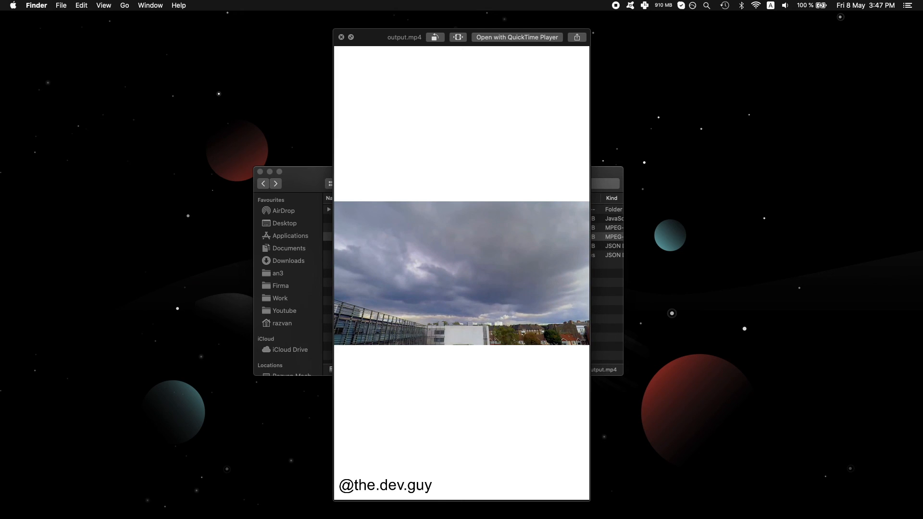
pyautogui.click(342, 38)
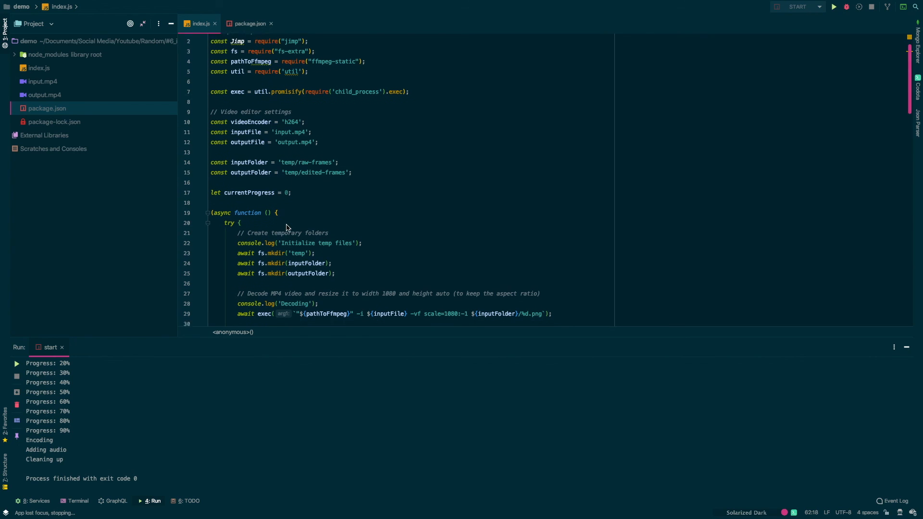
# Scroll through index.js reviewing the modifyFrame watermark and composite code.
pyautogui.scroll(-3)
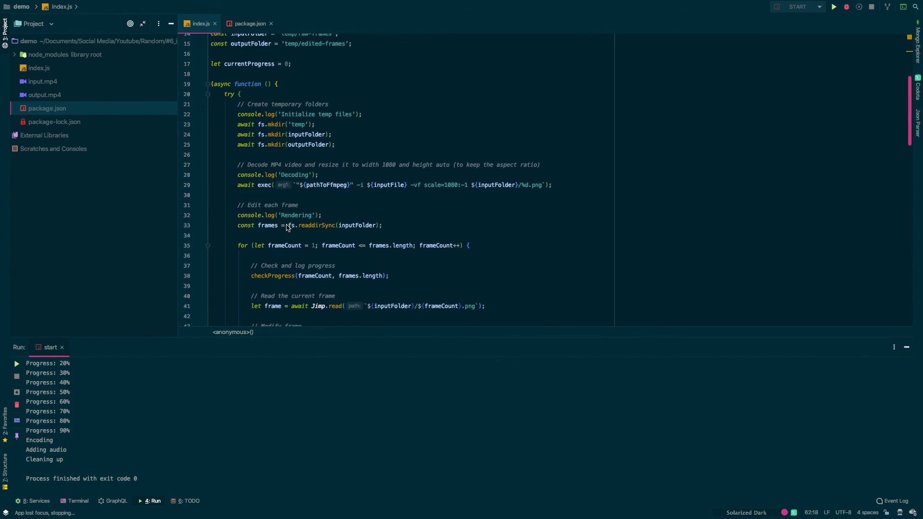
pyautogui.scroll(-3)
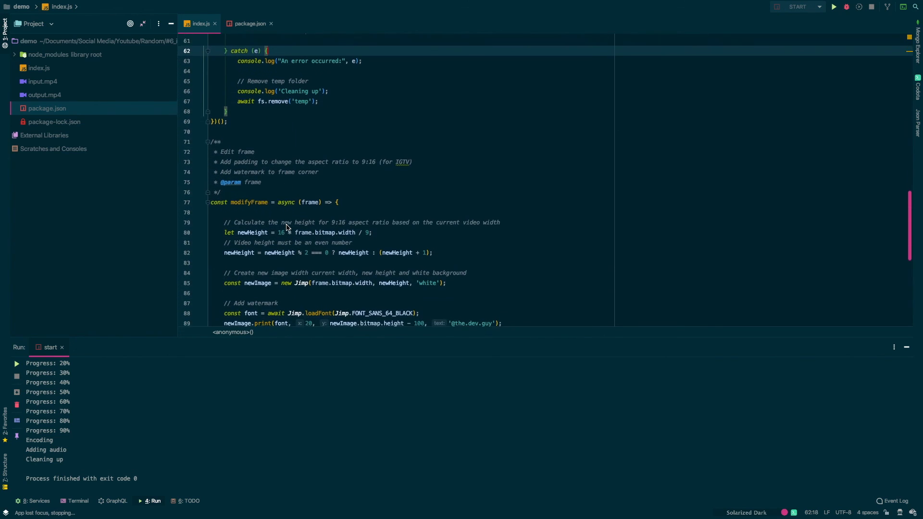
pyautogui.scroll(-3)
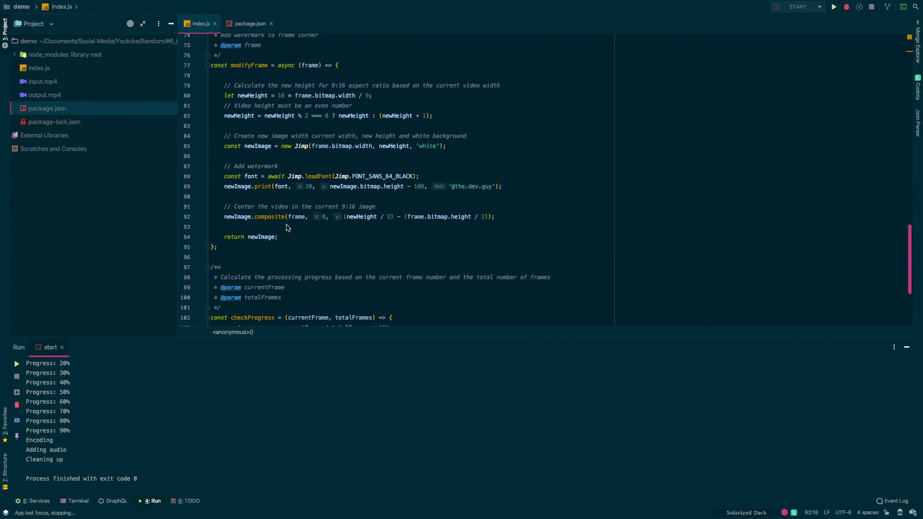